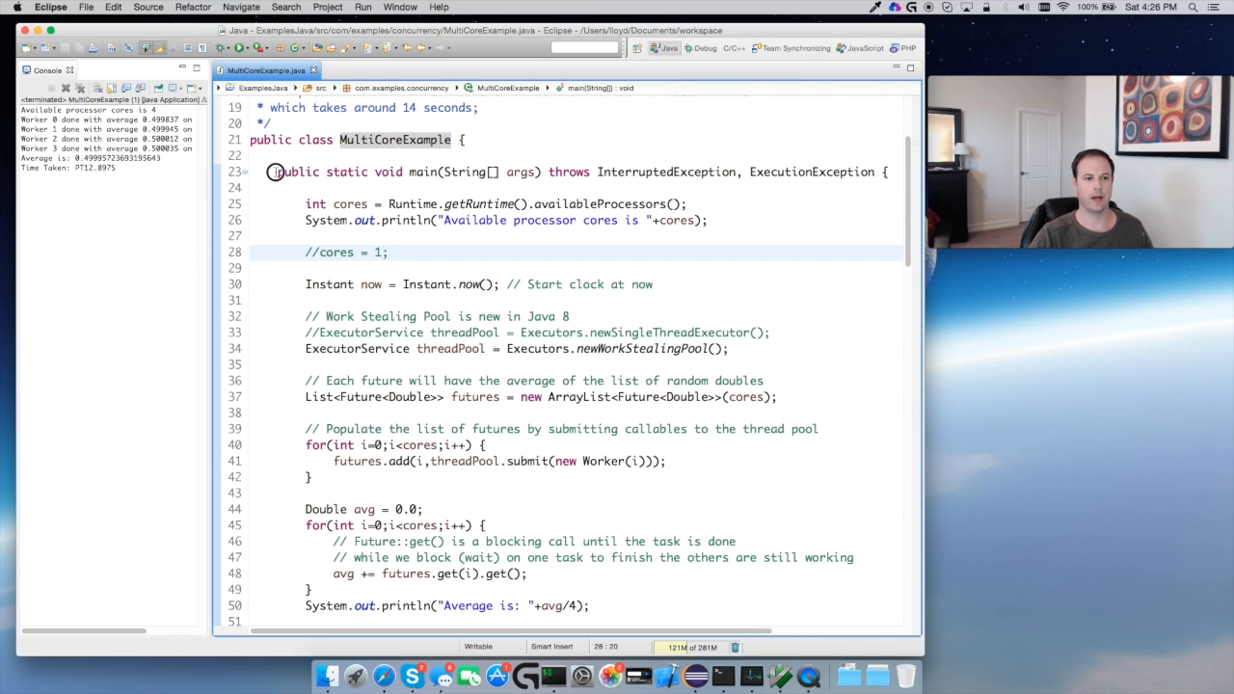
Review the top of MultiCoreExample and the processor count line in the console.
{"action": "left_click", "coordinate": [687, 171]}
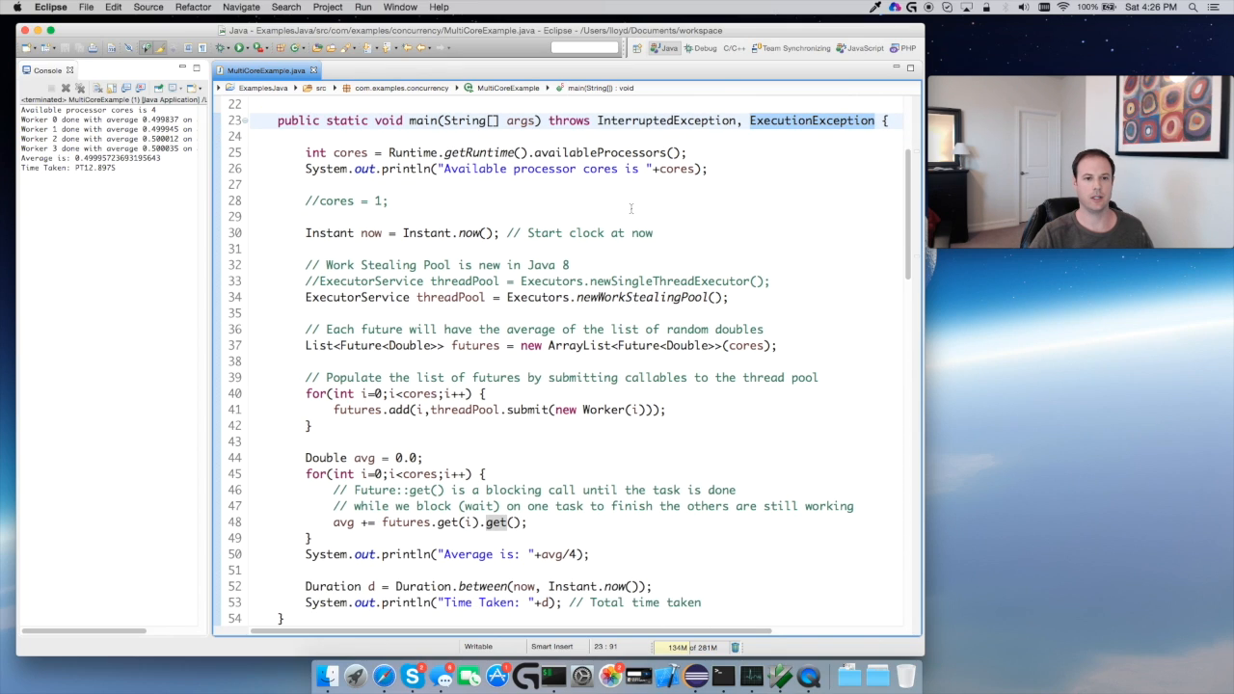
{"action": "scroll", "scroll_direction": "up", "scroll_amount": 3}
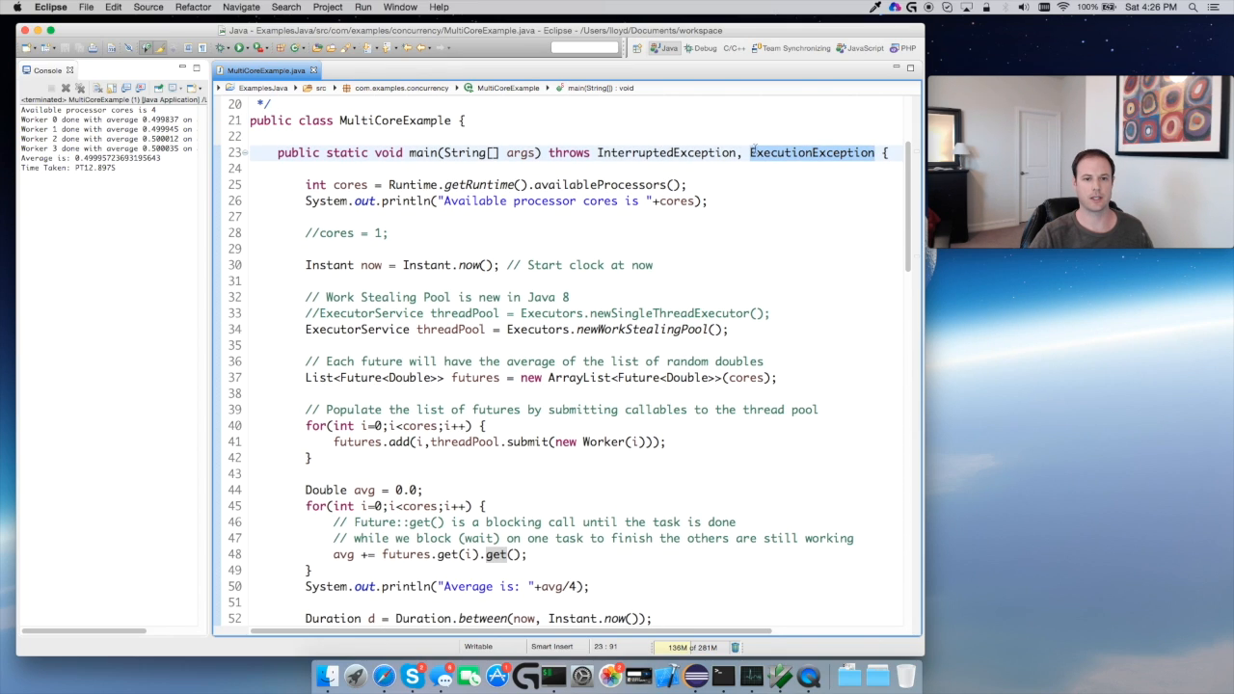
{"action": "left_click", "coordinate": [693, 185]}
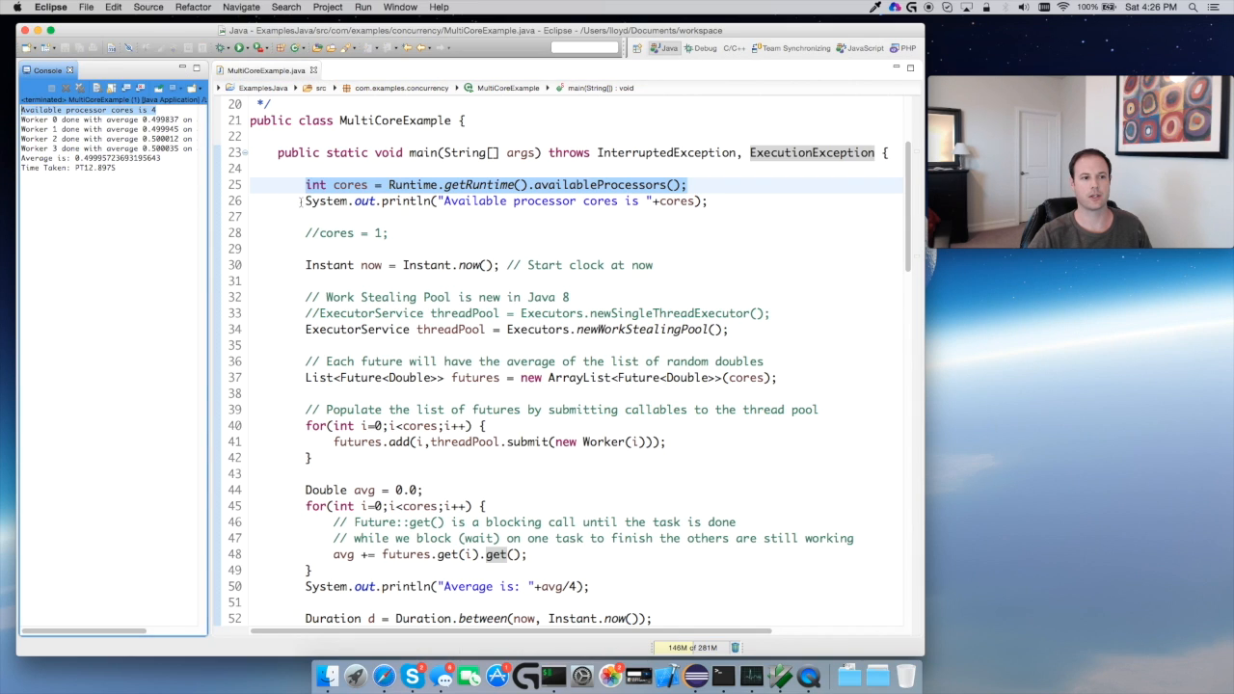
{"action": "left_click", "coordinate": [15, 8]}
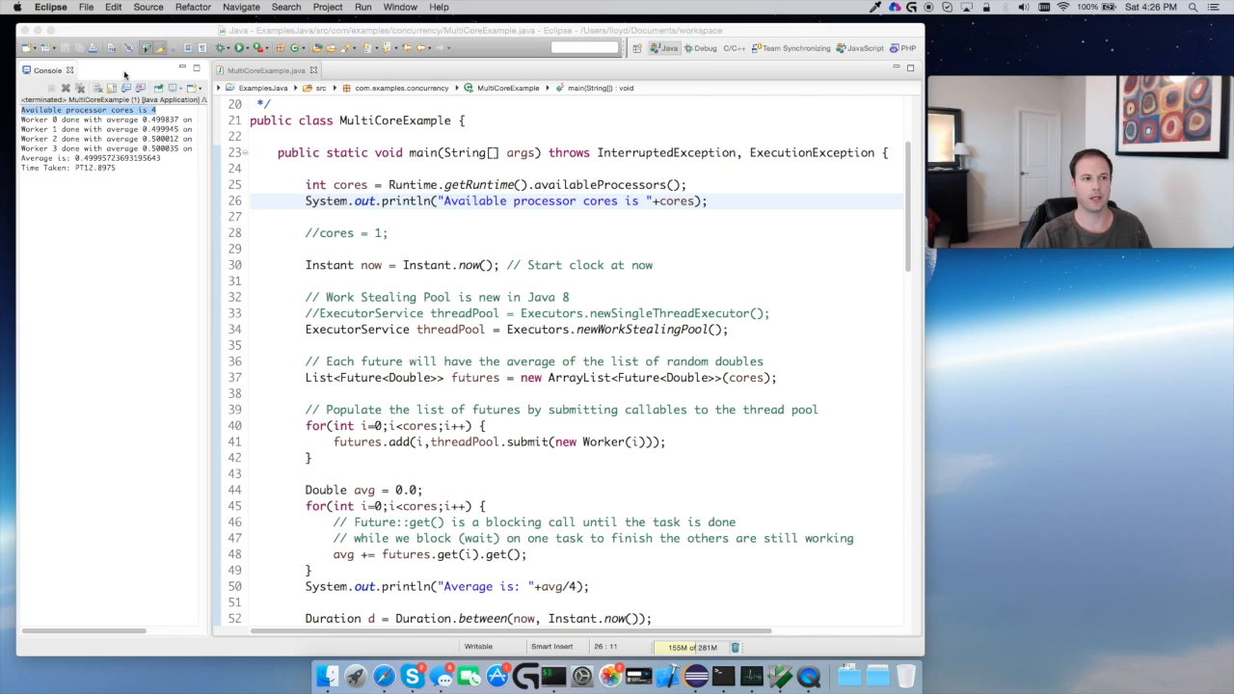
{"action": "left_click", "coordinate": [15, 8]}
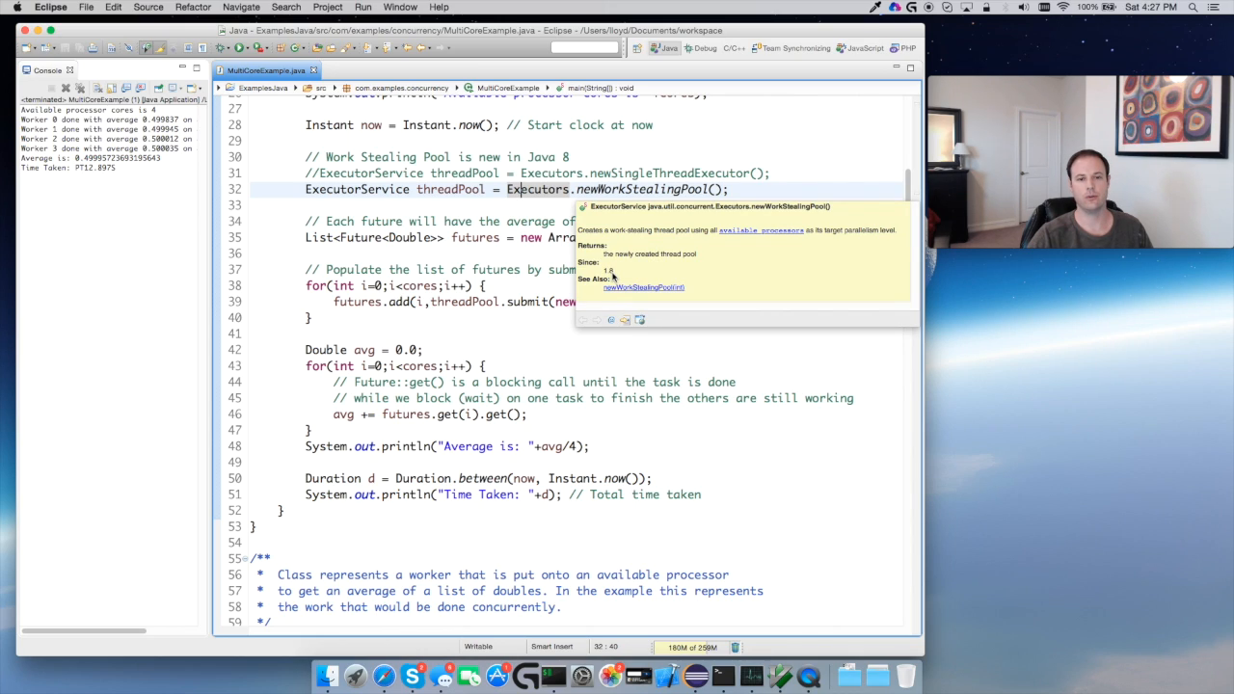
{"action": "mouse_move", "coordinate": [748, 247]}
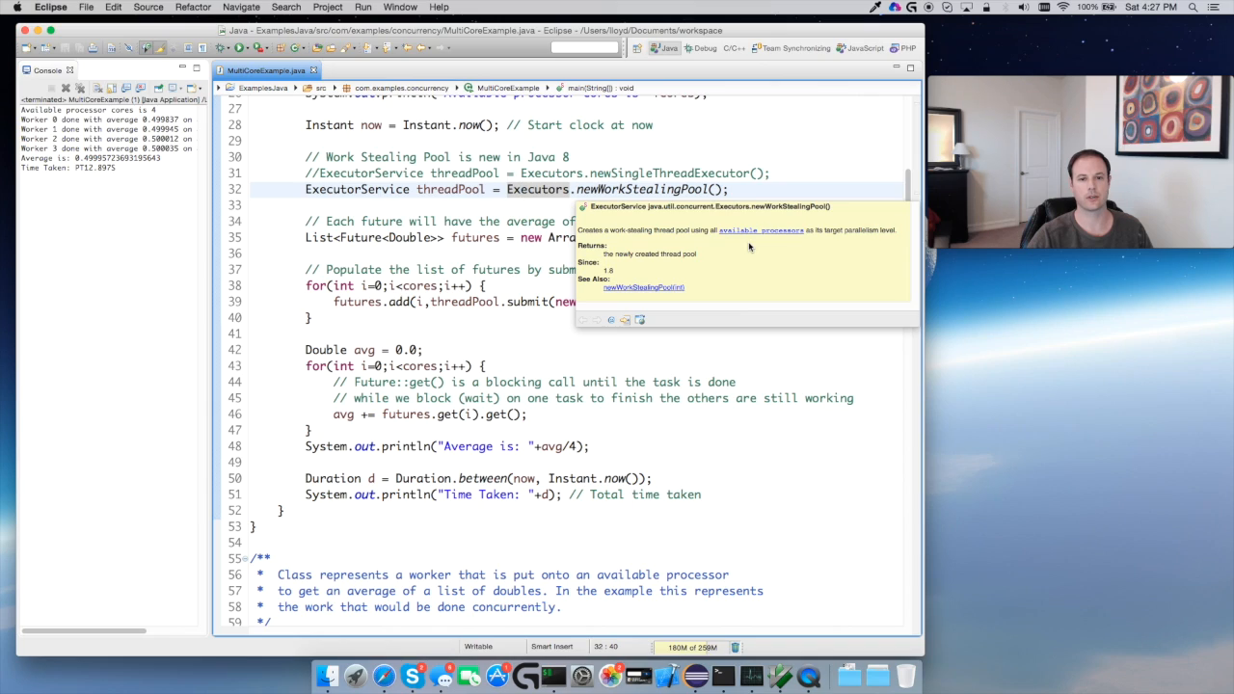
{"action": "mouse_move", "coordinate": [750, 243]}
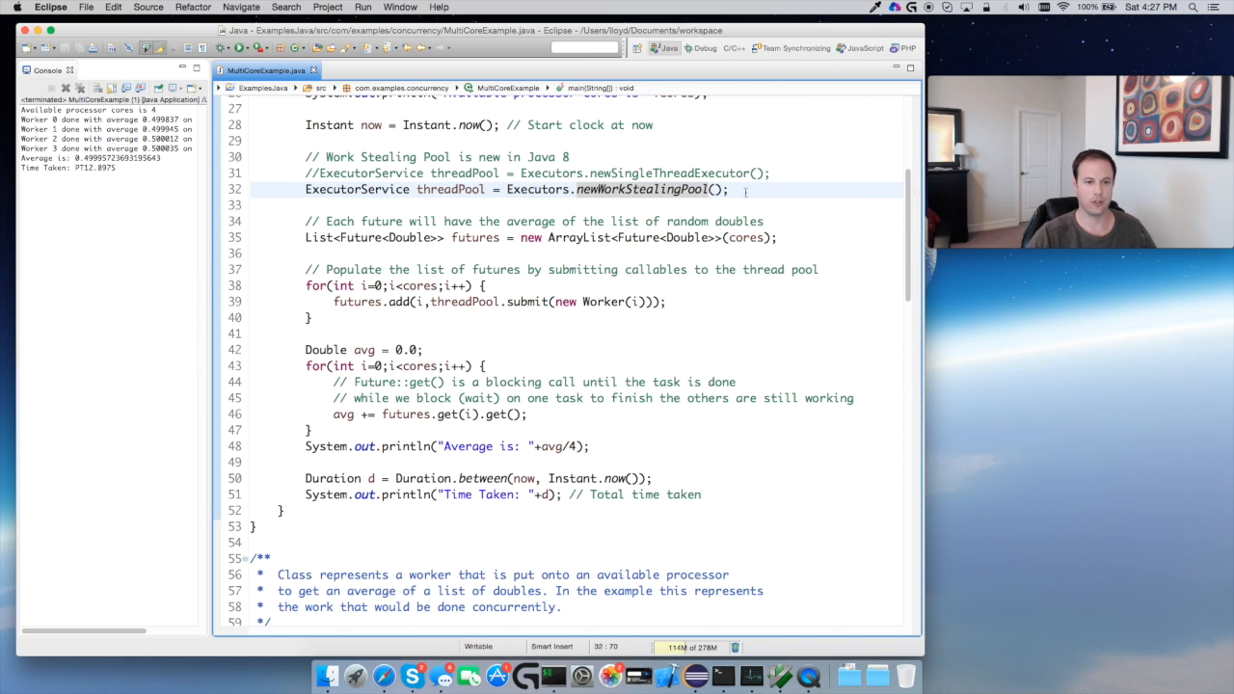
Peek at the Executors factory methods via content assist and dismiss it without changing code.
{"action": "type", "text": "Executors."}
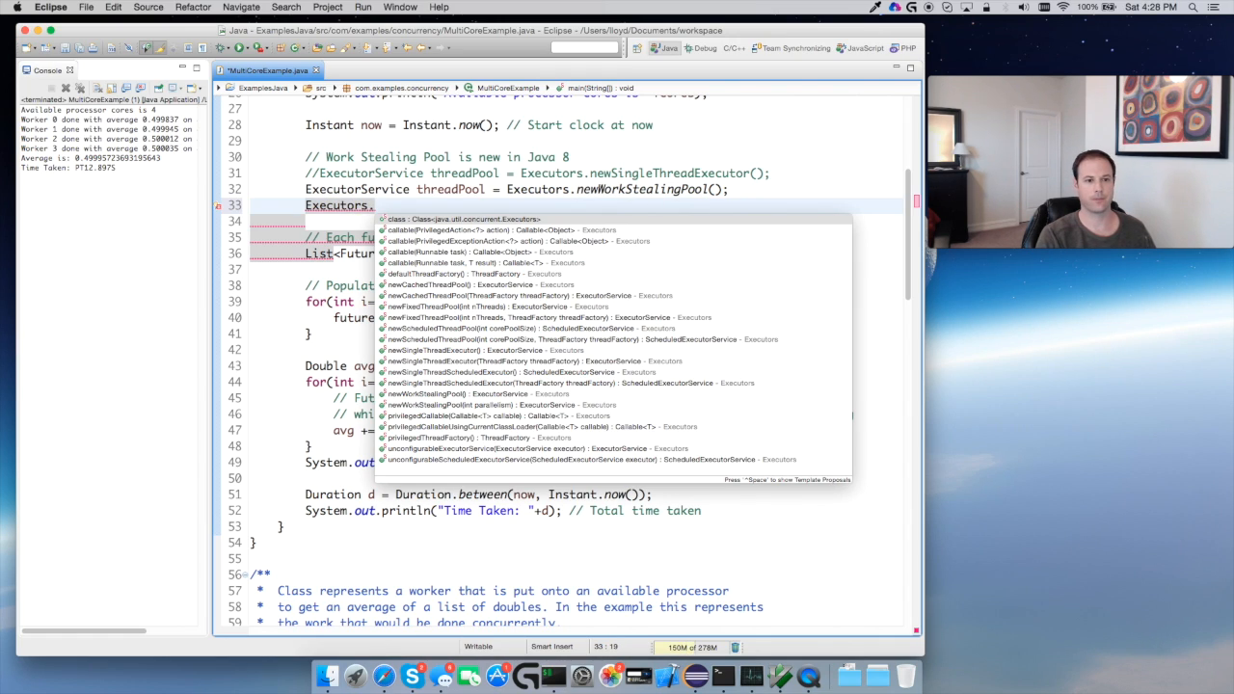
{"action": "type", "text": "n"}
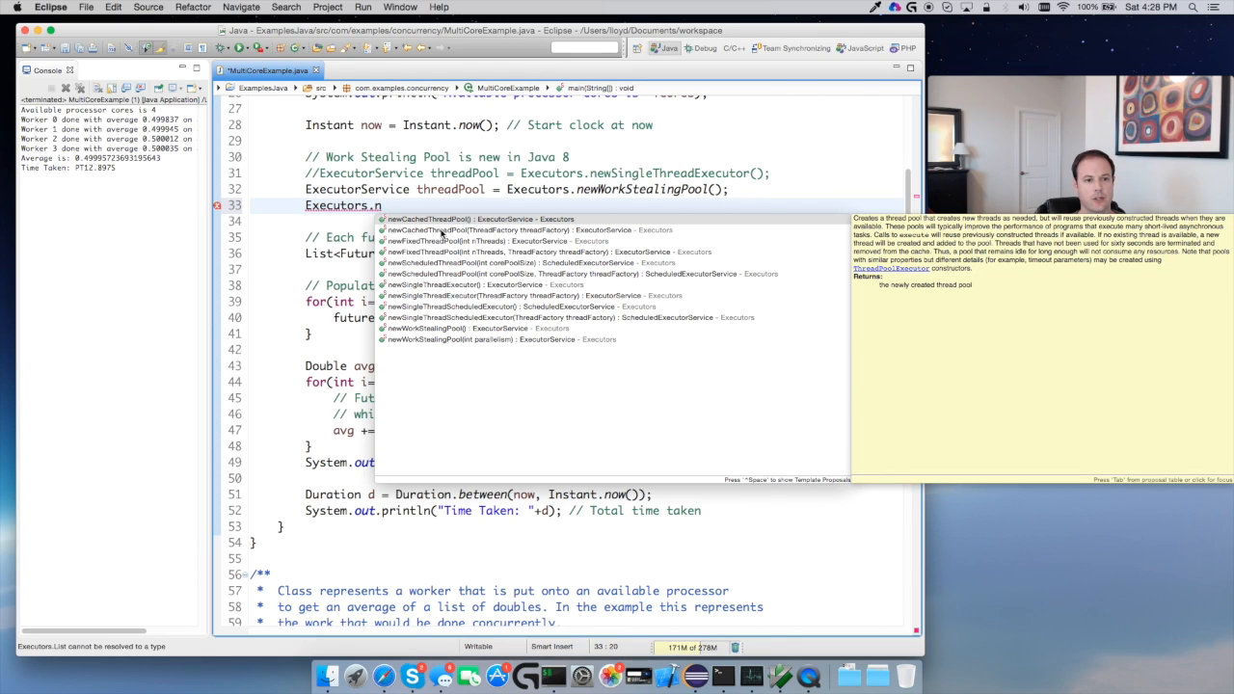
{"action": "mouse_move", "coordinate": [442, 285]}
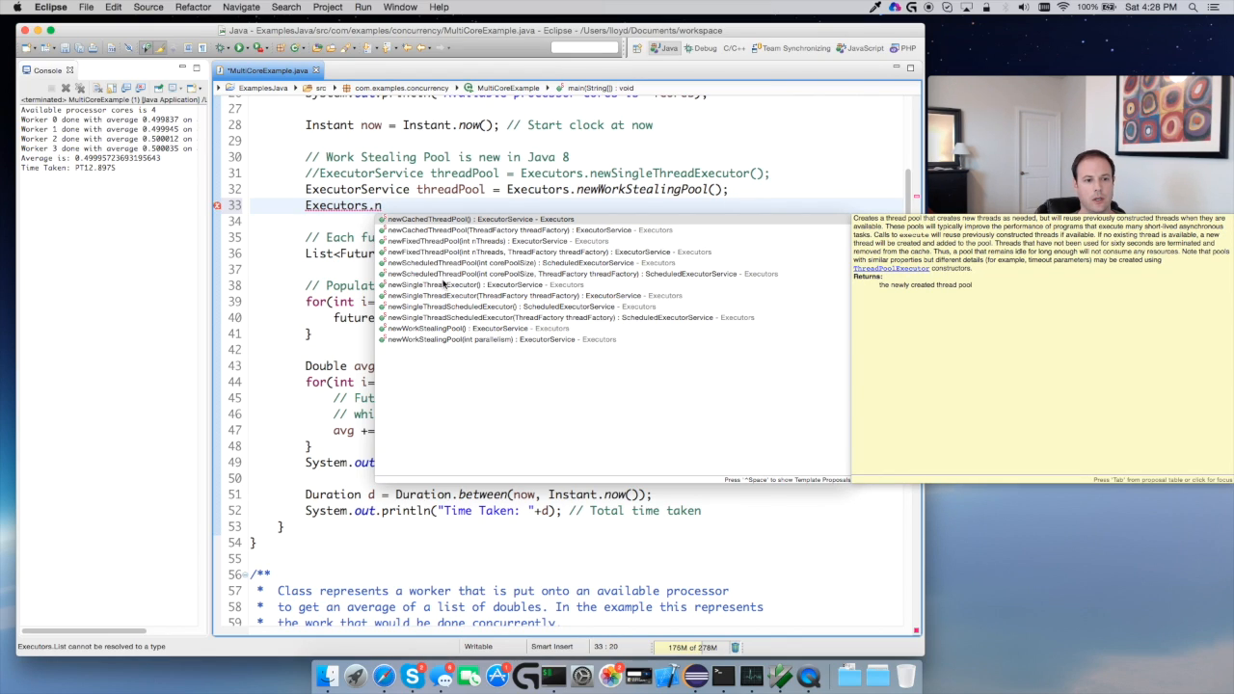
{"action": "key", "text": "Escape"}
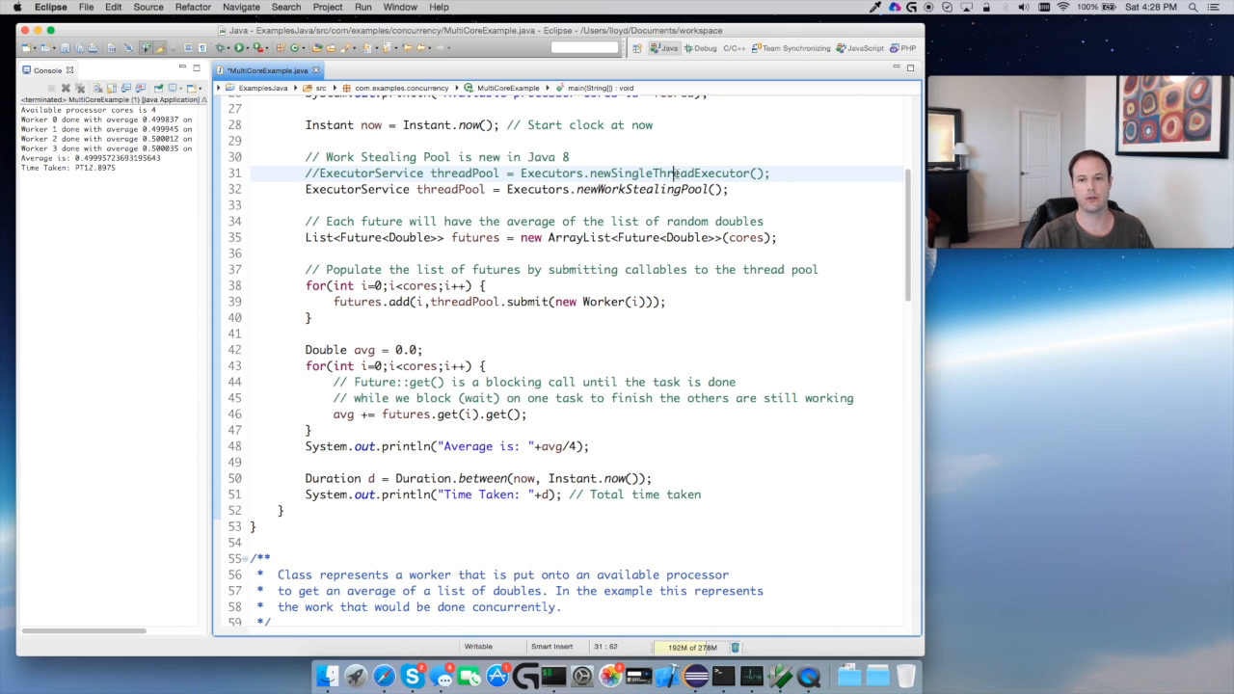
{"action": "mouse_move", "coordinate": [675, 174]}
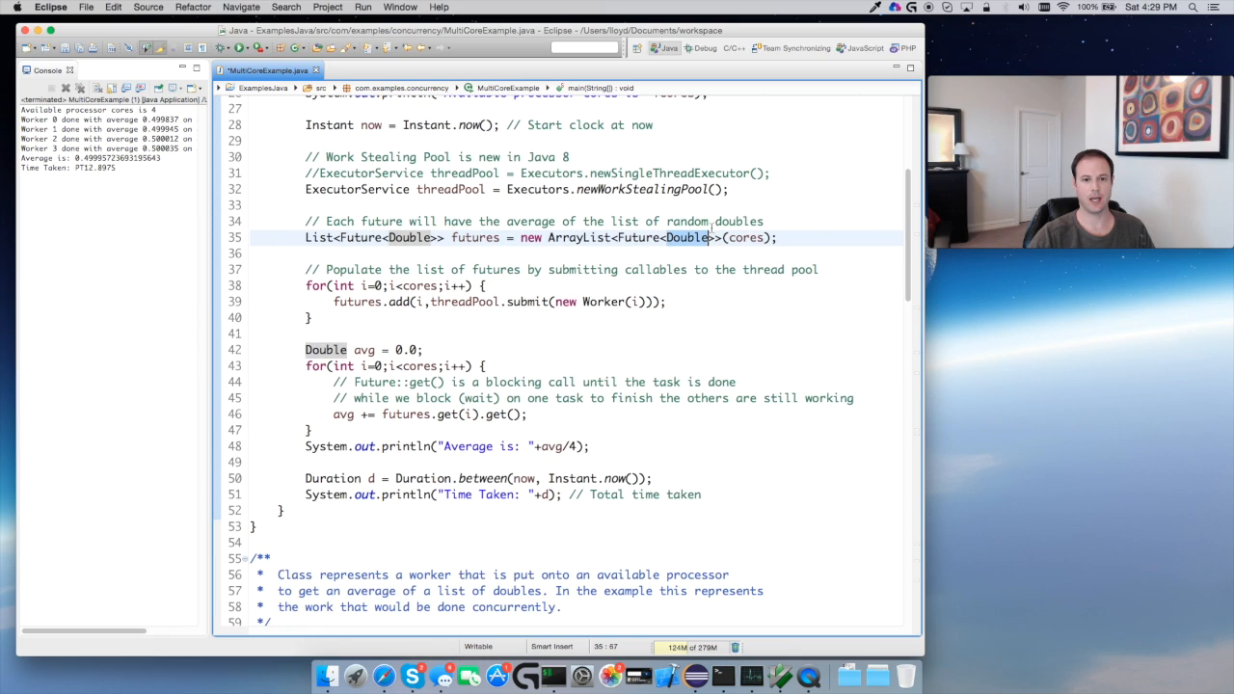
Highlight the uses of Double and where cores sizes the worker loops.
{"action": "left_click", "coordinate": [745, 238]}
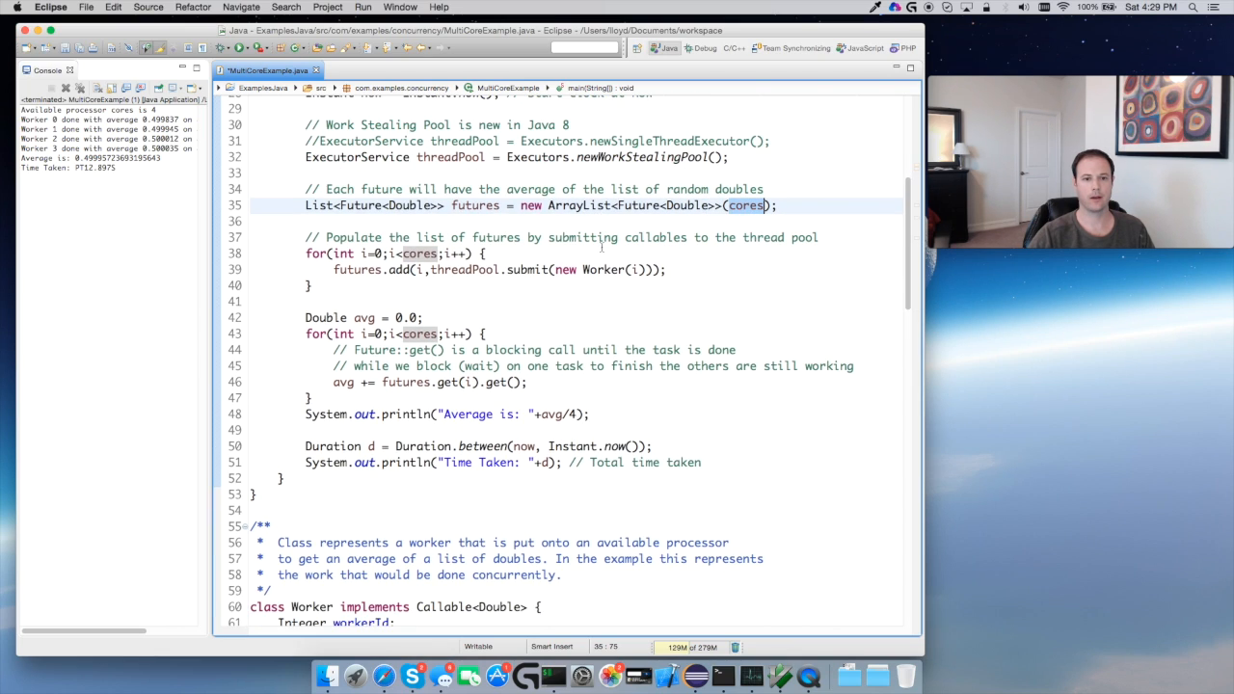
{"action": "scroll", "scroll_direction": "down", "scroll_amount": 3}
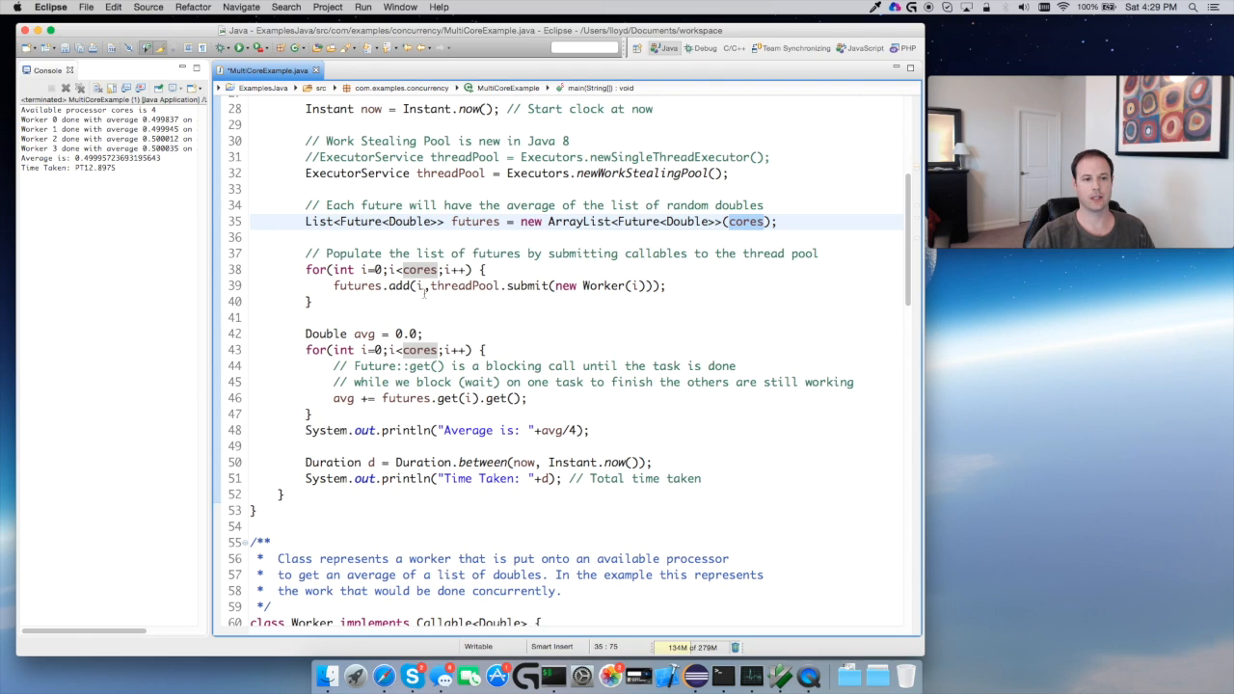
{"action": "left_click", "coordinate": [421, 286]}
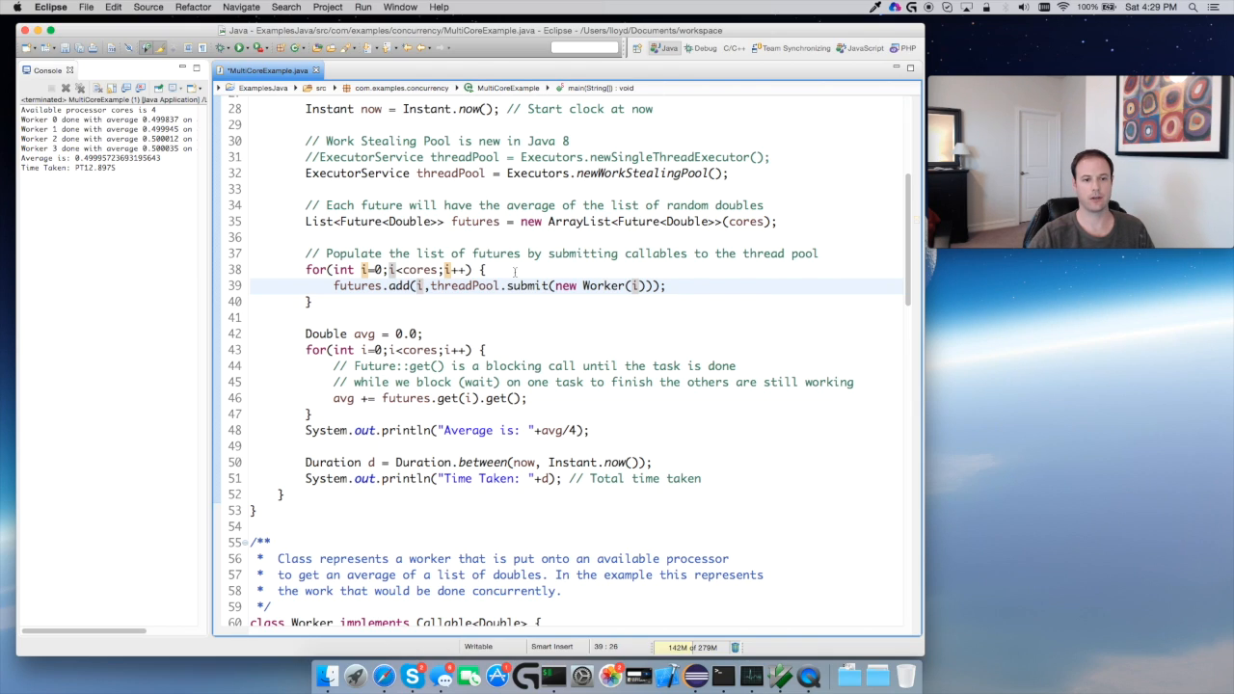
{"action": "mouse_move", "coordinate": [528, 285]}
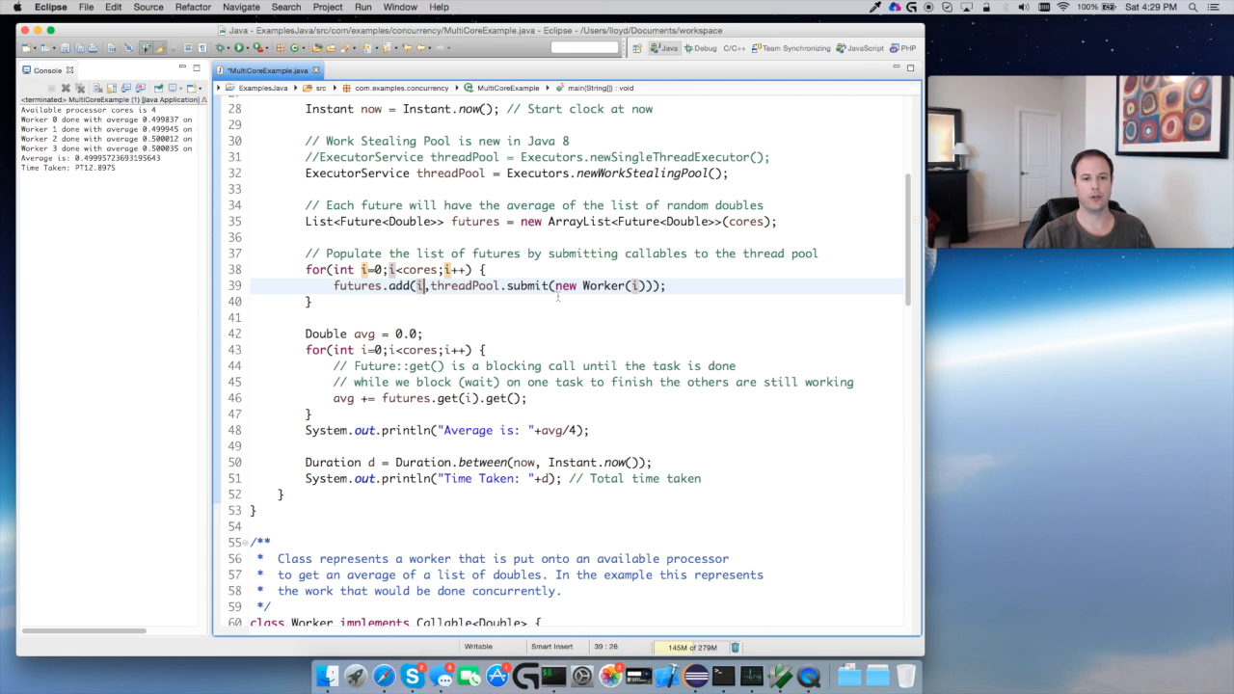
{"action": "scroll", "scroll_direction": "down", "scroll_amount": 3}
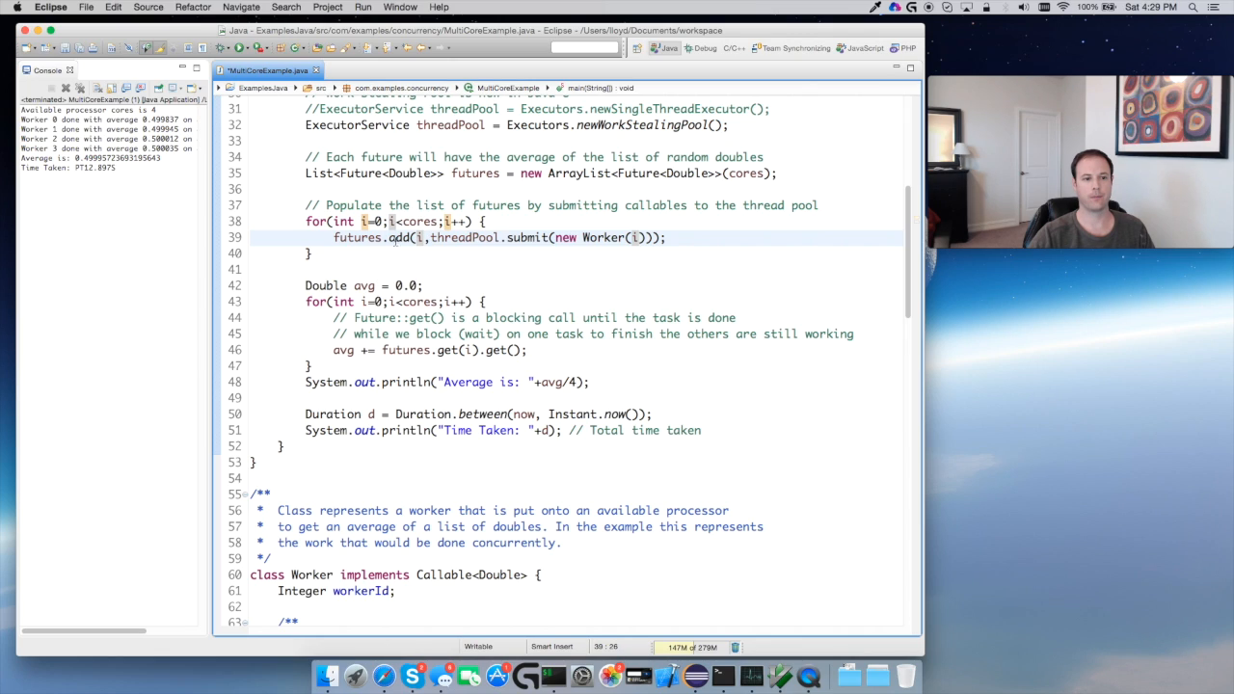
{"action": "mouse_move", "coordinate": [401, 239]}
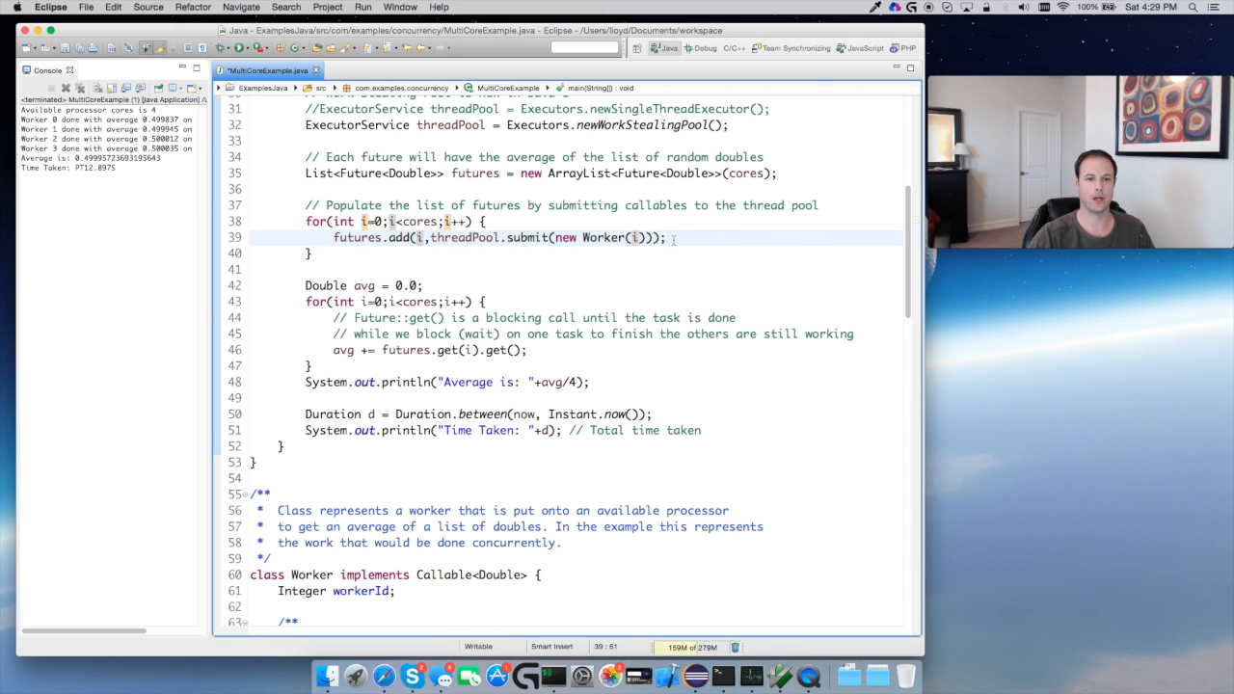
Append '// non-blocking' to the pool submit line and highlight the word submit.
{"action": "type", "text": "// n"}
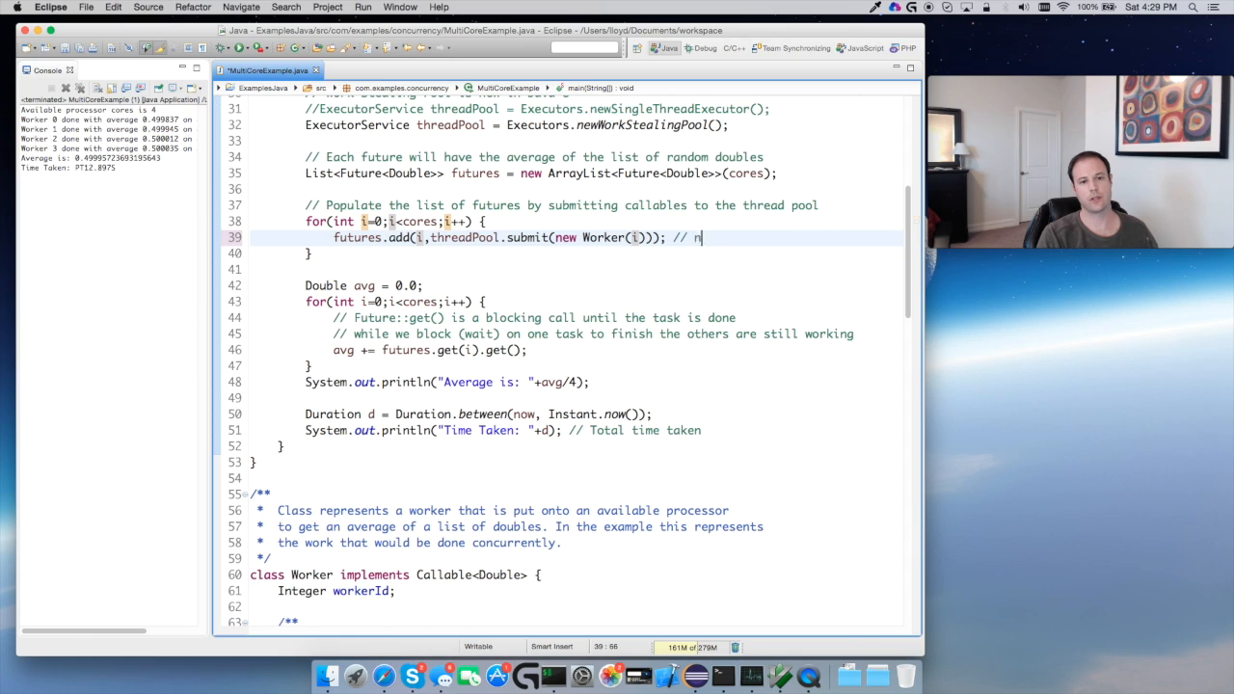
{"action": "type", "text": "on-blocking"}
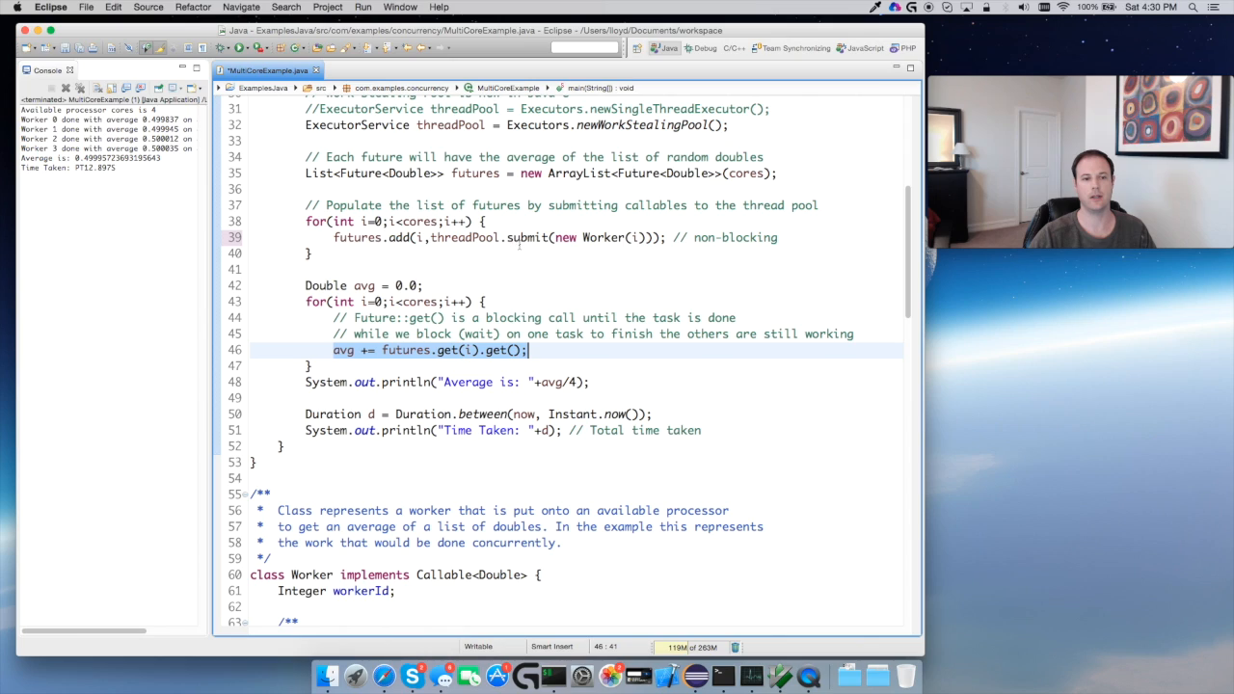
{"action": "left_click", "coordinate": [405, 351]}
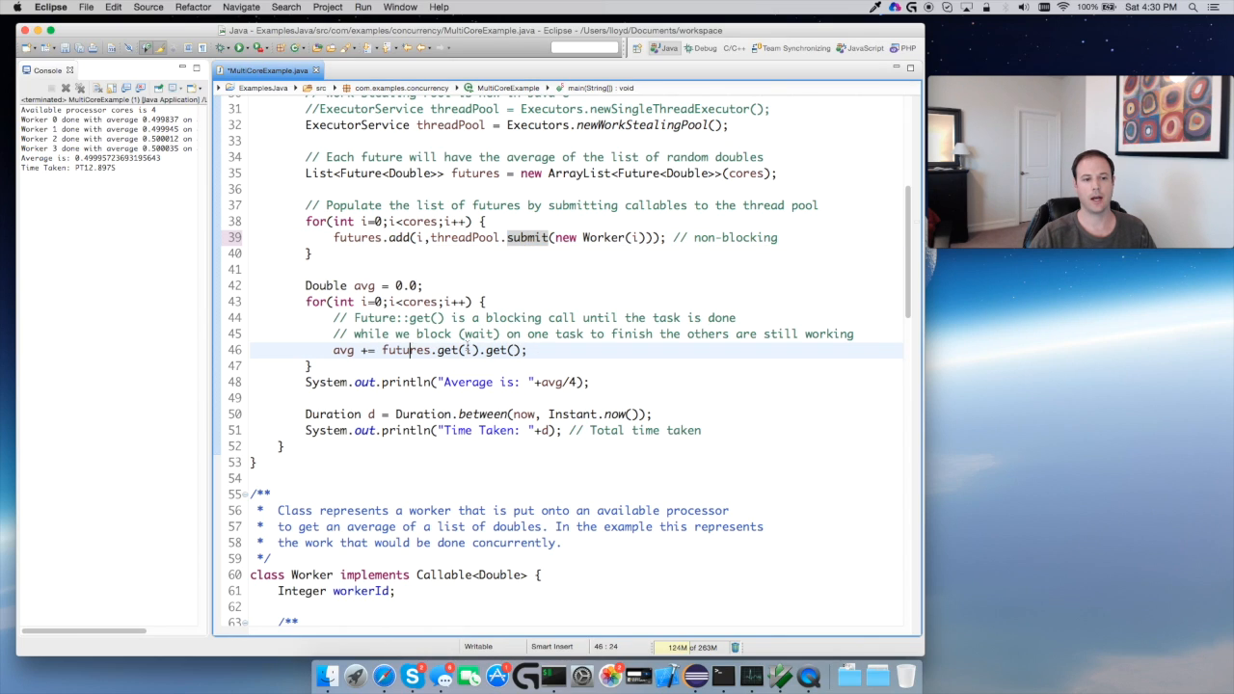
{"action": "double_click", "coordinate": [498, 349]}
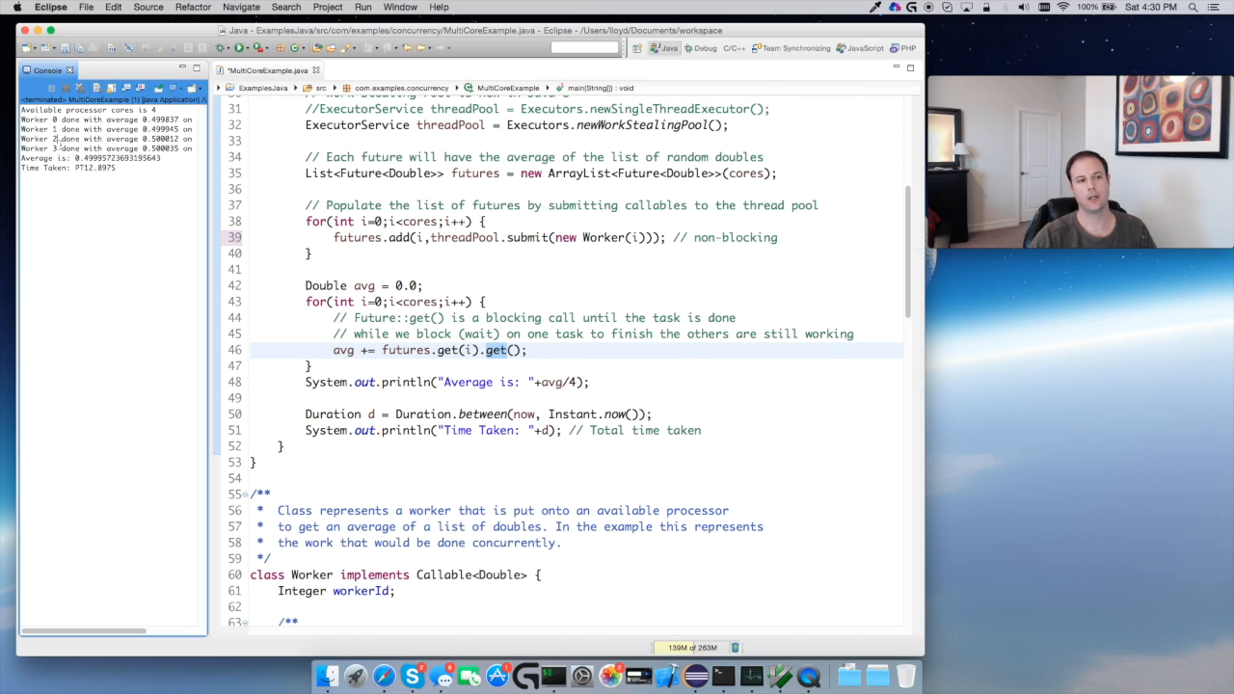
{"action": "mouse_move", "coordinate": [56, 145]}
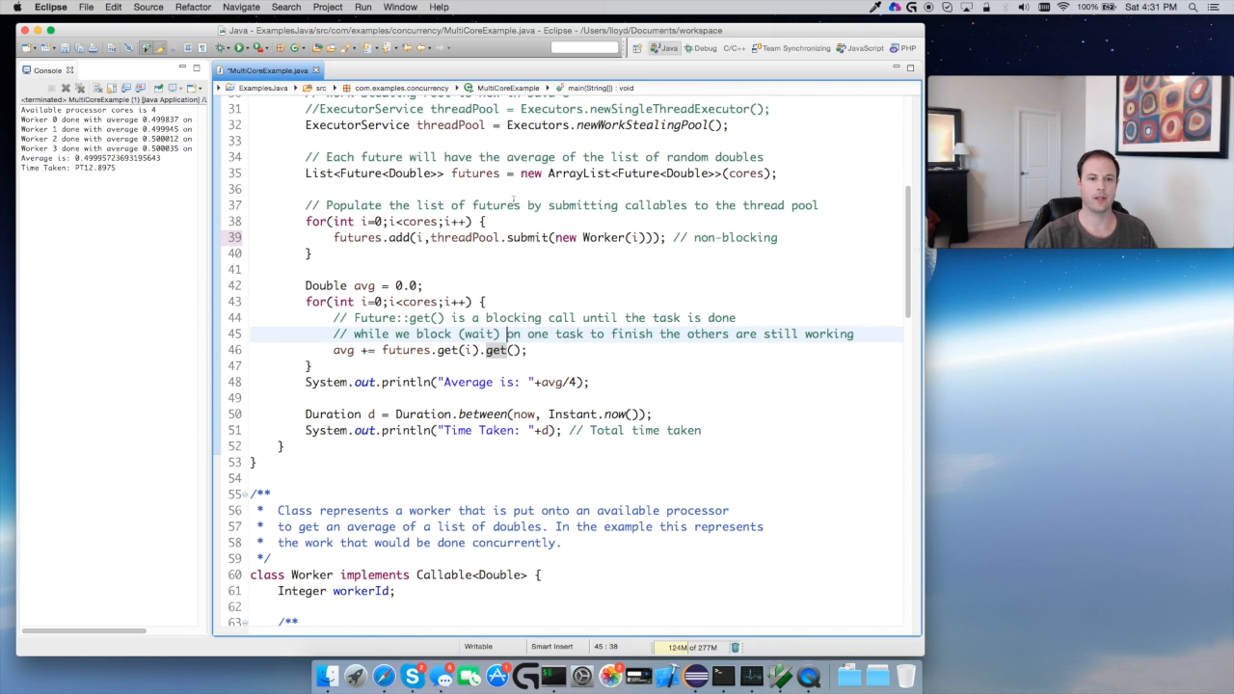
Move down to the loop that collects each future's result into the average.
{"action": "scroll", "scroll_direction": "up", "scroll_amount": 3}
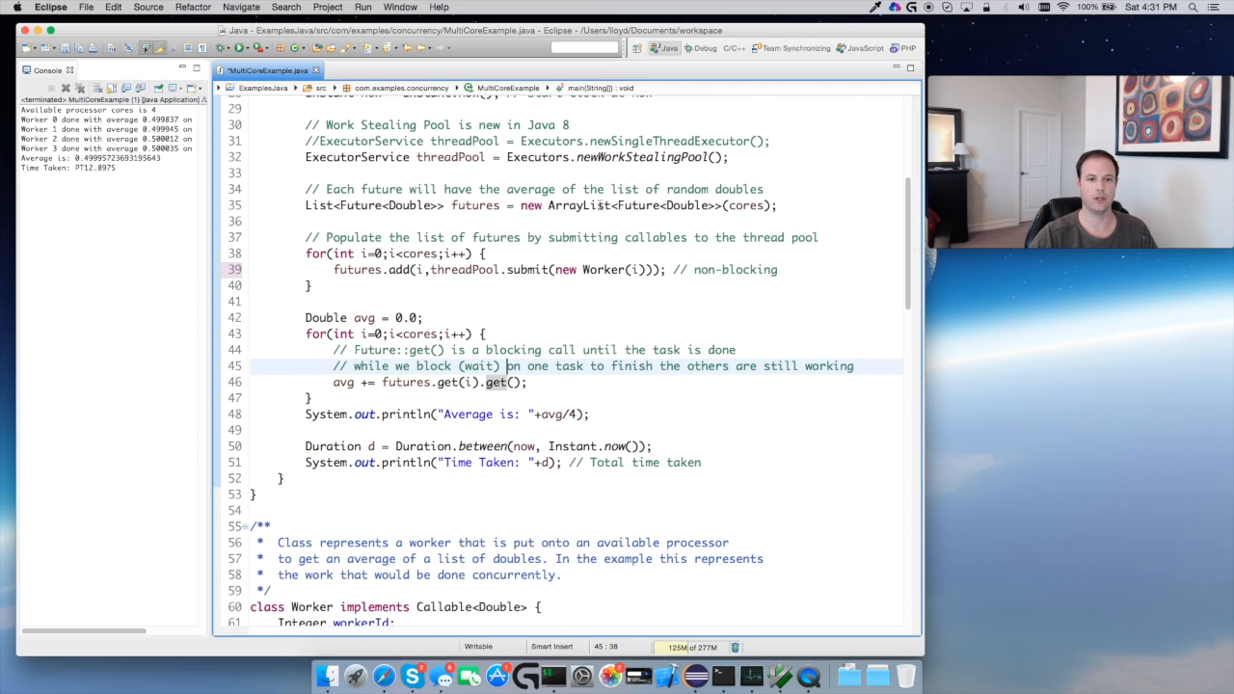
{"action": "scroll", "scroll_direction": "down", "scroll_amount": 3}
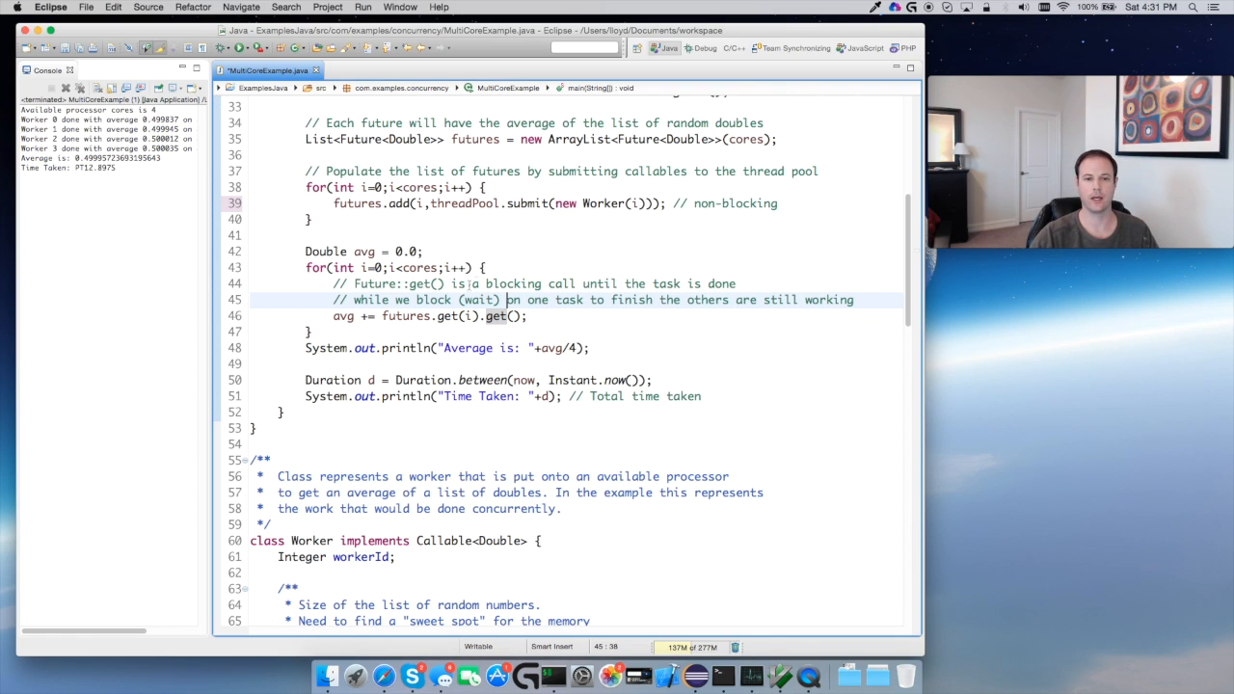
{"action": "scroll", "scroll_direction": "down", "scroll_amount": 3}
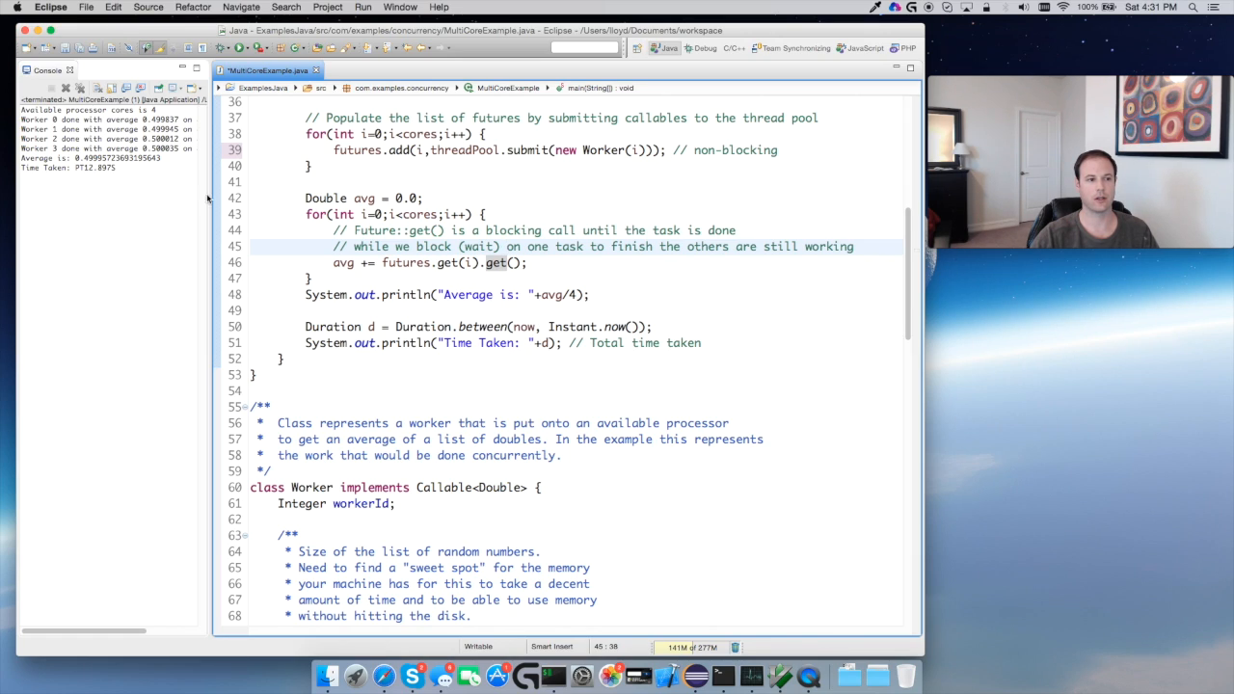
{"action": "left_click", "coordinate": [144, 185]}
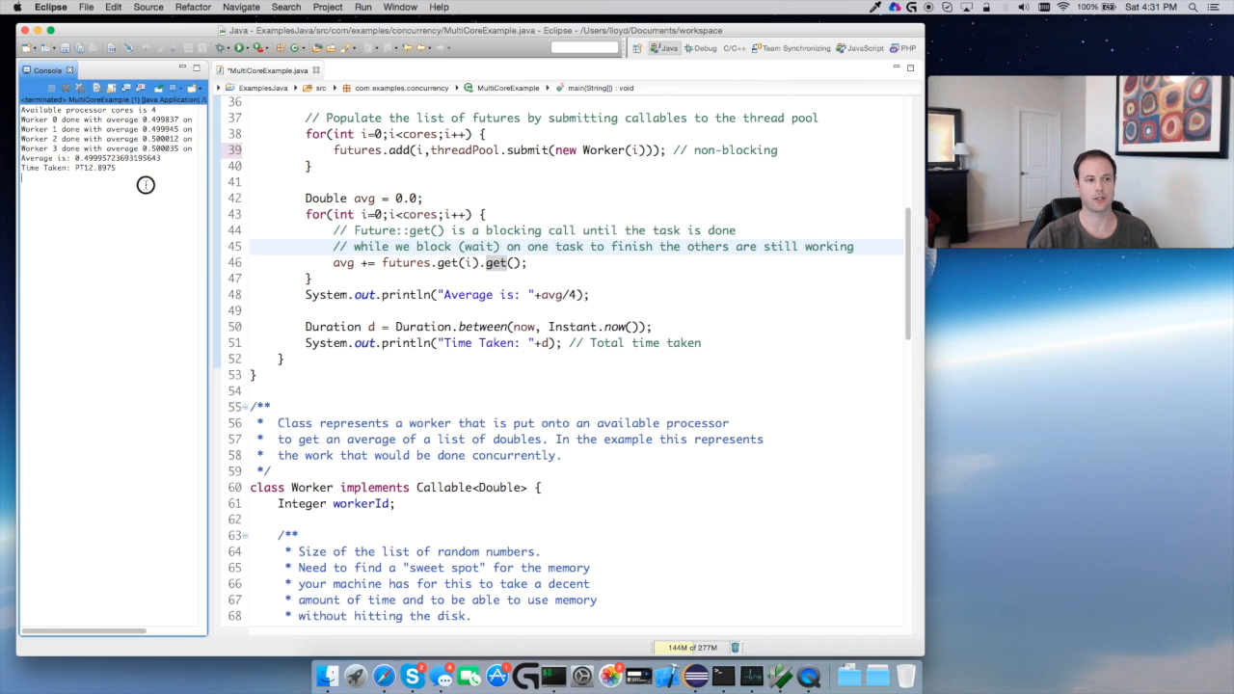
{"action": "scroll", "scroll_direction": "up", "scroll_amount": 3}
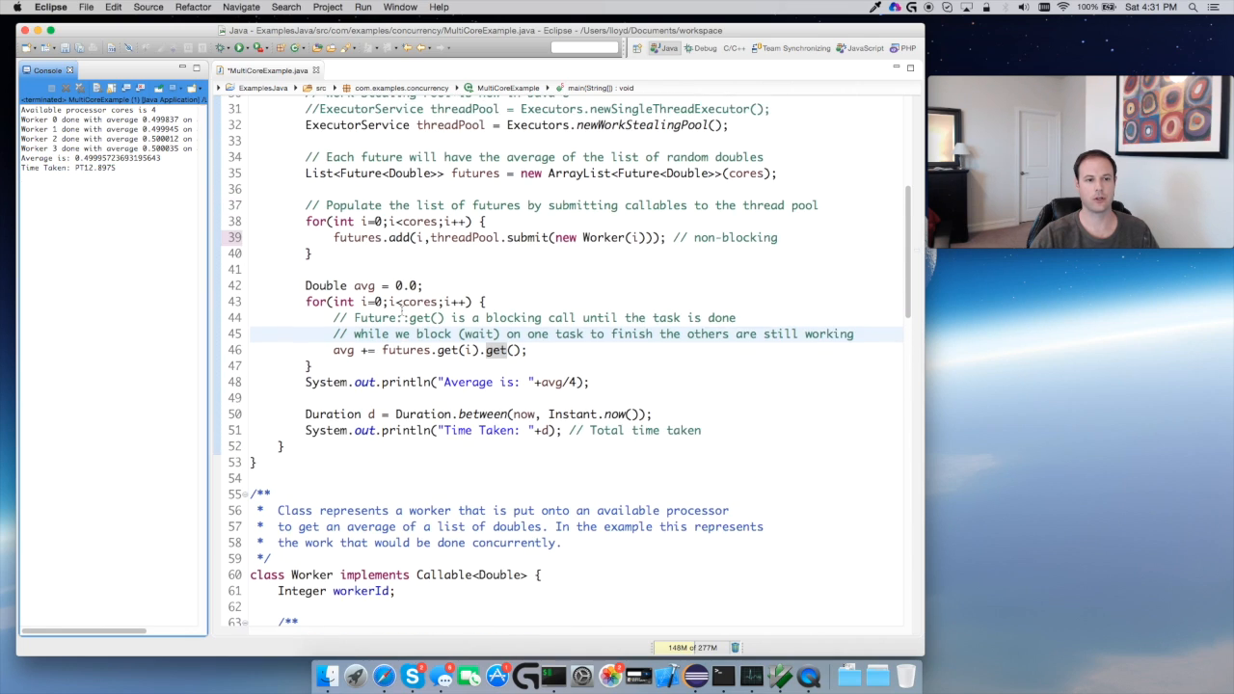
{"action": "scroll", "scroll_direction": "down", "scroll_amount": 3}
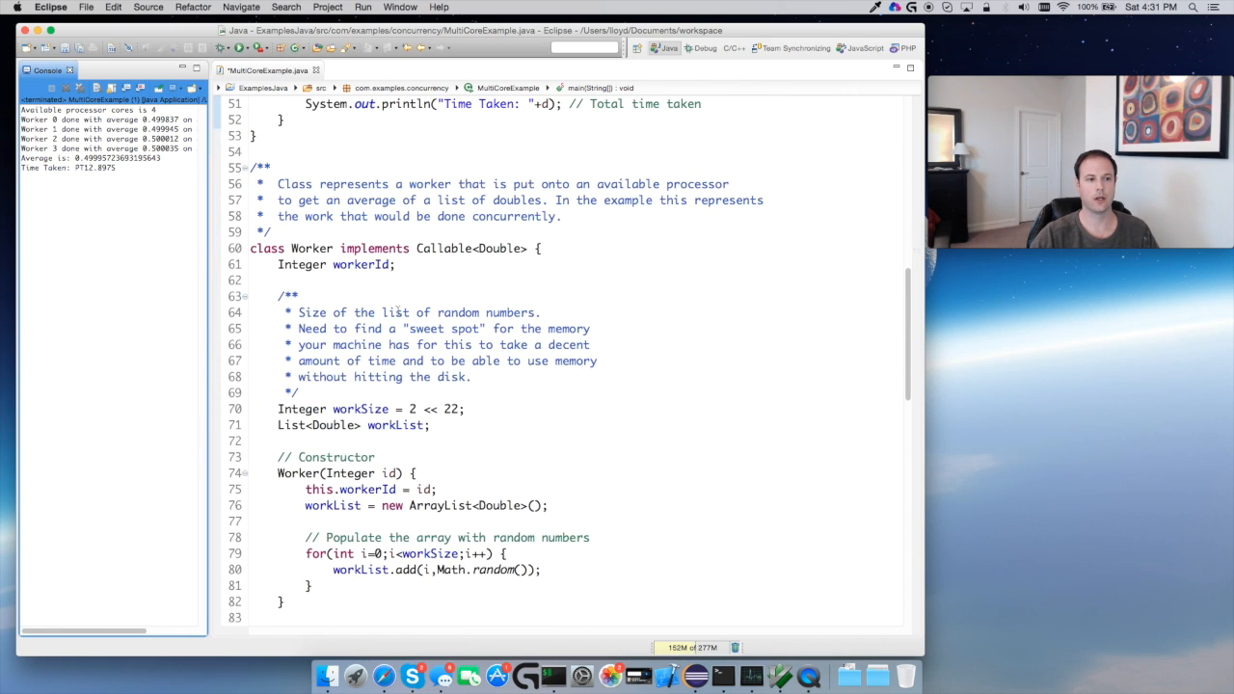
{"action": "left_click", "coordinate": [398, 247]}
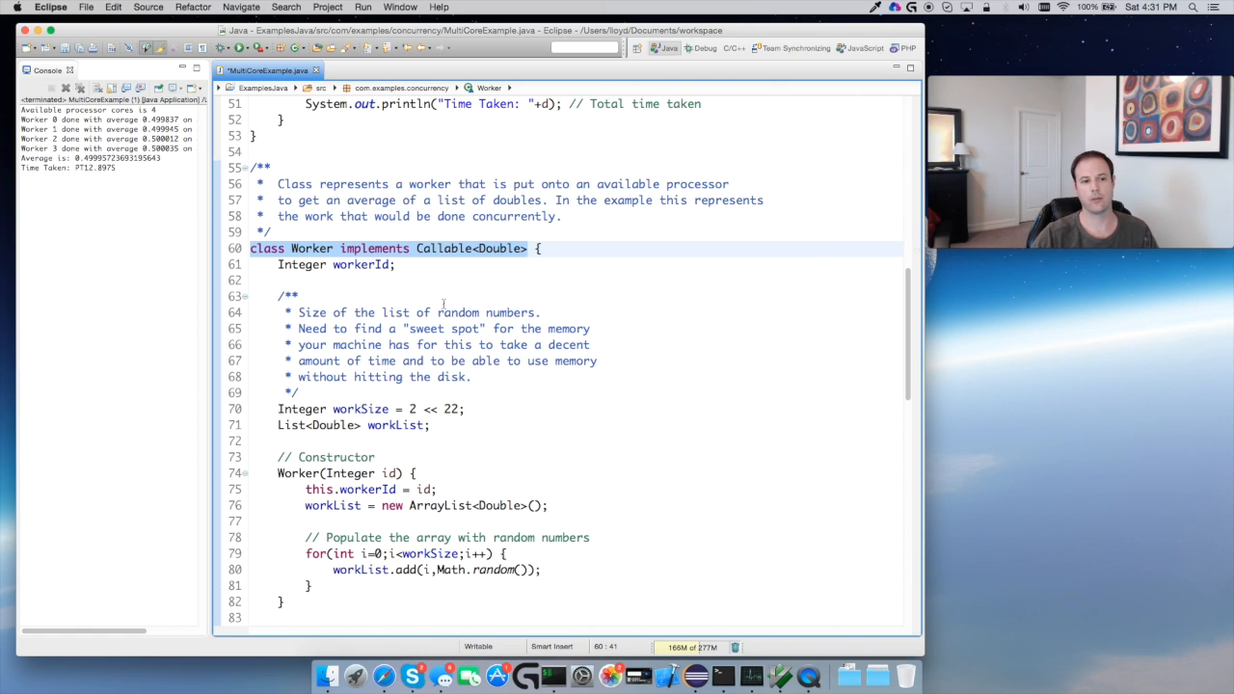
{"action": "scroll", "scroll_direction": "down", "scroll_amount": 3}
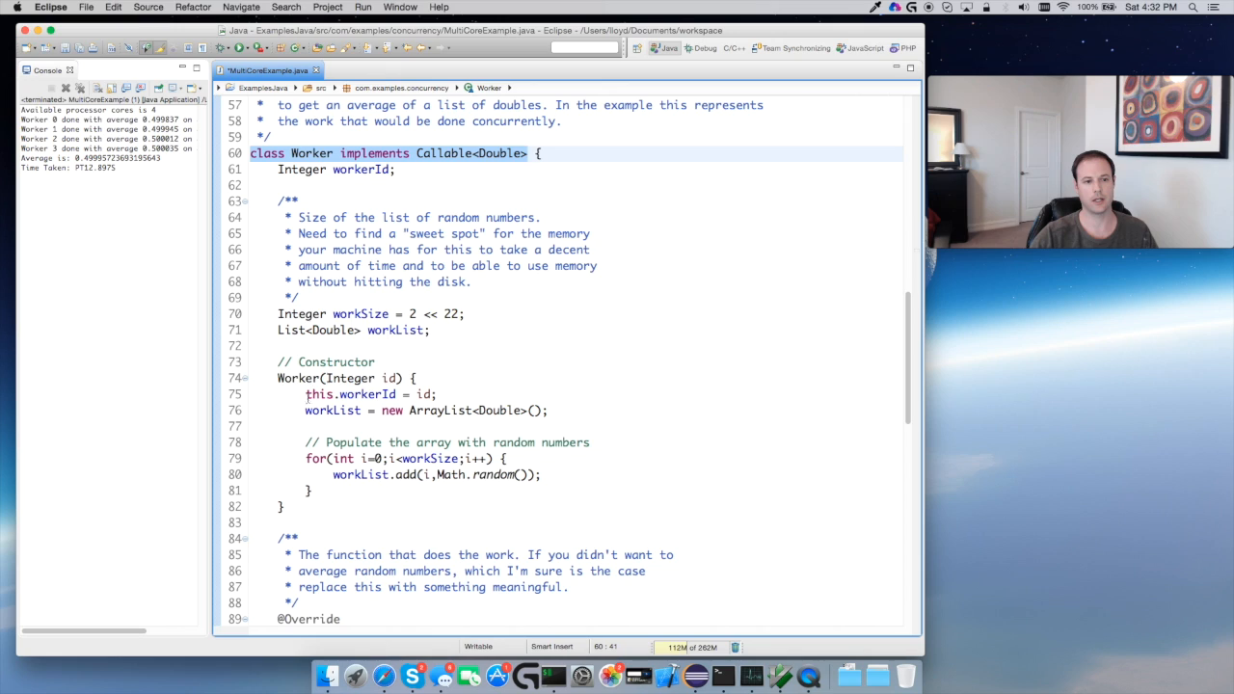
{"action": "scroll", "scroll_direction": "down", "scroll_amount": 3}
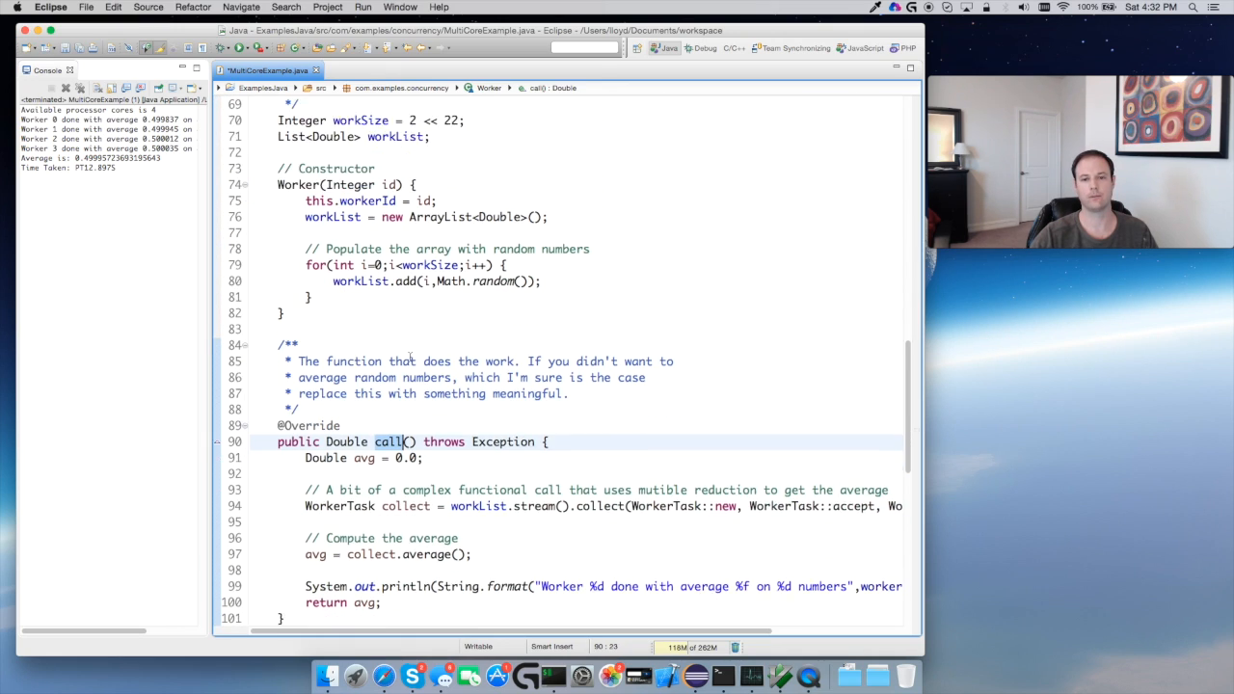
{"action": "scroll", "scroll_direction": "down", "scroll_amount": 3}
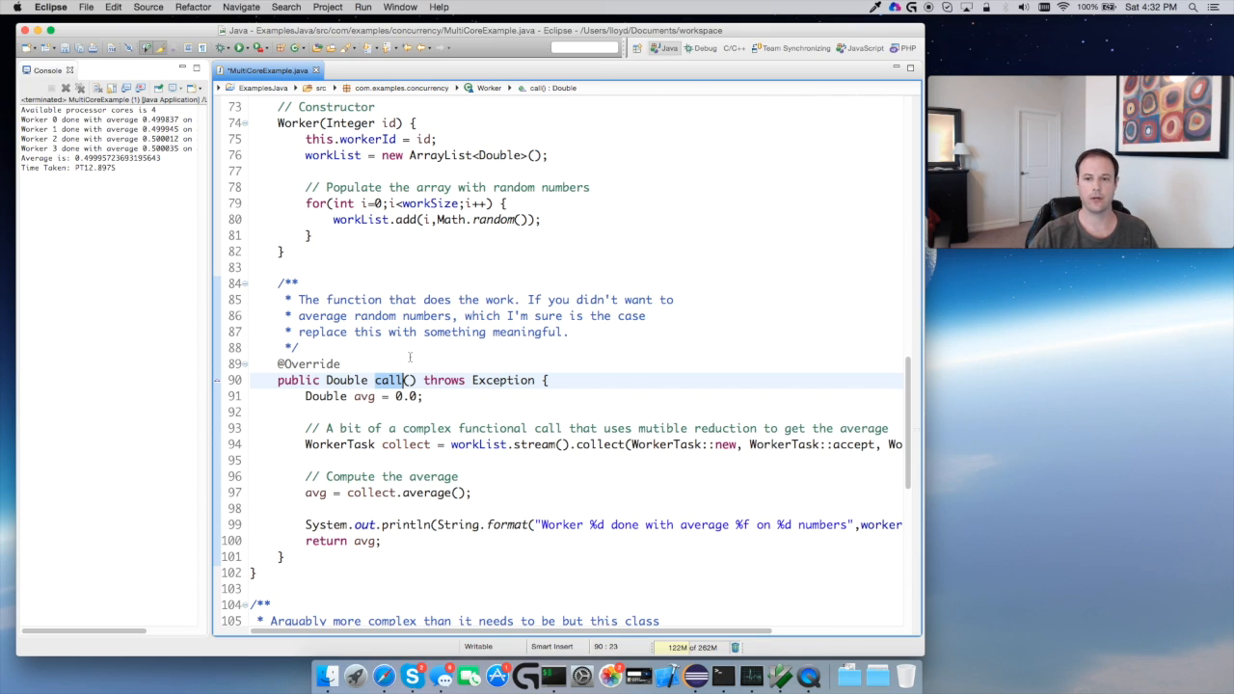
{"action": "scroll", "scroll_direction": "up", "scroll_amount": 3}
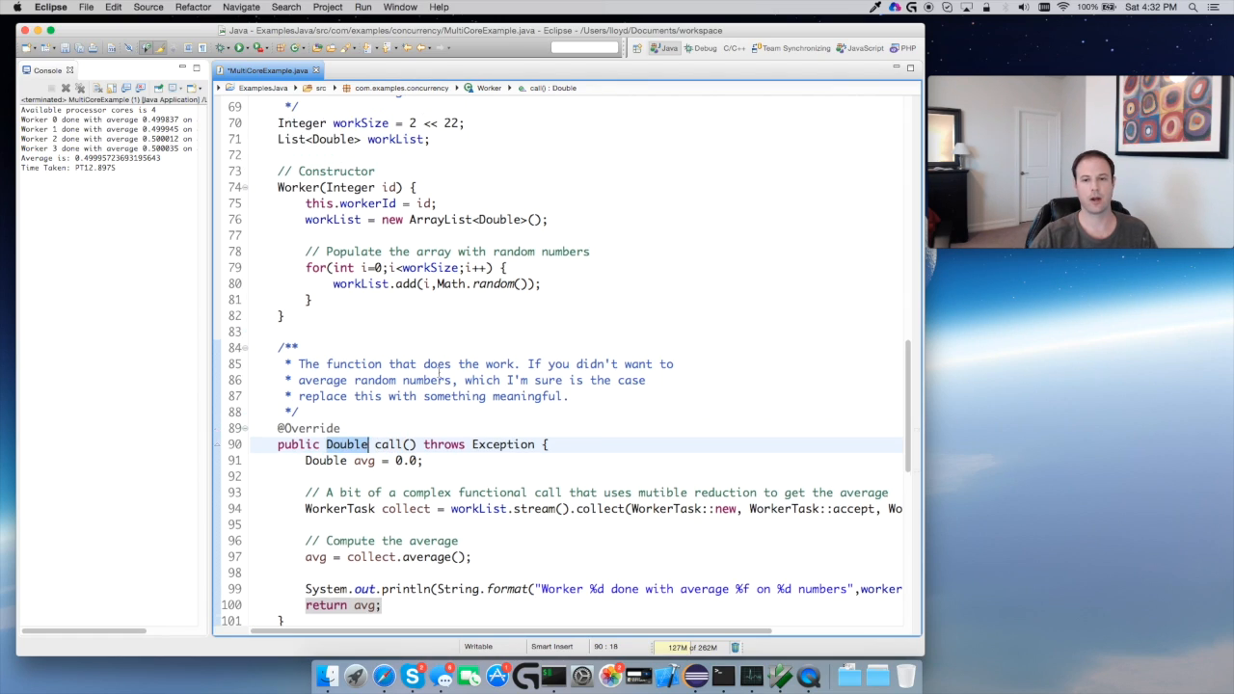
{"action": "scroll", "scroll_direction": "up", "scroll_amount": 3}
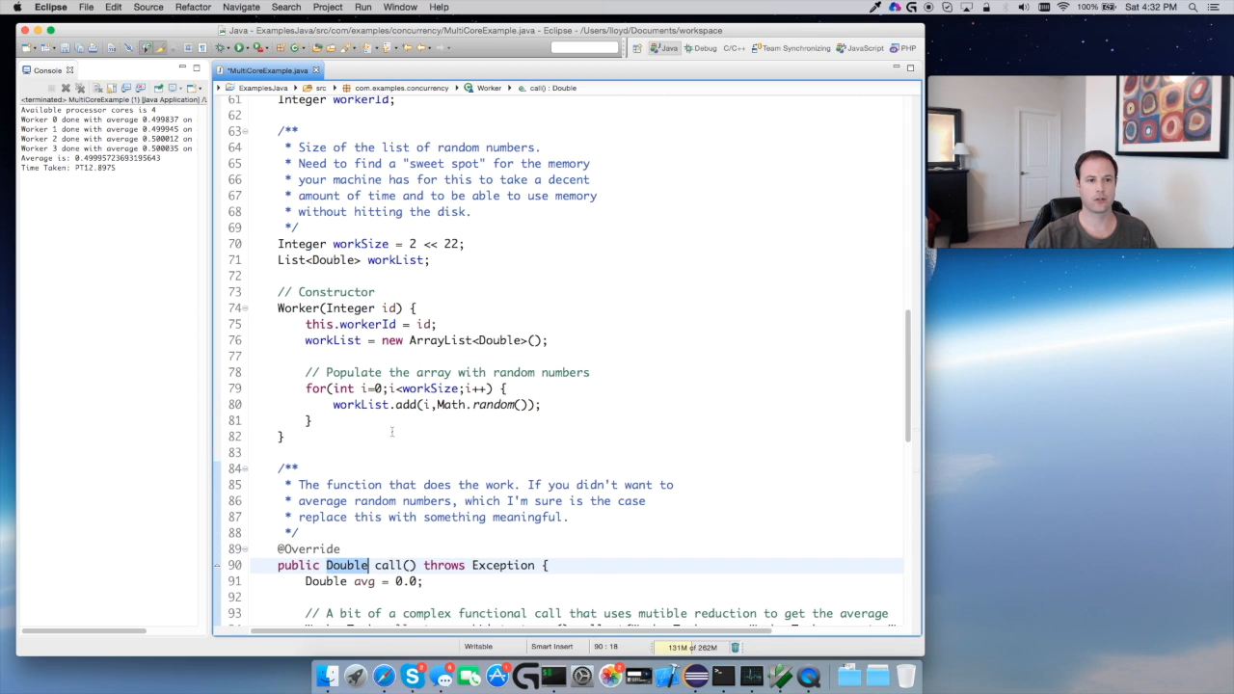
{"action": "scroll", "scroll_direction": "up", "scroll_amount": 3}
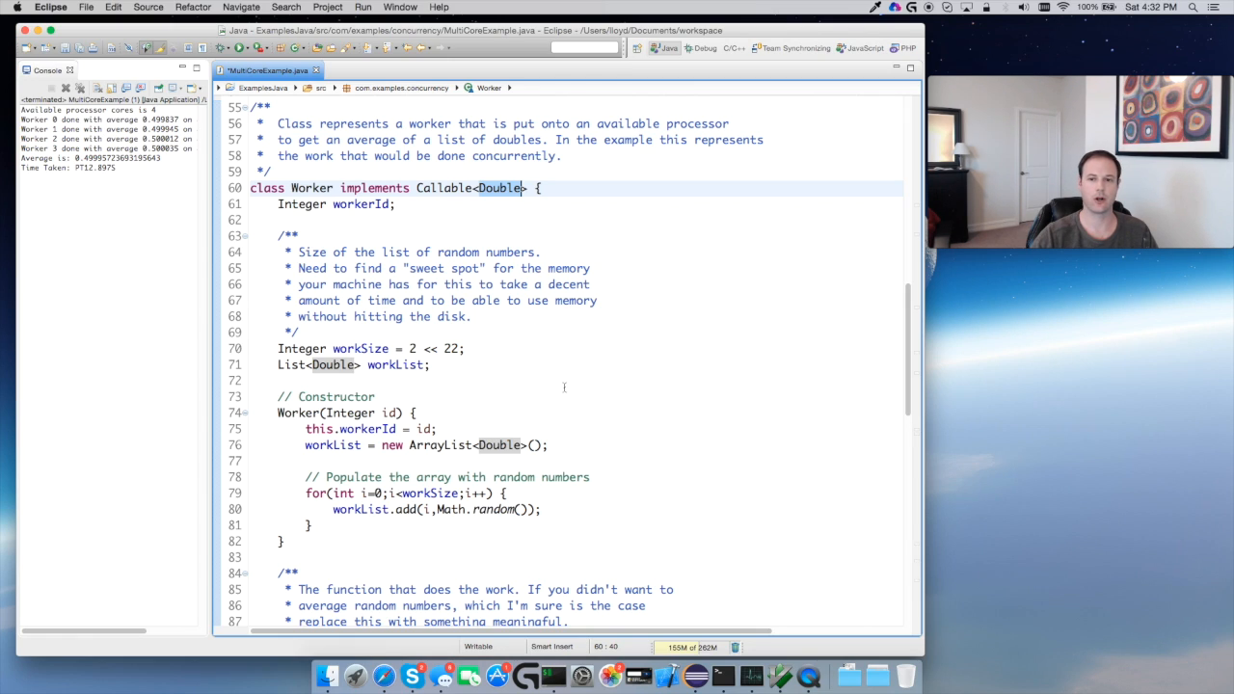
{"action": "scroll", "scroll_direction": "down", "scroll_amount": 3}
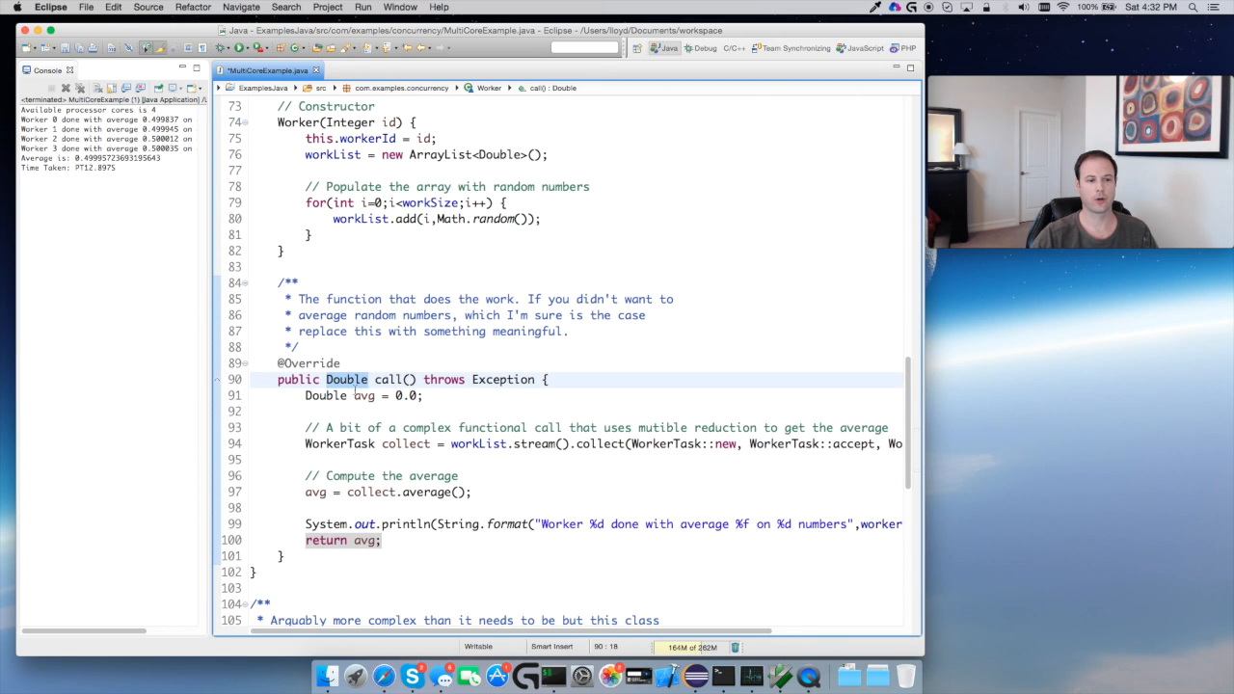
{"action": "mouse_move", "coordinate": [347, 378]}
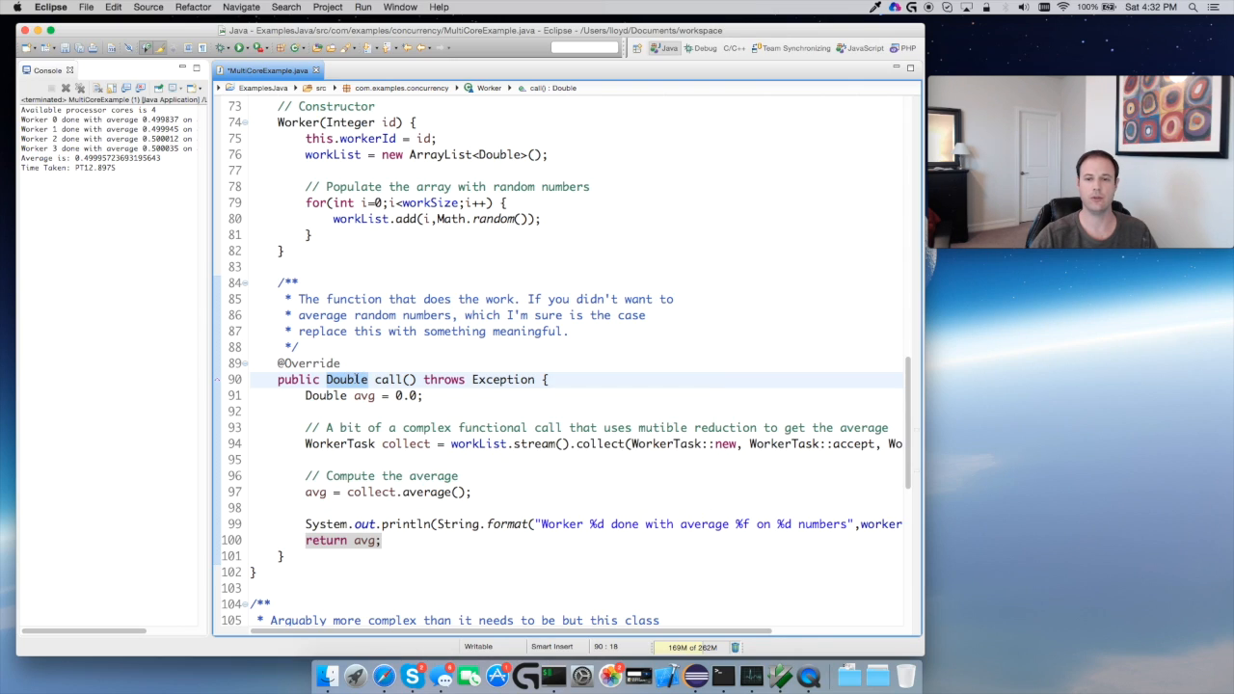
{"action": "mouse_move", "coordinate": [345, 378]}
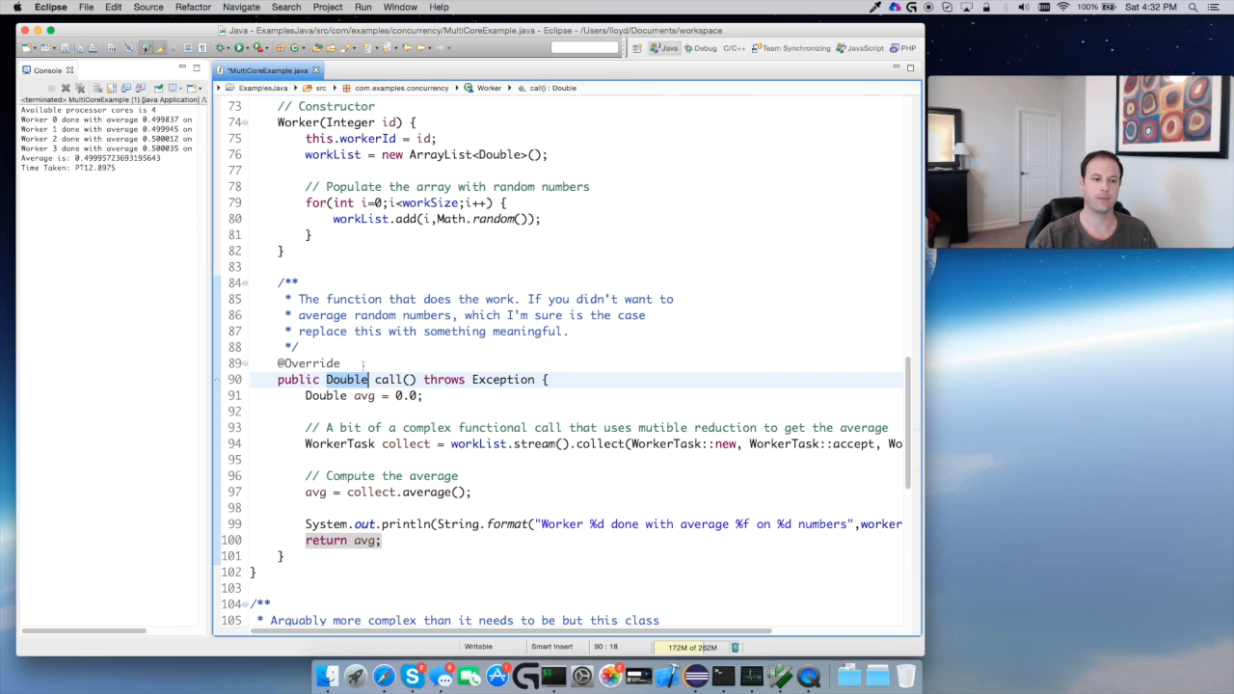
{"action": "scroll", "scroll_direction": "down", "scroll_amount": 3}
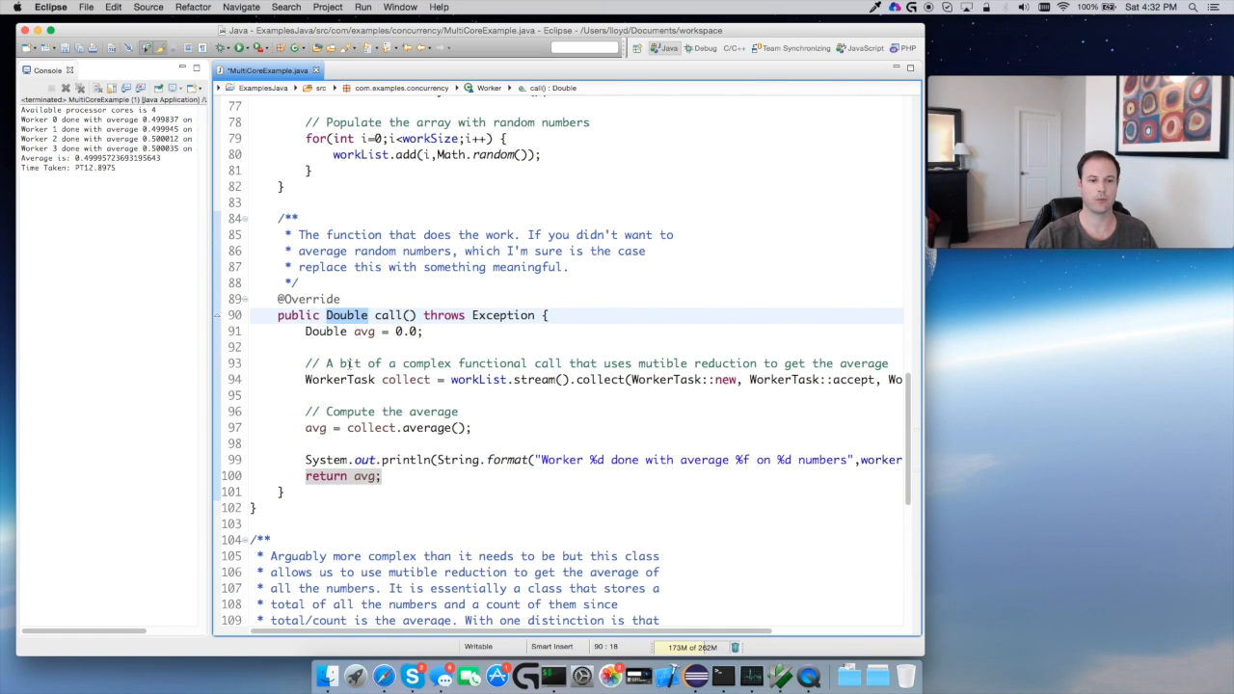
{"action": "mouse_move", "coordinate": [704, 374]}
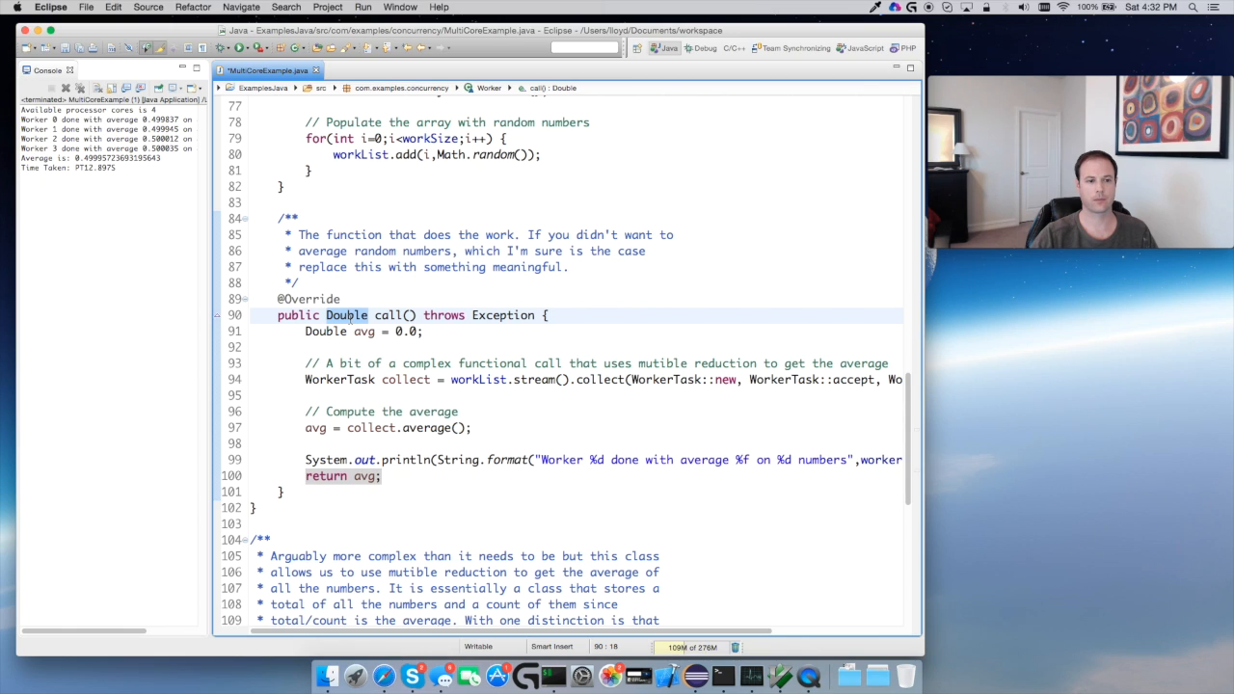
{"action": "scroll", "scroll_direction": "up", "scroll_amount": 3}
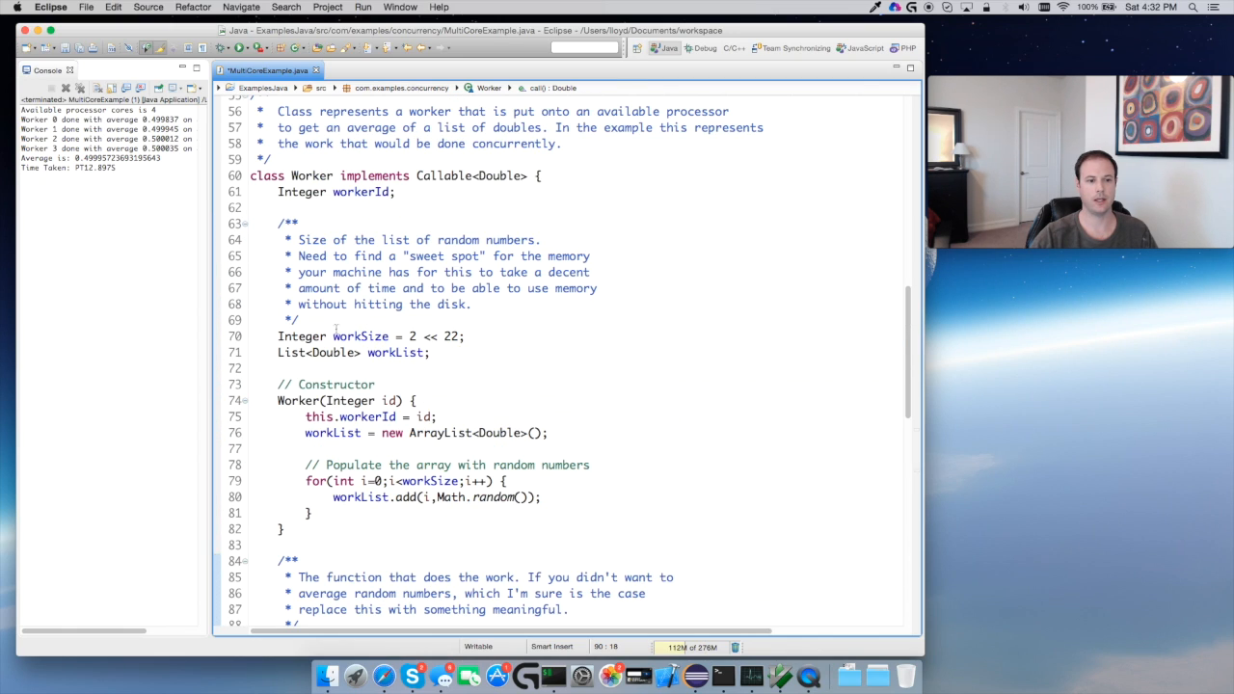
{"action": "double_click", "coordinate": [396, 353]}
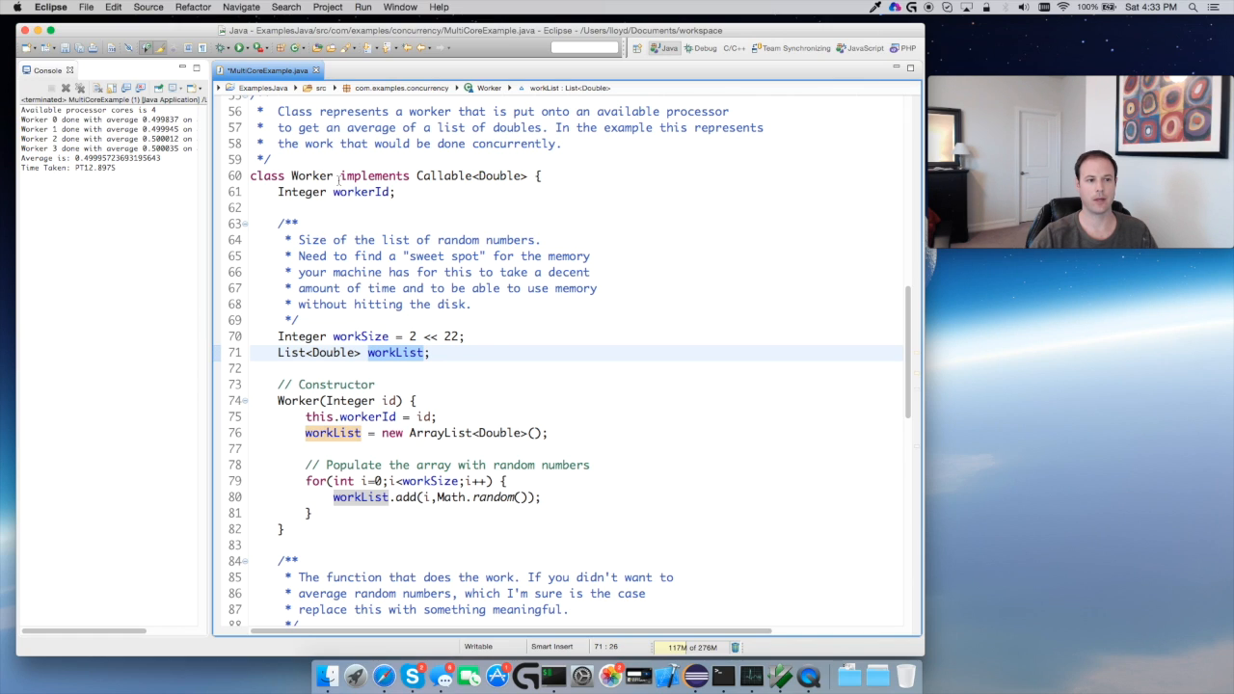
{"action": "scroll", "scroll_direction": "down", "scroll_amount": 3}
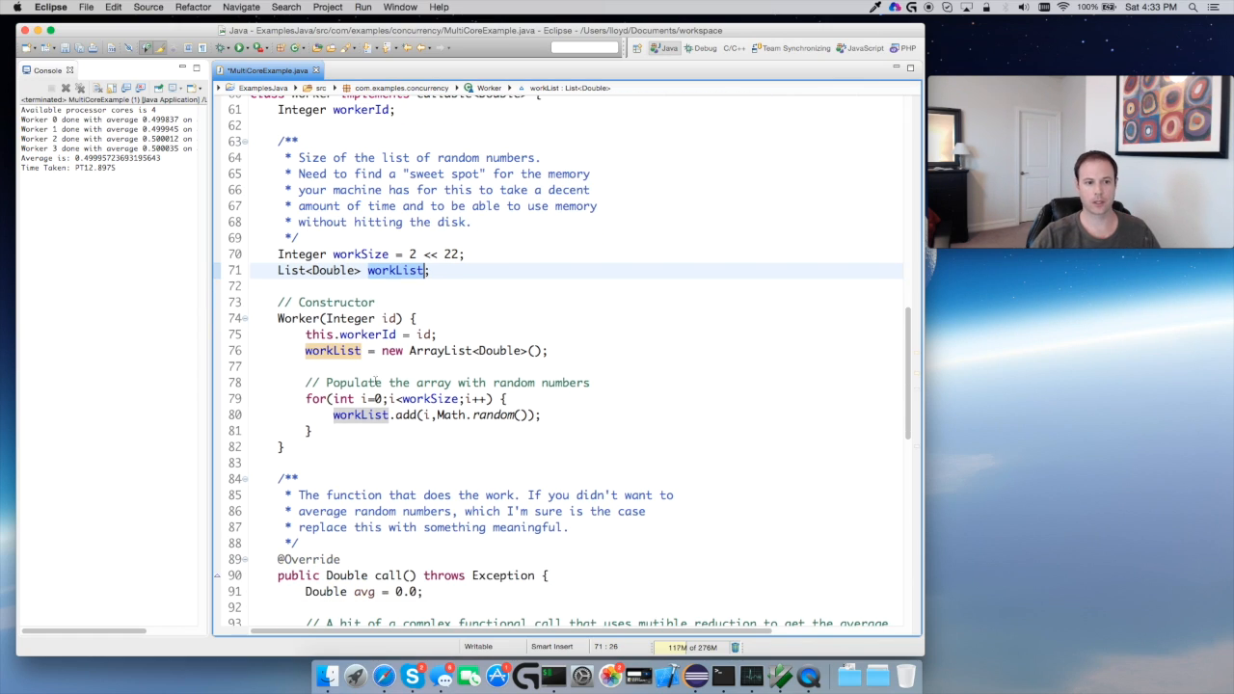
{"action": "scroll", "scroll_direction": "down", "scroll_amount": 3}
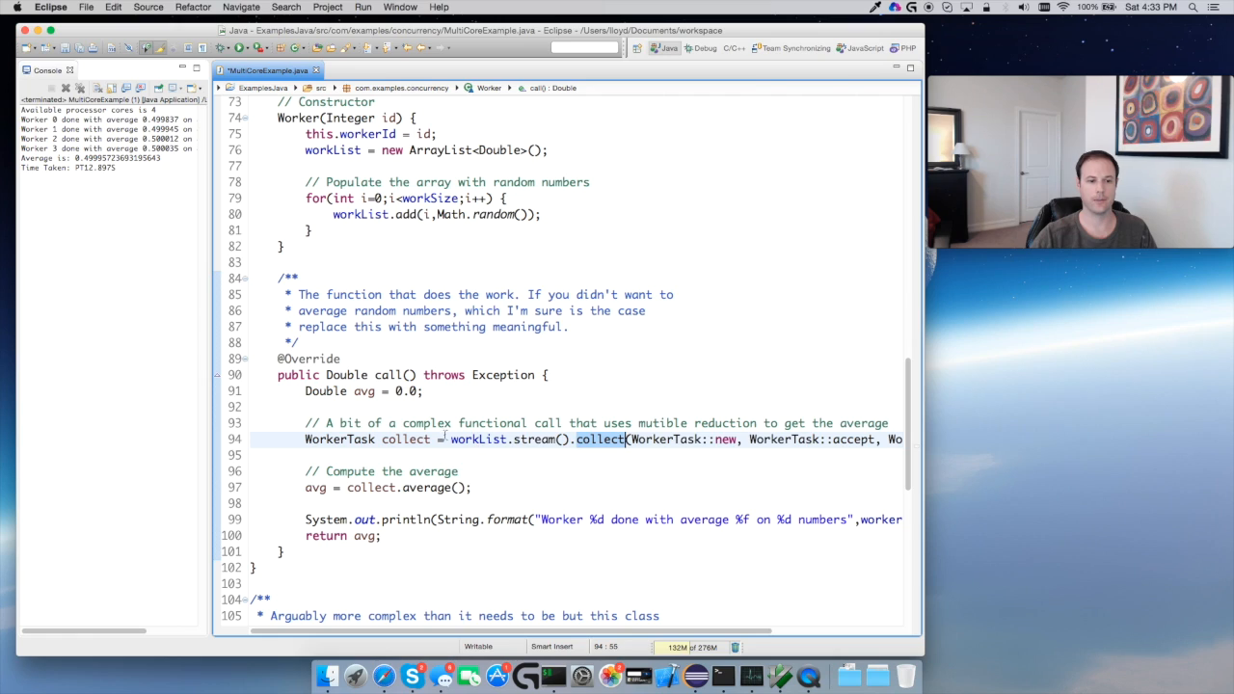
{"action": "scroll", "scroll_direction": "down", "scroll_amount": 3}
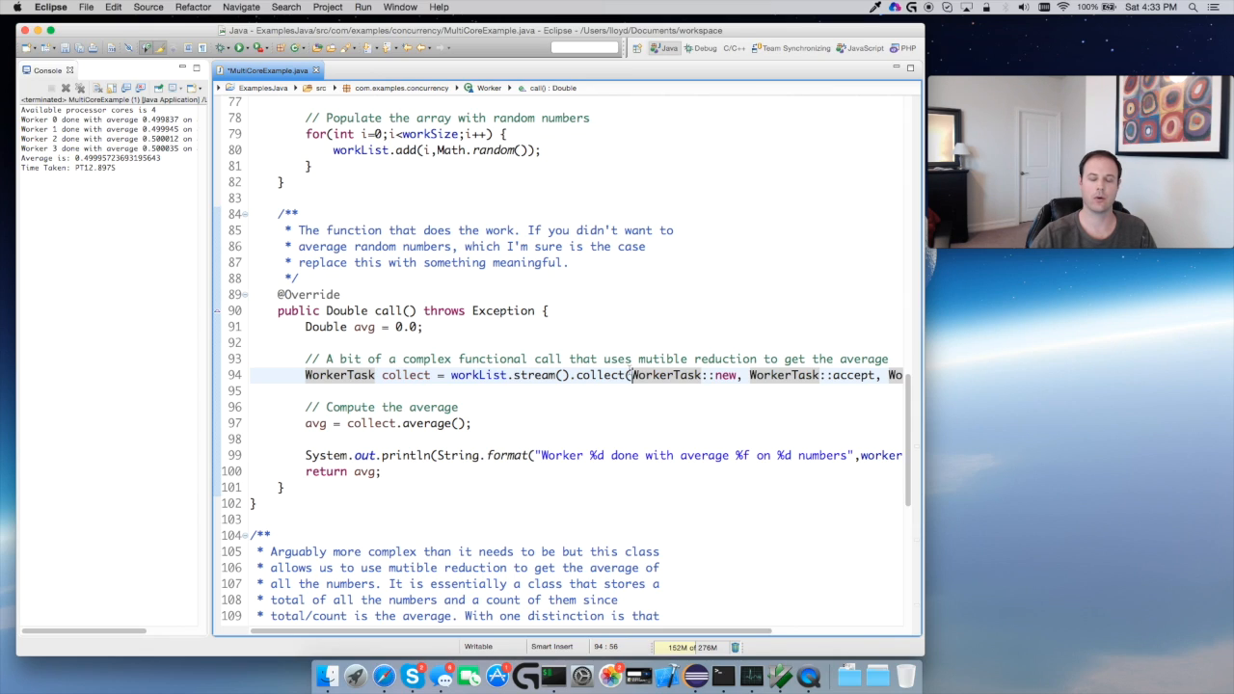
{"action": "mouse_move", "coordinate": [665, 374]}
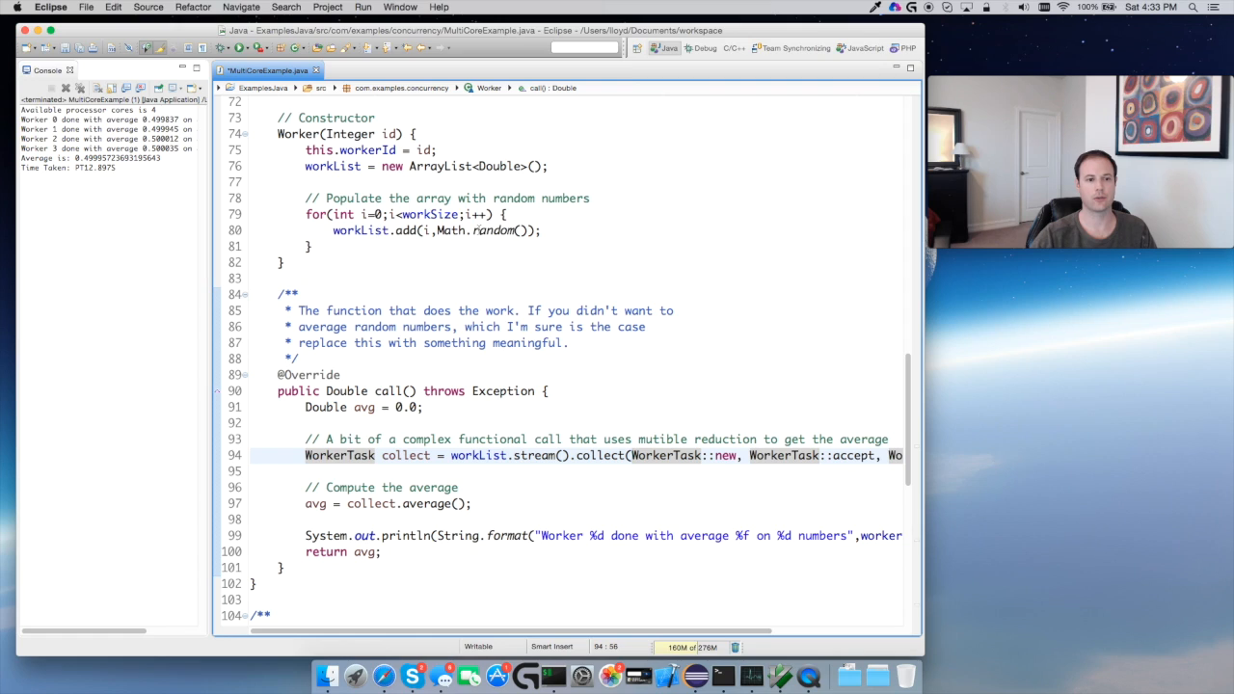
{"action": "scroll", "scroll_direction": "up", "scroll_amount": 3}
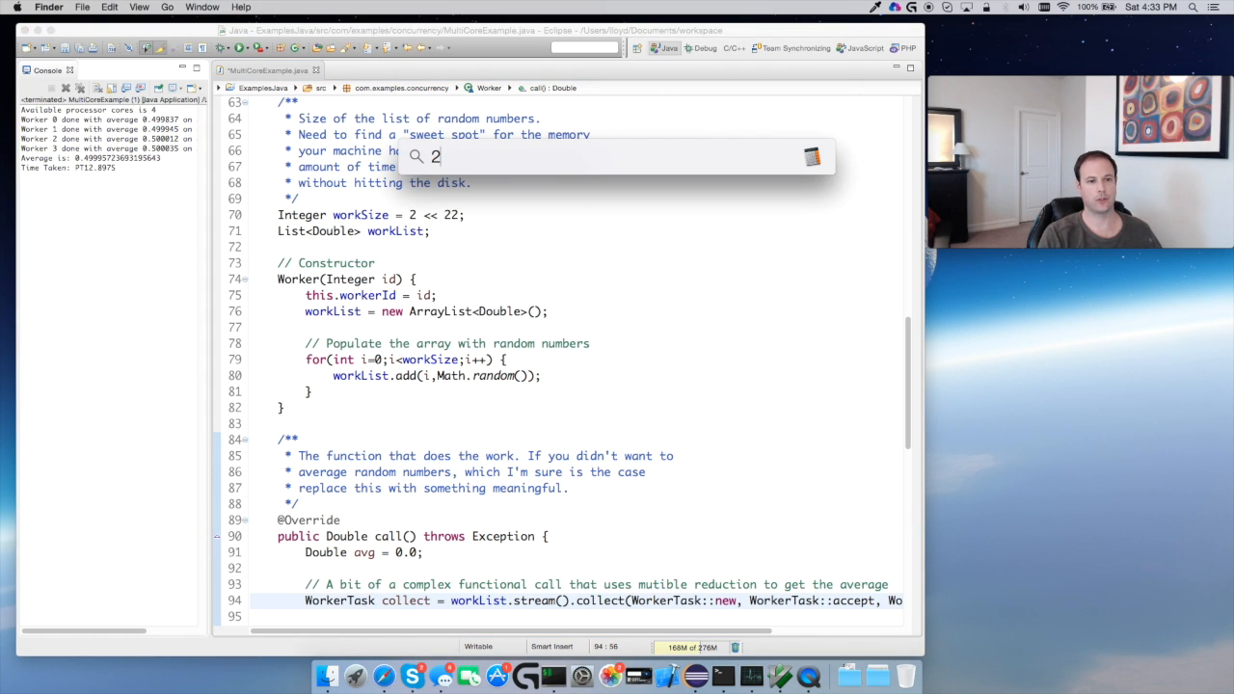
{"action": "type", "text": "22"}
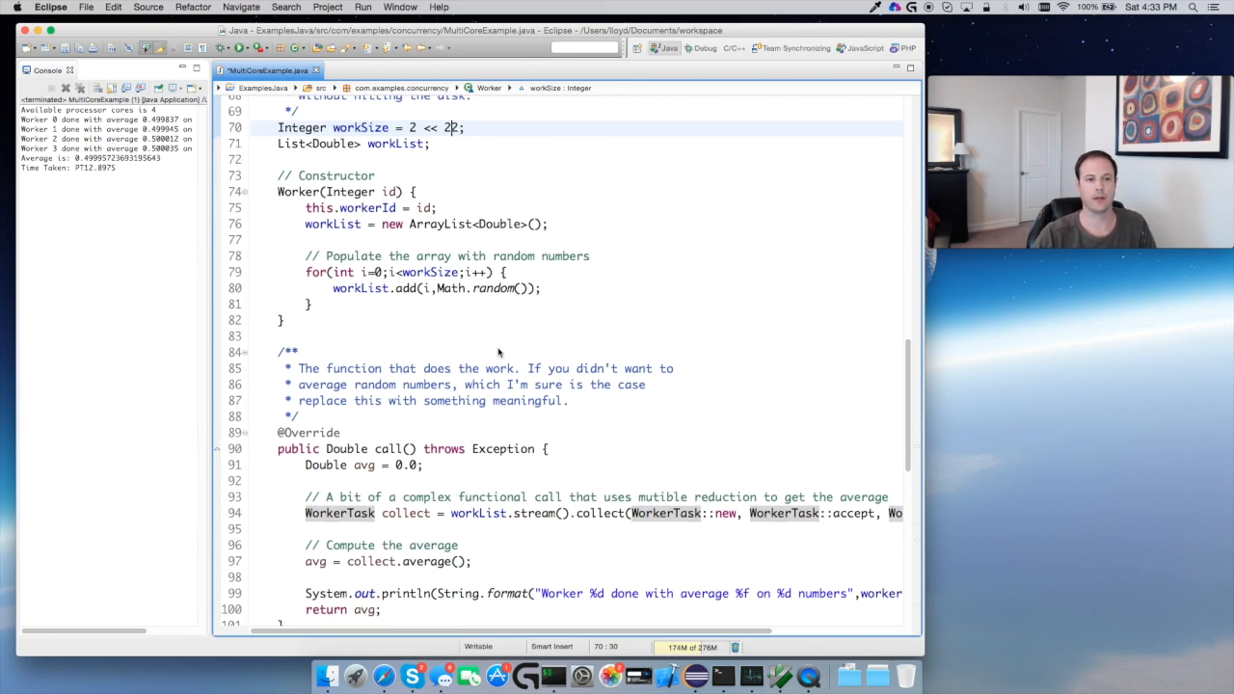
{"action": "scroll", "scroll_direction": "down", "scroll_amount": 3}
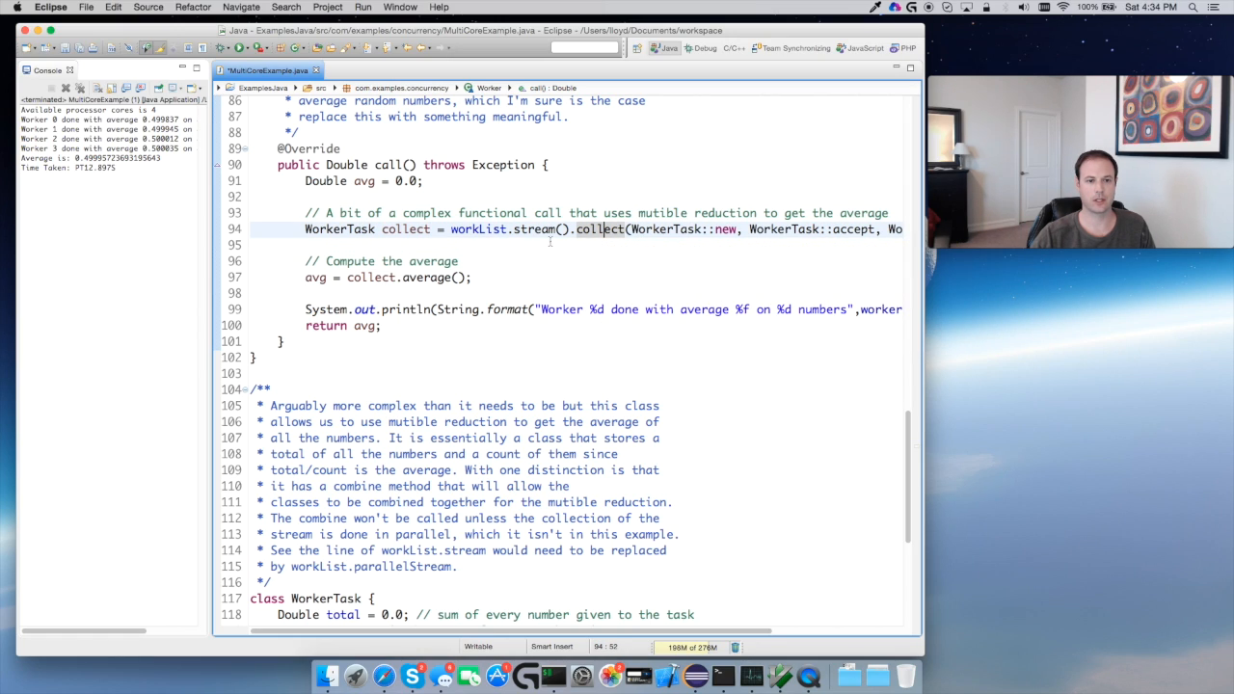
{"action": "mouse_move", "coordinate": [602, 229]}
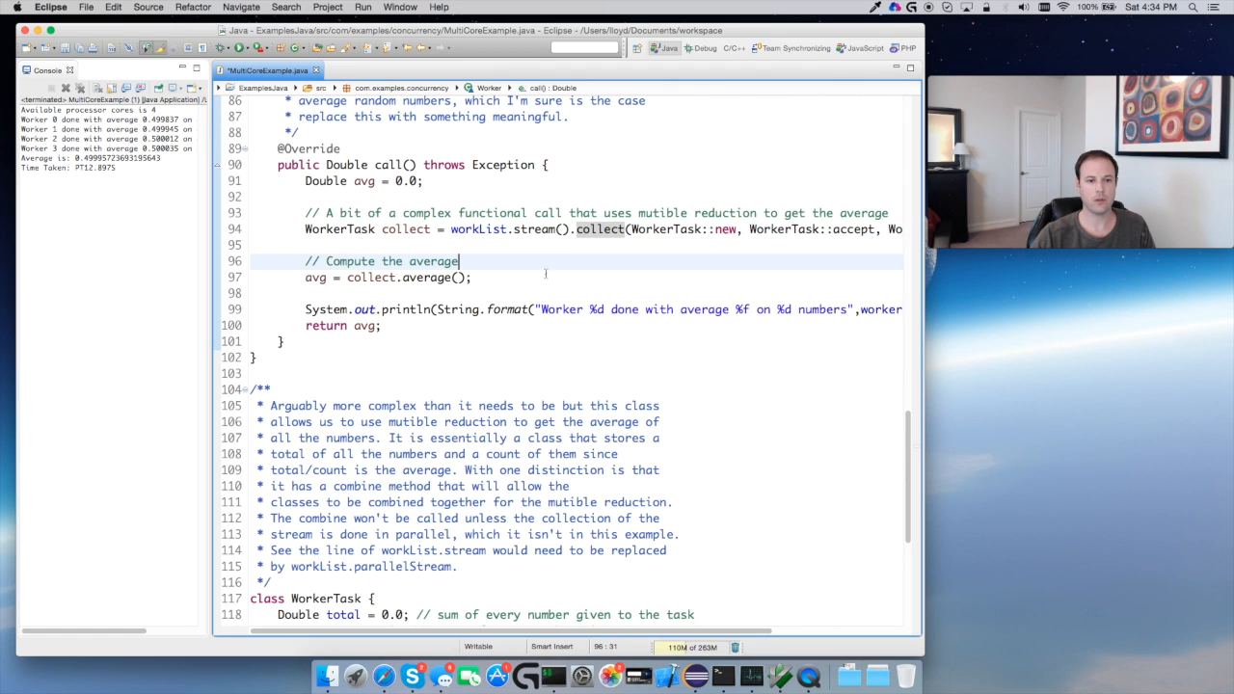
{"action": "scroll", "scroll_direction": "down", "scroll_amount": 3}
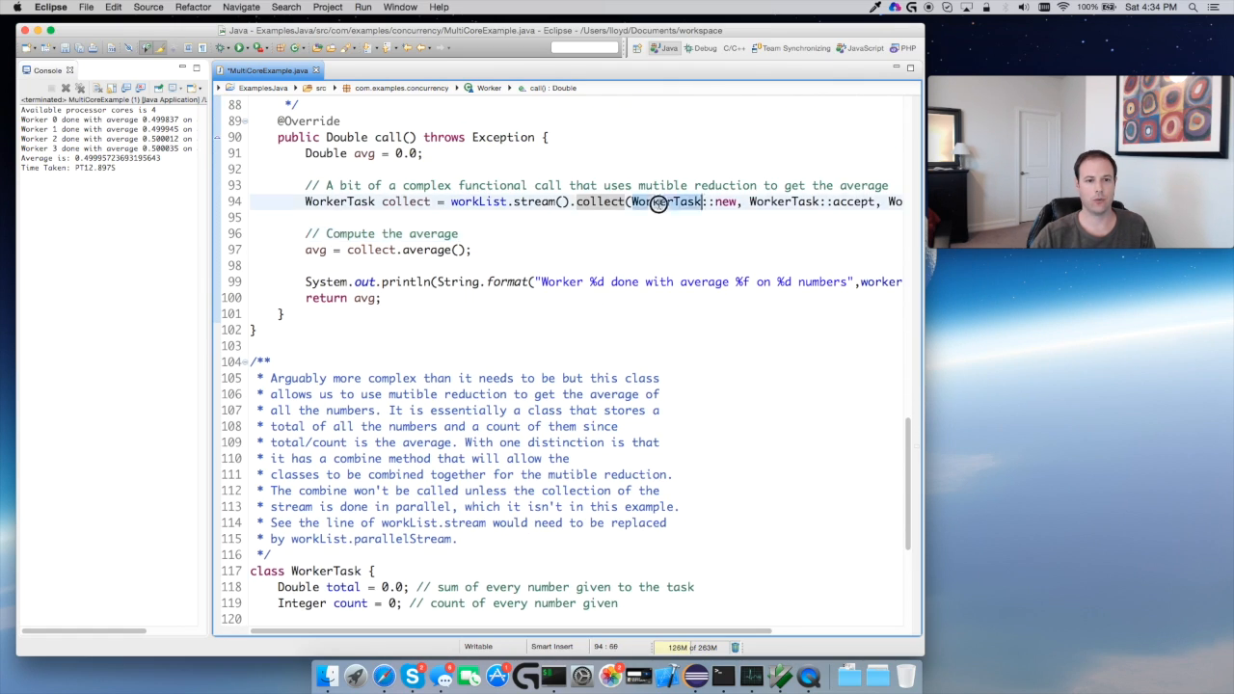
{"action": "scroll", "scroll_direction": "down", "scroll_amount": 3}
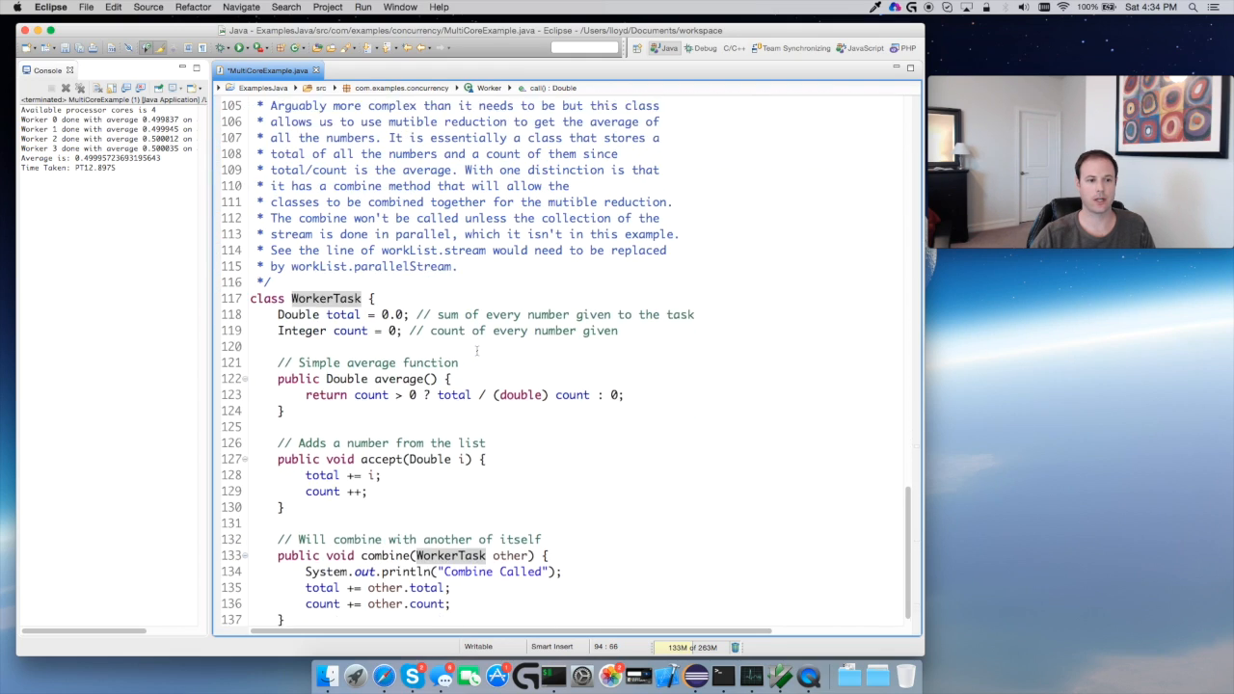
{"action": "scroll", "scroll_direction": "down", "scroll_amount": 3}
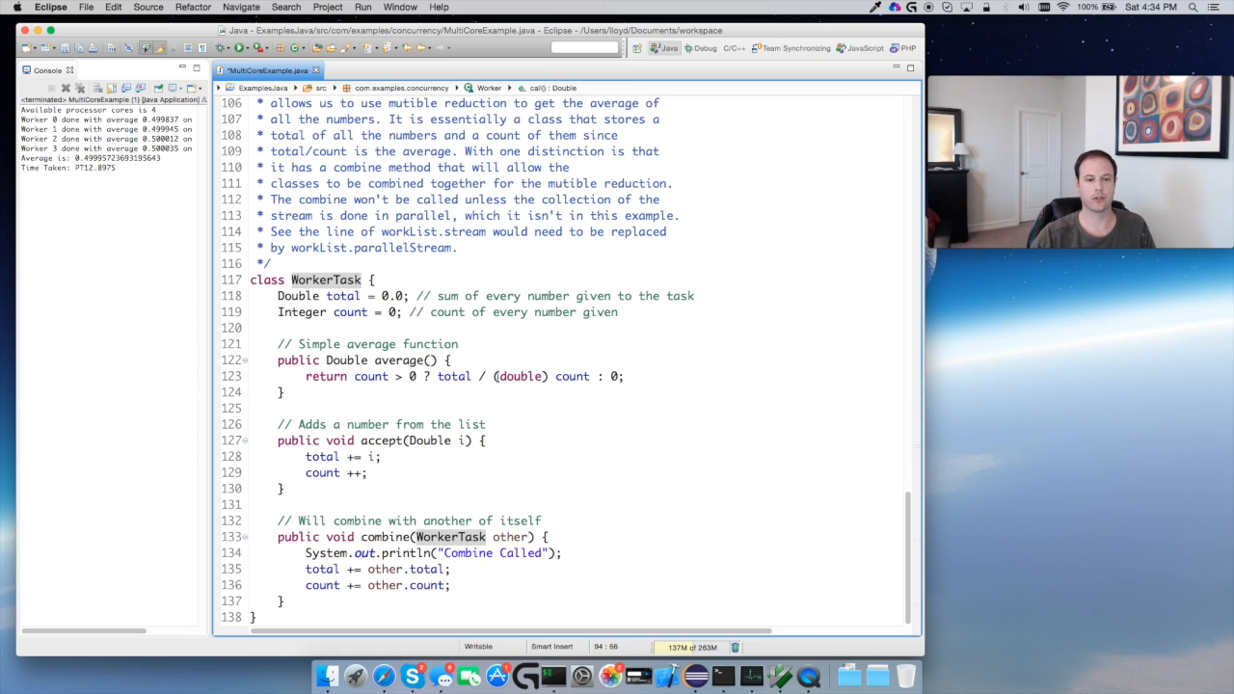
{"action": "mouse_move", "coordinate": [571, 376]}
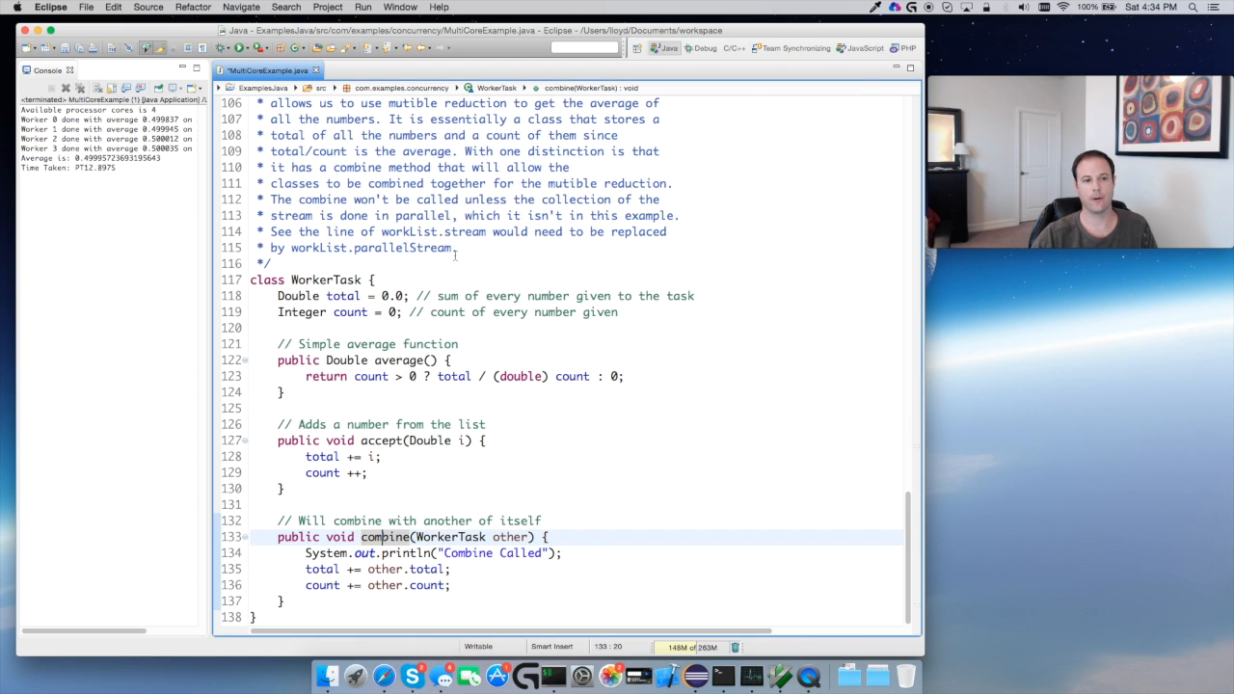
{"action": "mouse_move", "coordinate": [326, 280]}
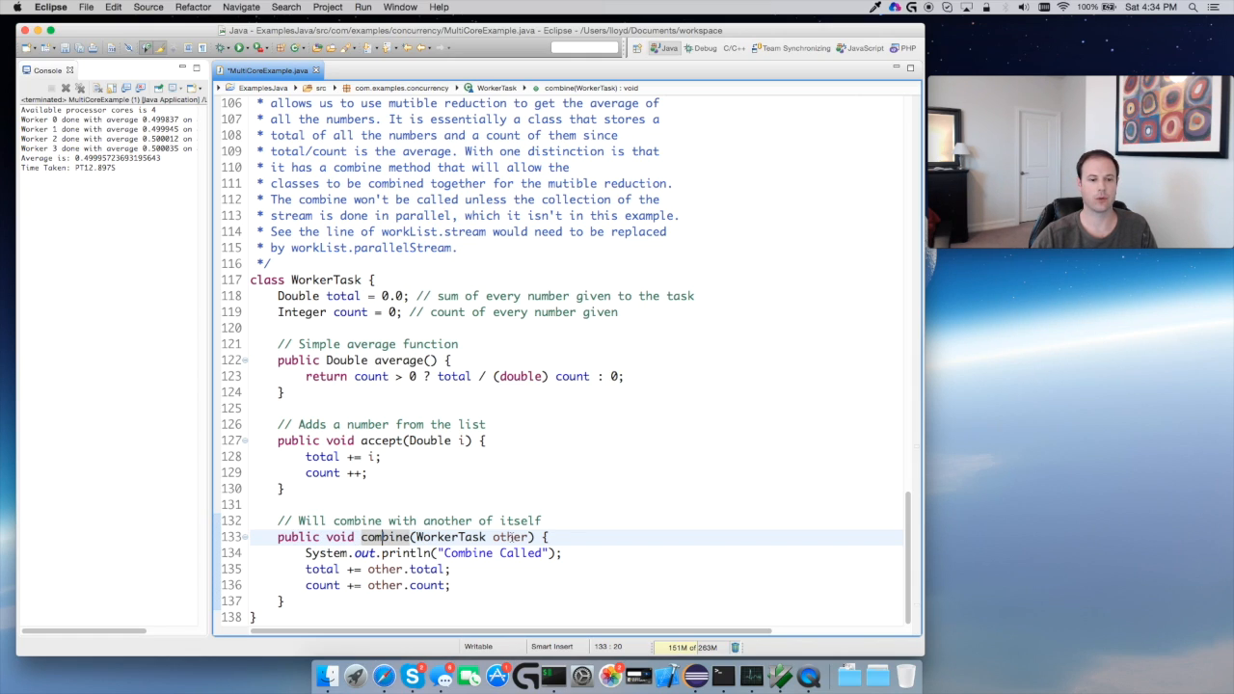
{"action": "left_click", "coordinate": [548, 552]}
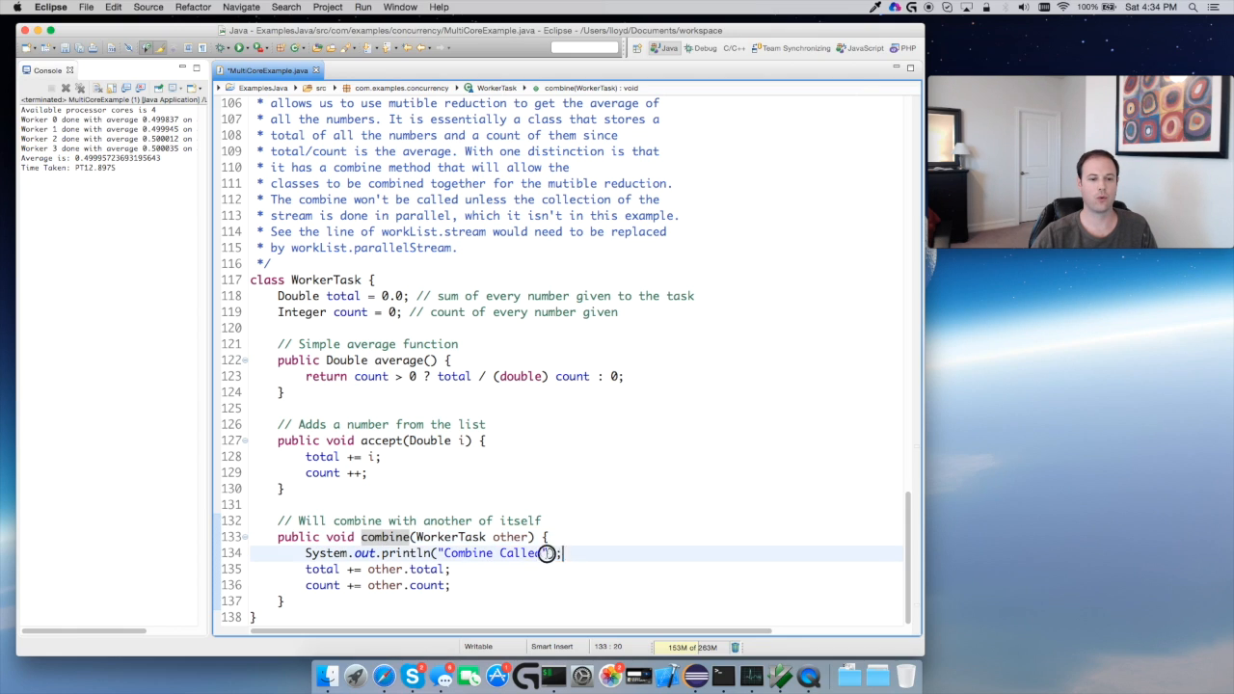
{"action": "scroll", "scroll_direction": "up", "scroll_amount": 3}
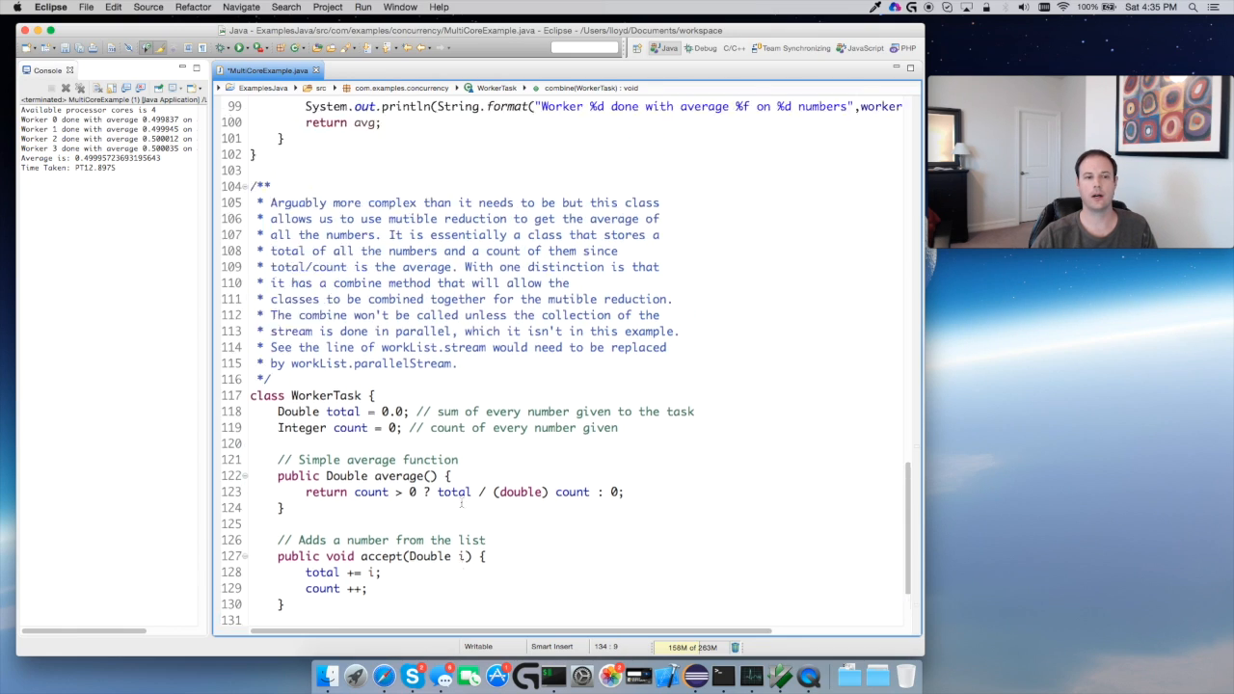
{"action": "scroll", "scroll_direction": "up", "scroll_amount": 3}
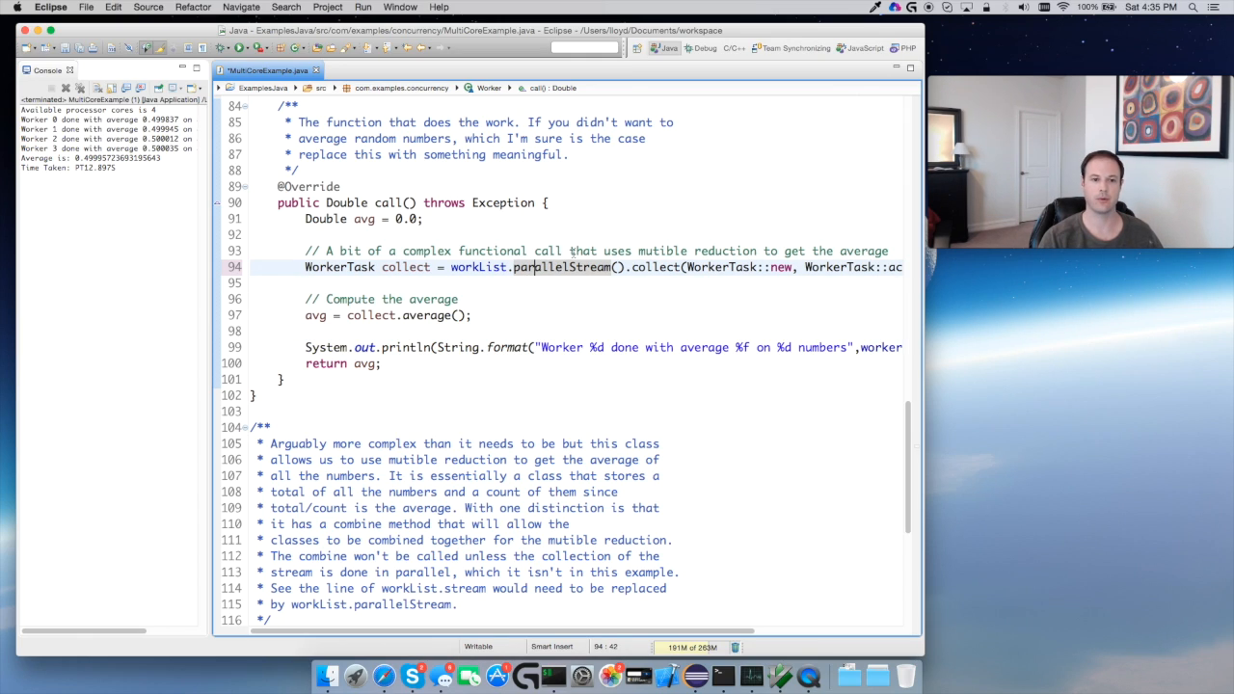
{"action": "mouse_move", "coordinate": [562, 266]}
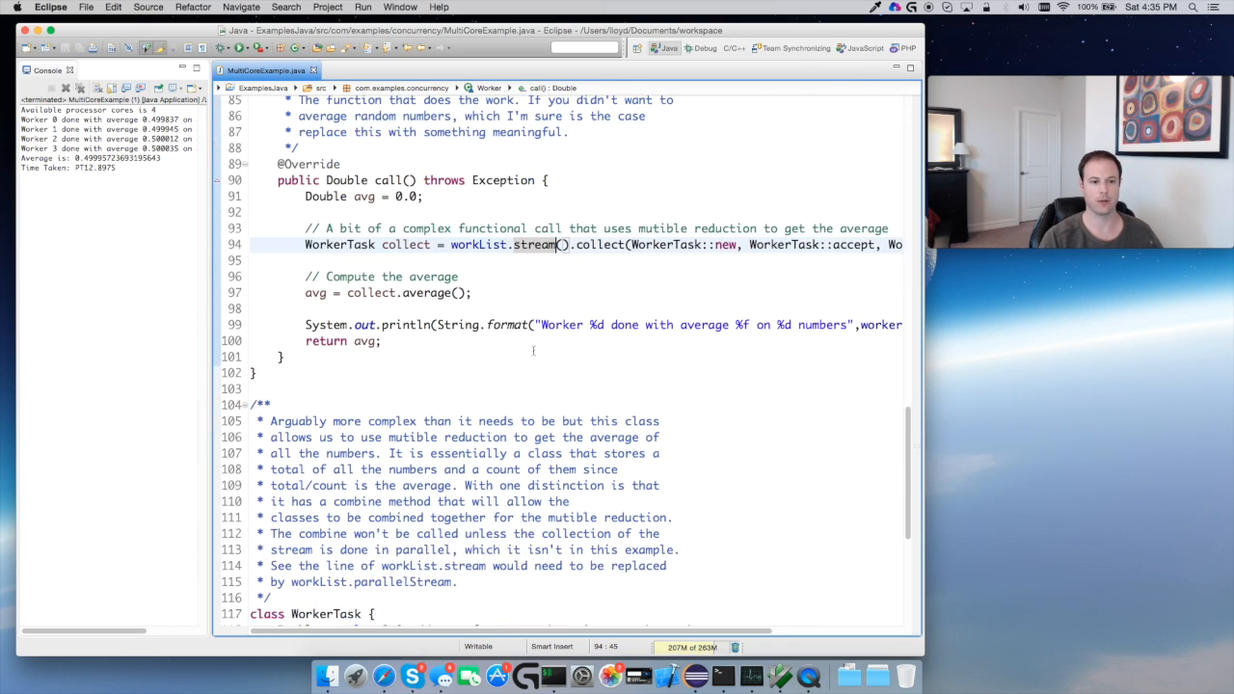
{"action": "left_click", "coordinate": [640, 324]}
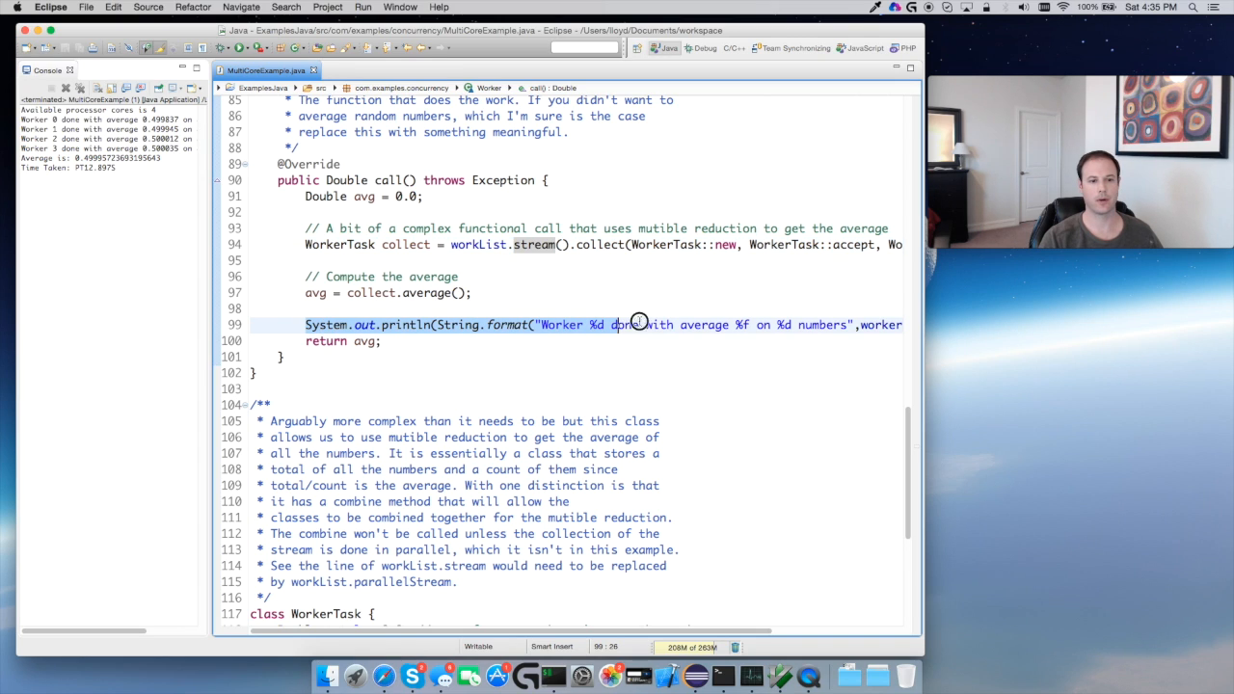
{"action": "scroll", "scroll_direction": "down", "scroll_amount": 3}
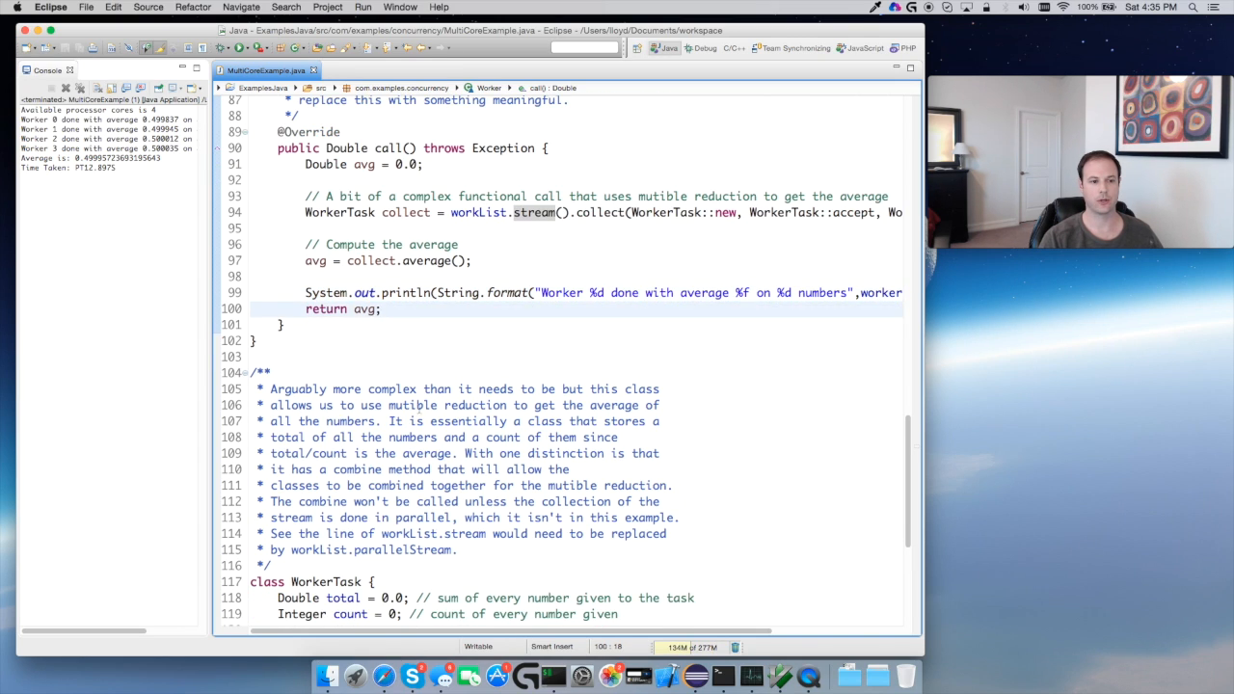
{"action": "scroll", "scroll_direction": "up", "scroll_amount": 3}
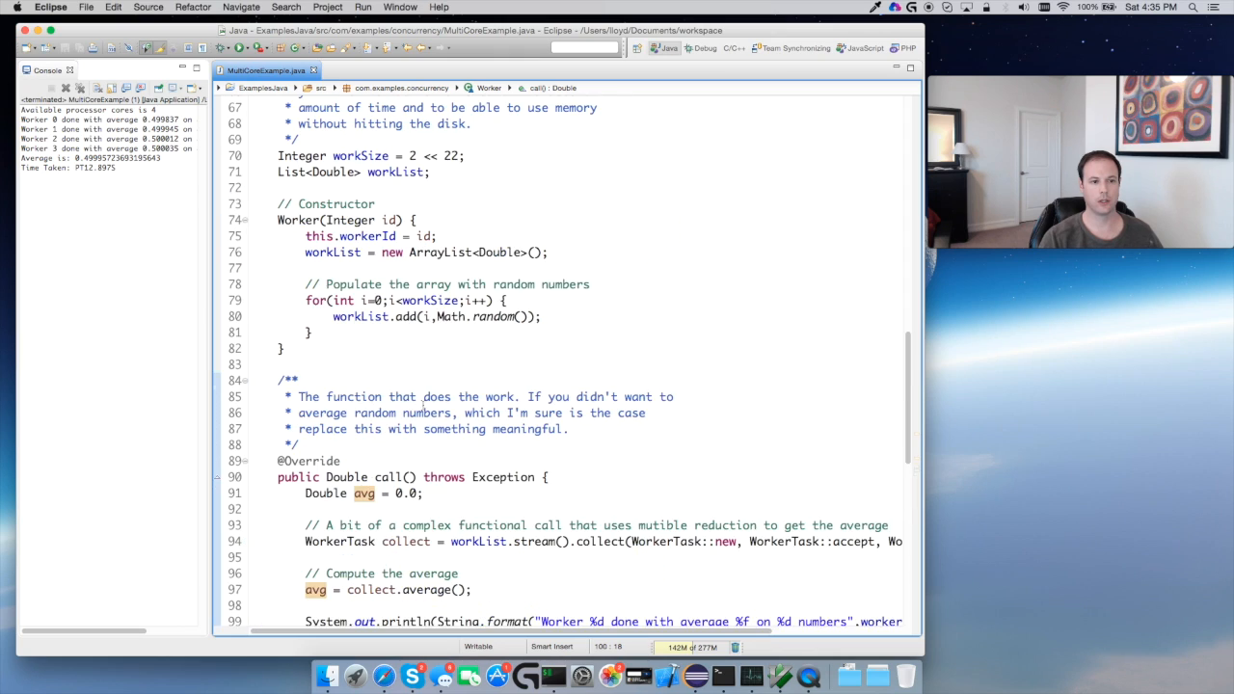
{"action": "scroll", "scroll_direction": "up", "scroll_amount": 3}
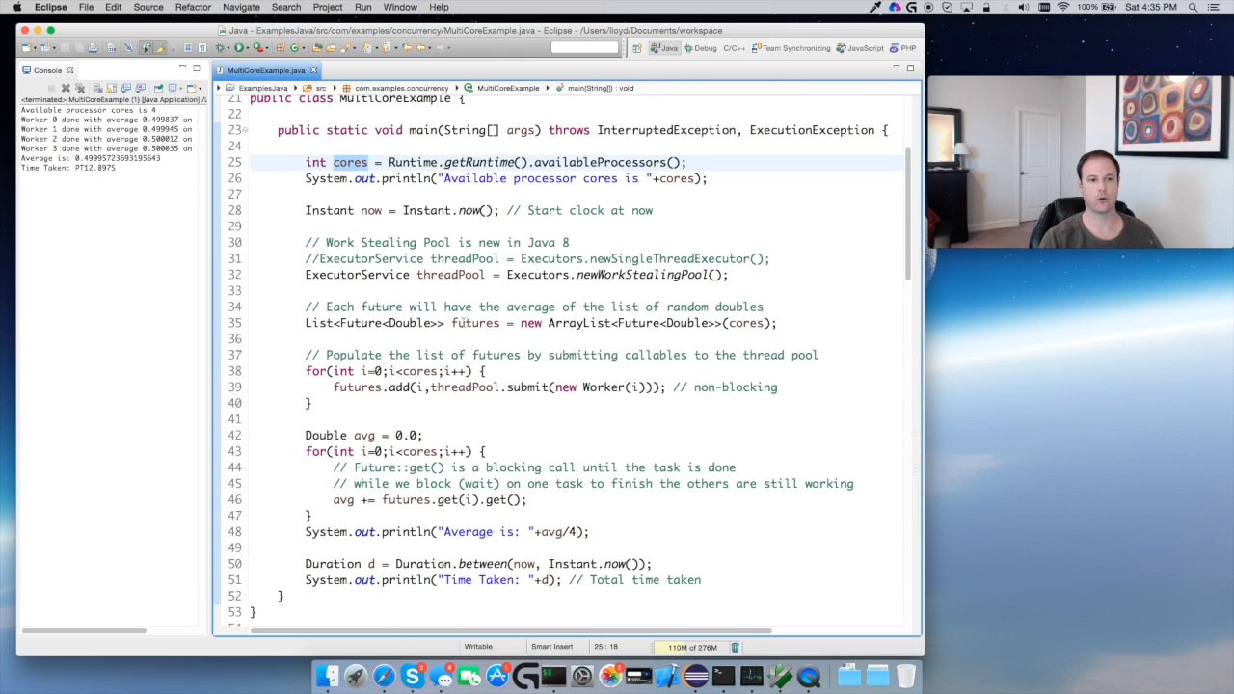
{"action": "double_click", "coordinate": [349, 162]}
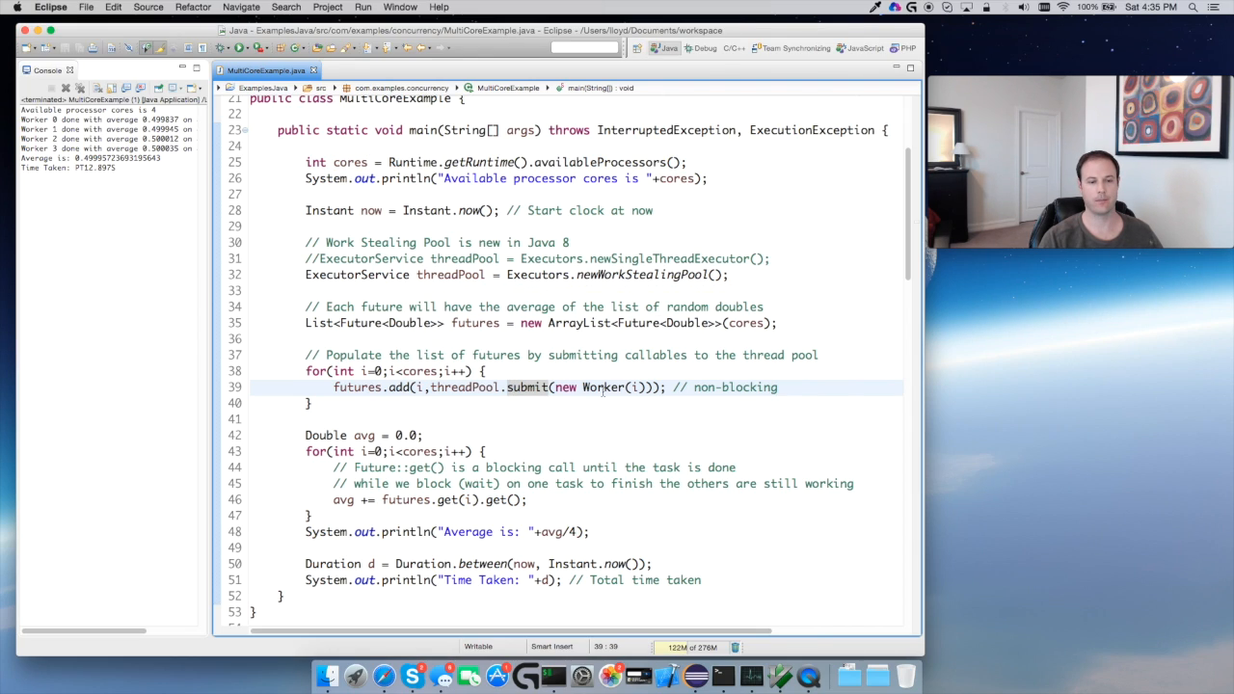
{"action": "mouse_move", "coordinate": [601, 386]}
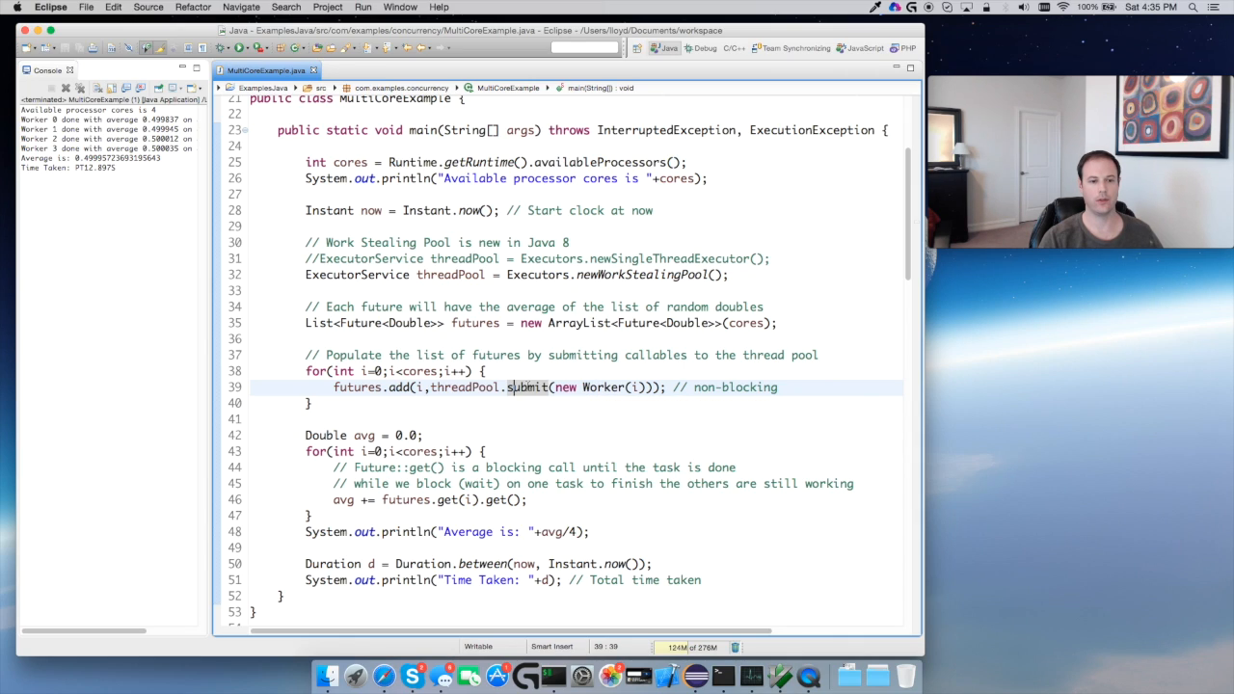
{"action": "mouse_move", "coordinate": [528, 385]}
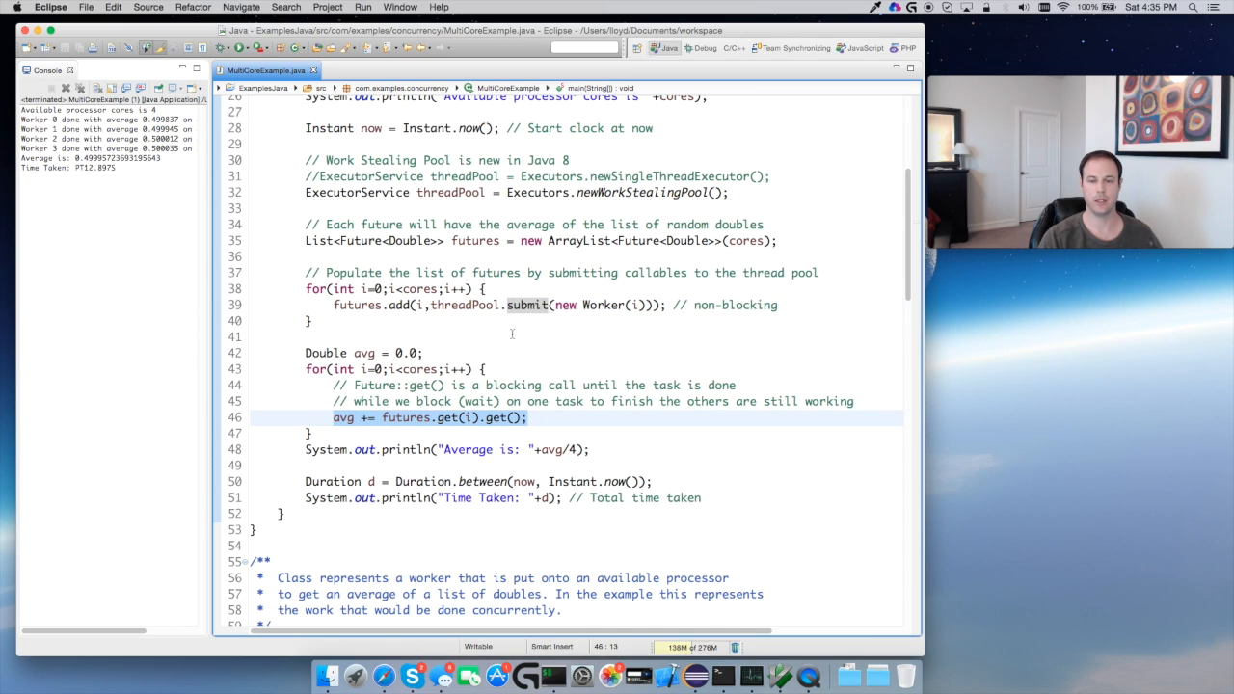
{"action": "scroll", "scroll_direction": "down", "scroll_amount": 3}
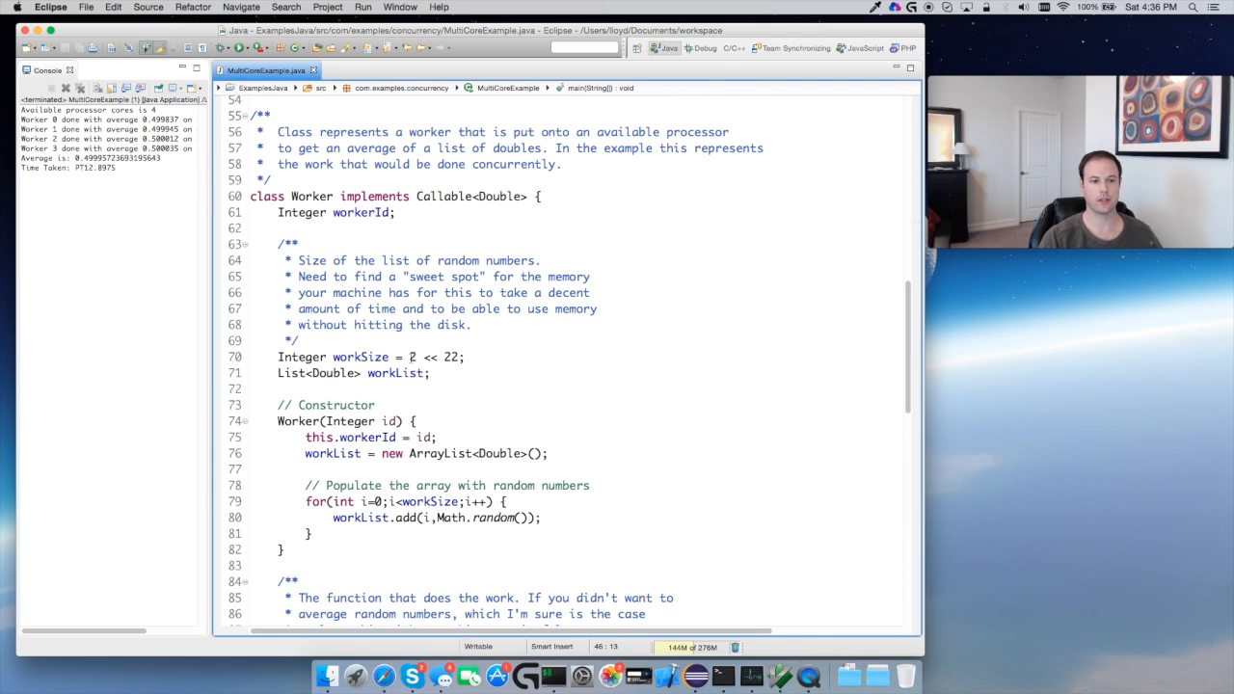
{"action": "scroll", "scroll_direction": "down", "scroll_amount": 3}
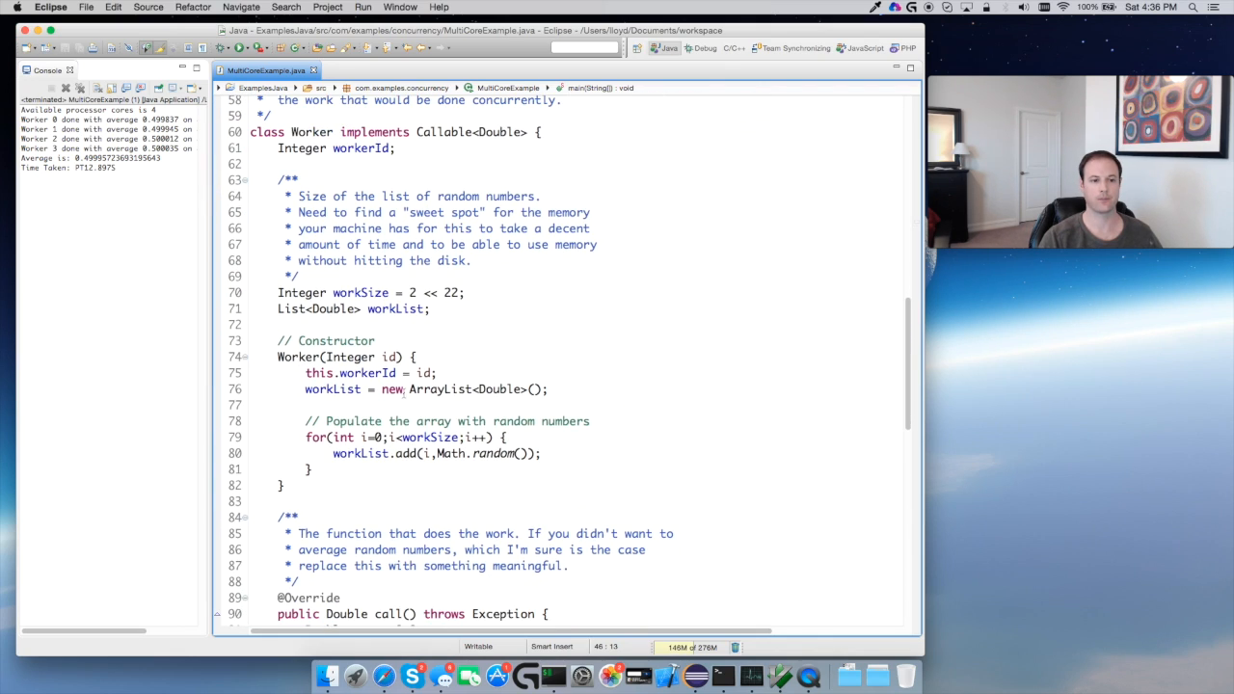
{"action": "scroll", "scroll_direction": "down", "scroll_amount": 3}
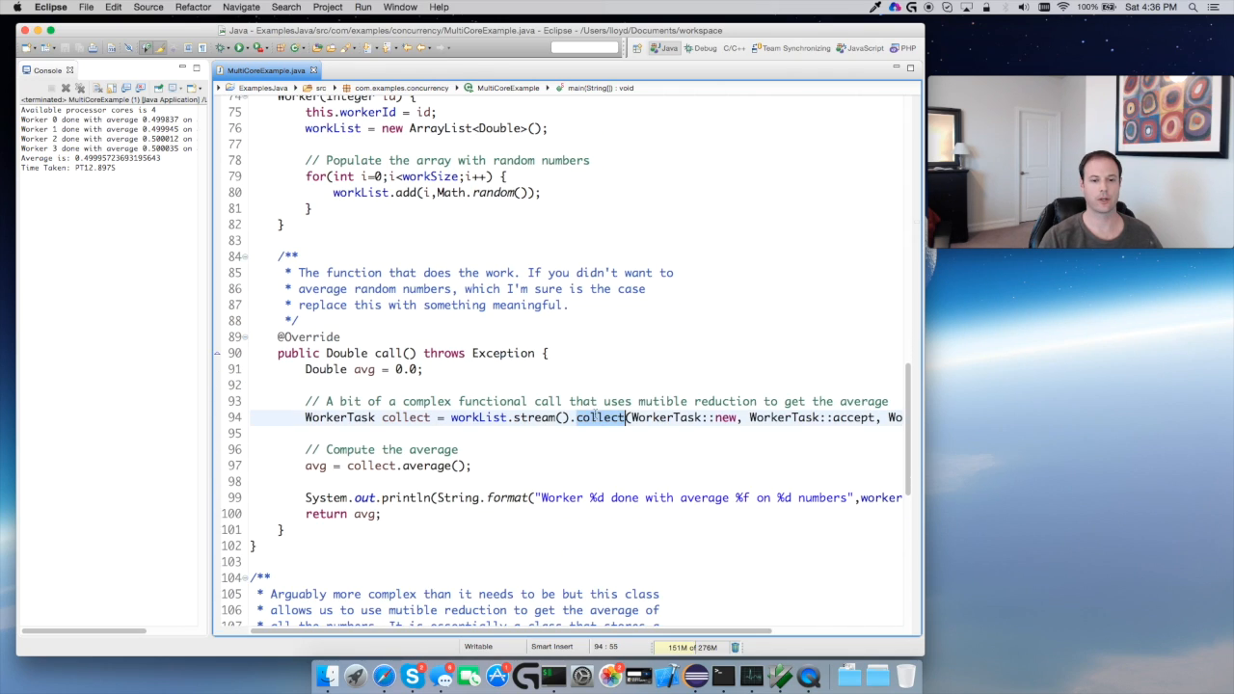
{"action": "left_click", "coordinate": [428, 465]}
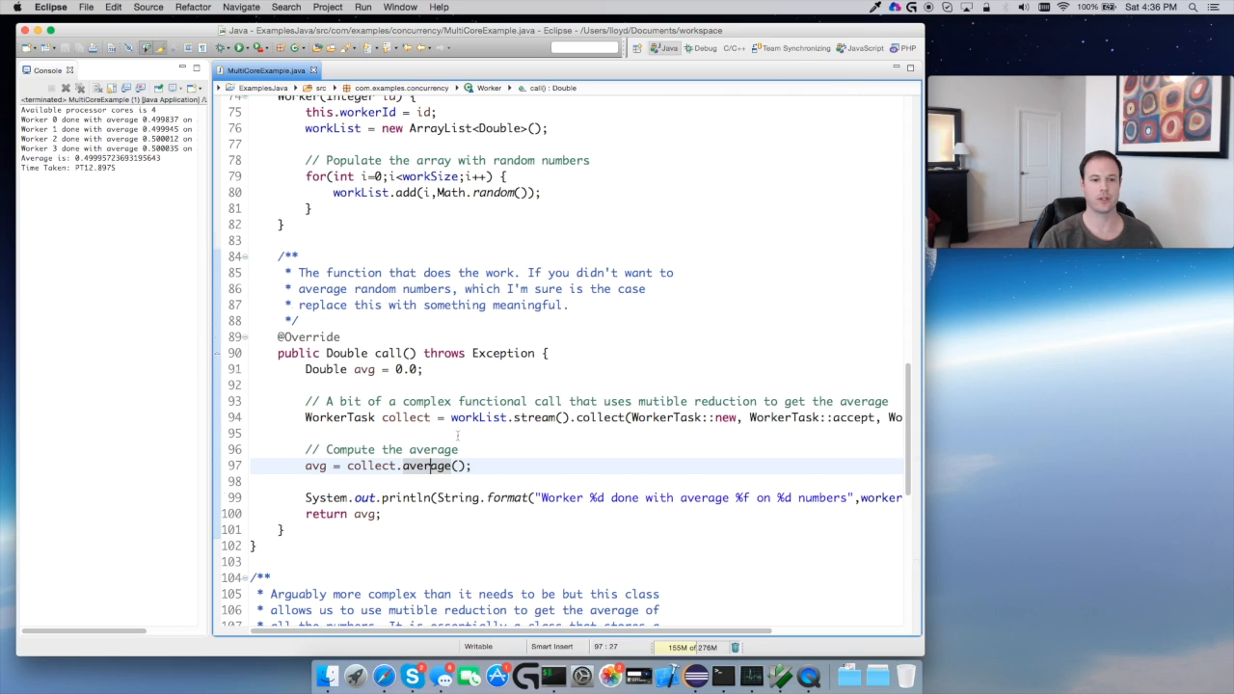
{"action": "scroll", "scroll_direction": "down", "scroll_amount": 3}
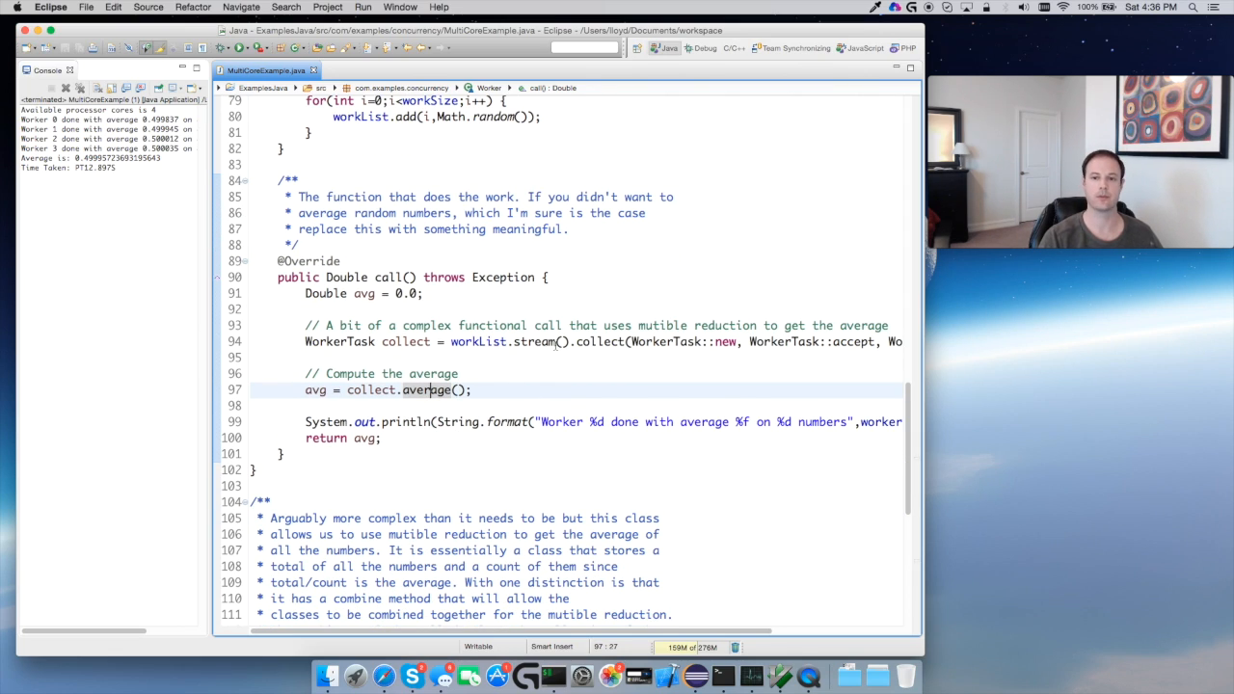
{"action": "scroll", "scroll_direction": "down", "scroll_amount": 3}
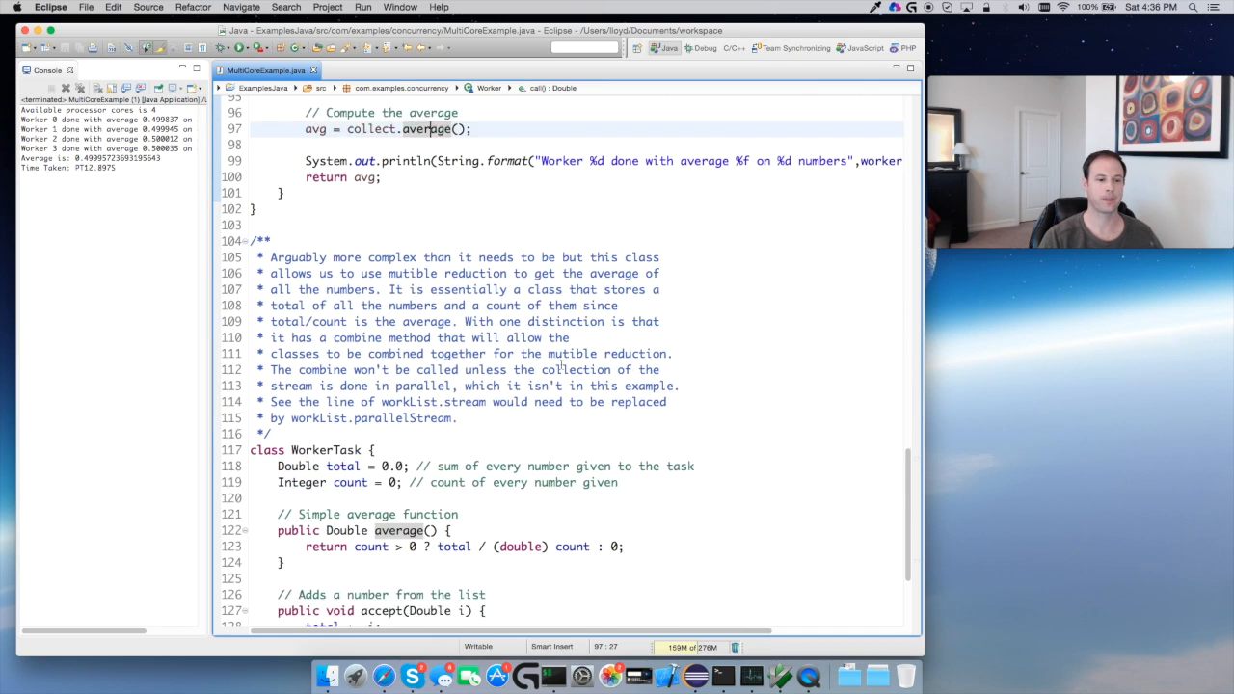
{"action": "scroll", "scroll_direction": "down", "scroll_amount": 3}
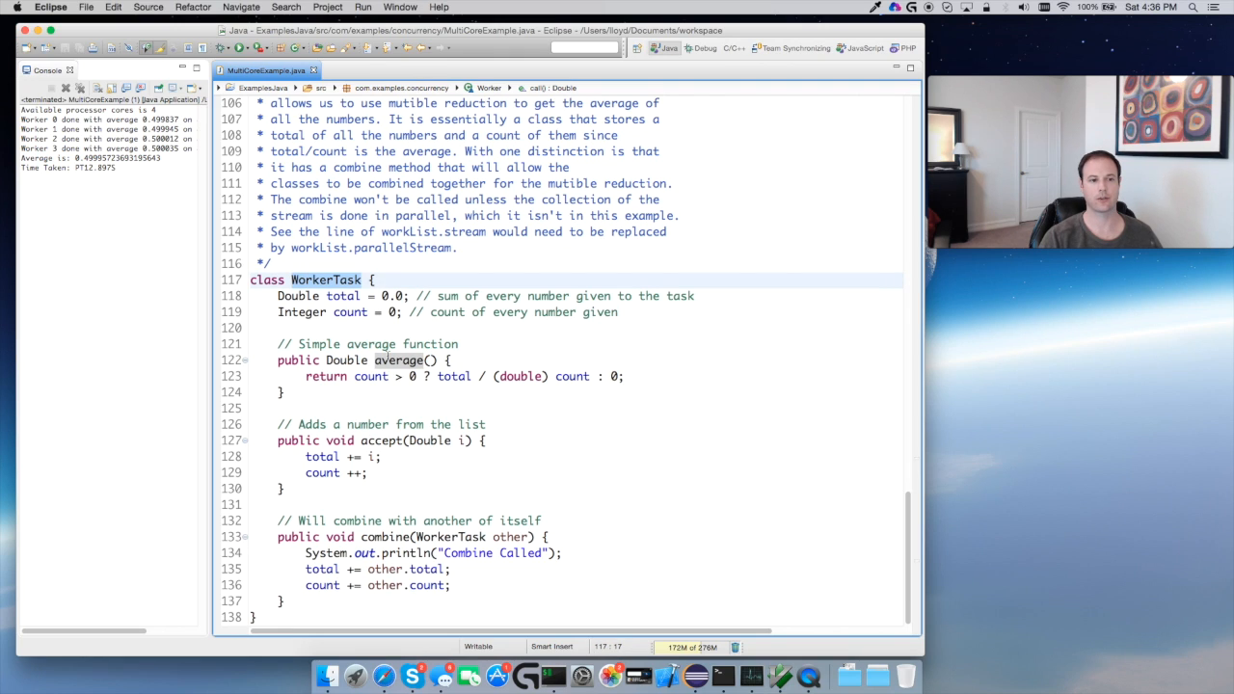
{"action": "scroll", "scroll_direction": "up", "scroll_amount": 3}
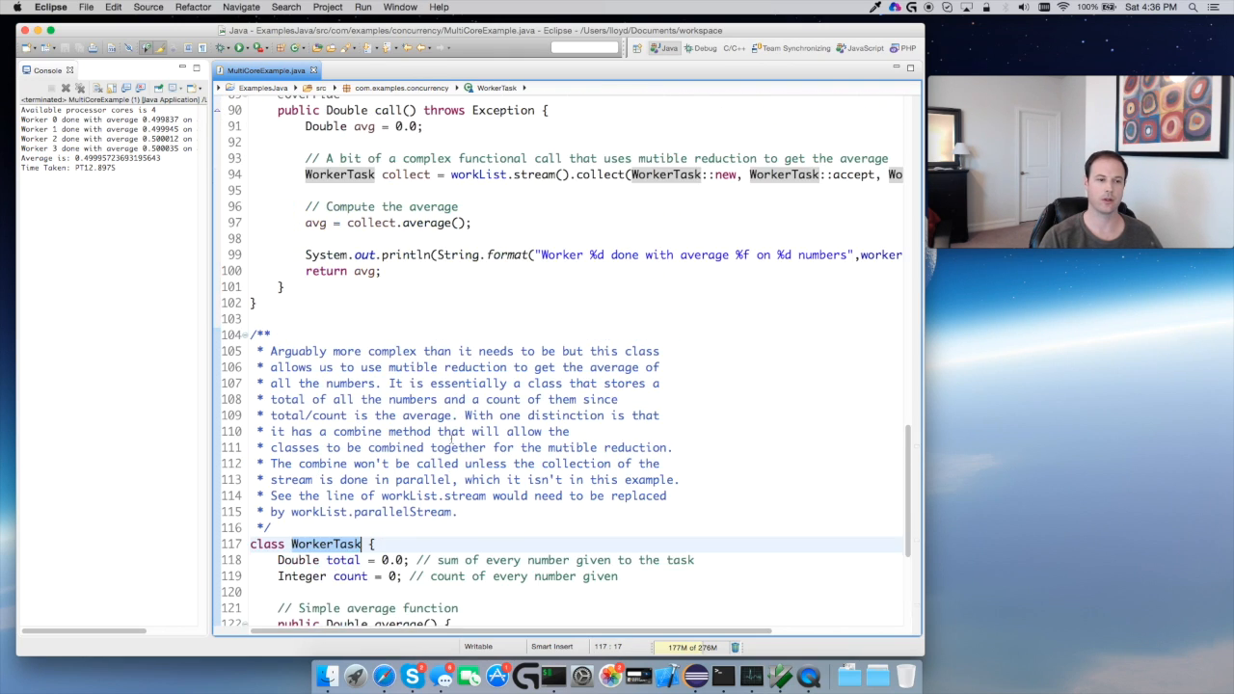
{"action": "scroll", "scroll_direction": "up", "scroll_amount": 3}
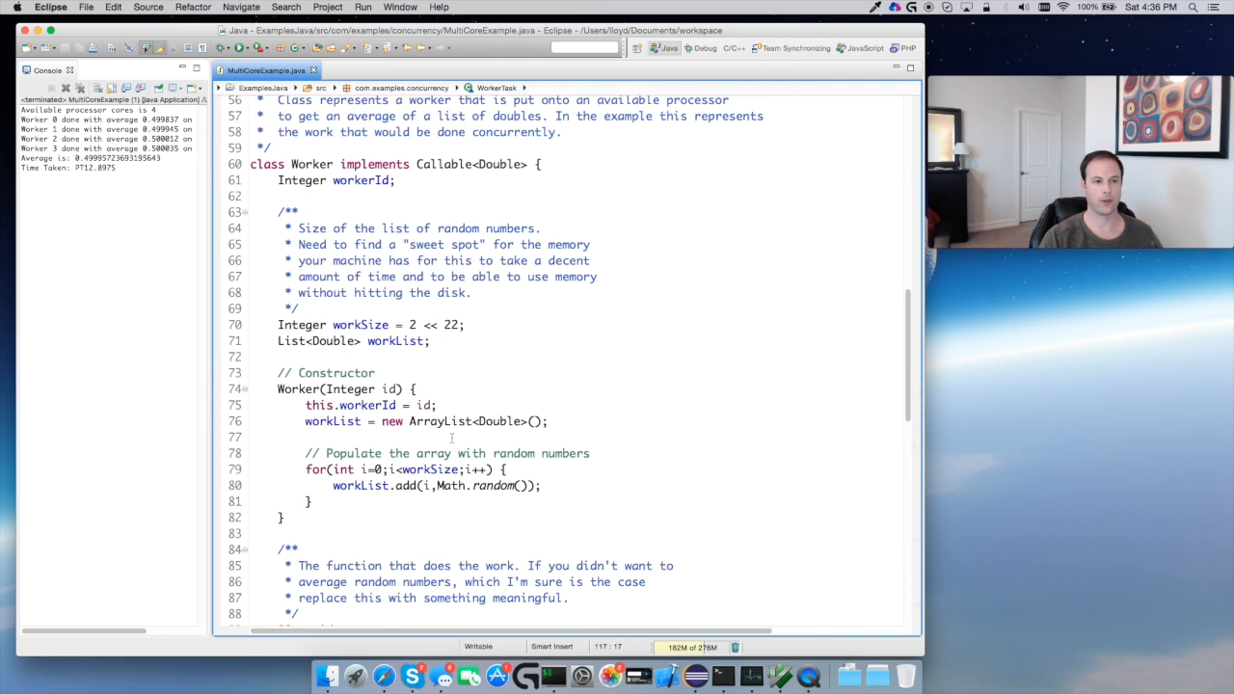
{"action": "scroll", "scroll_direction": "up", "scroll_amount": 3}
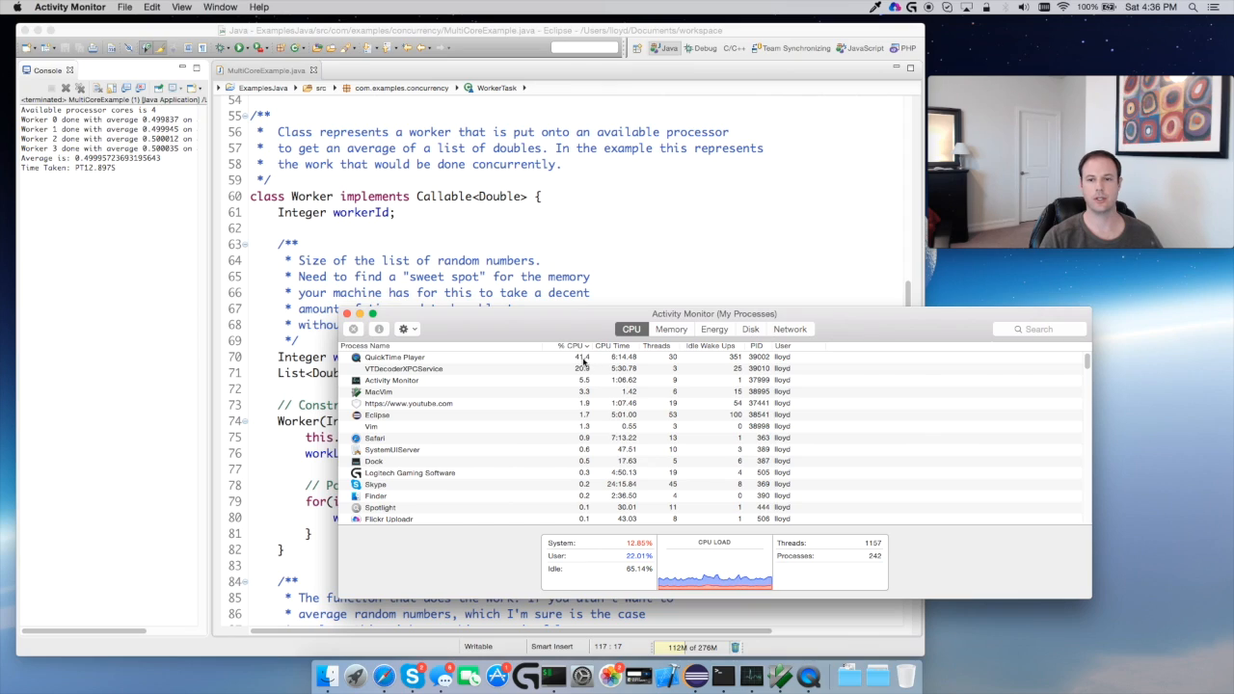
{"action": "mouse_move", "coordinate": [582, 362]}
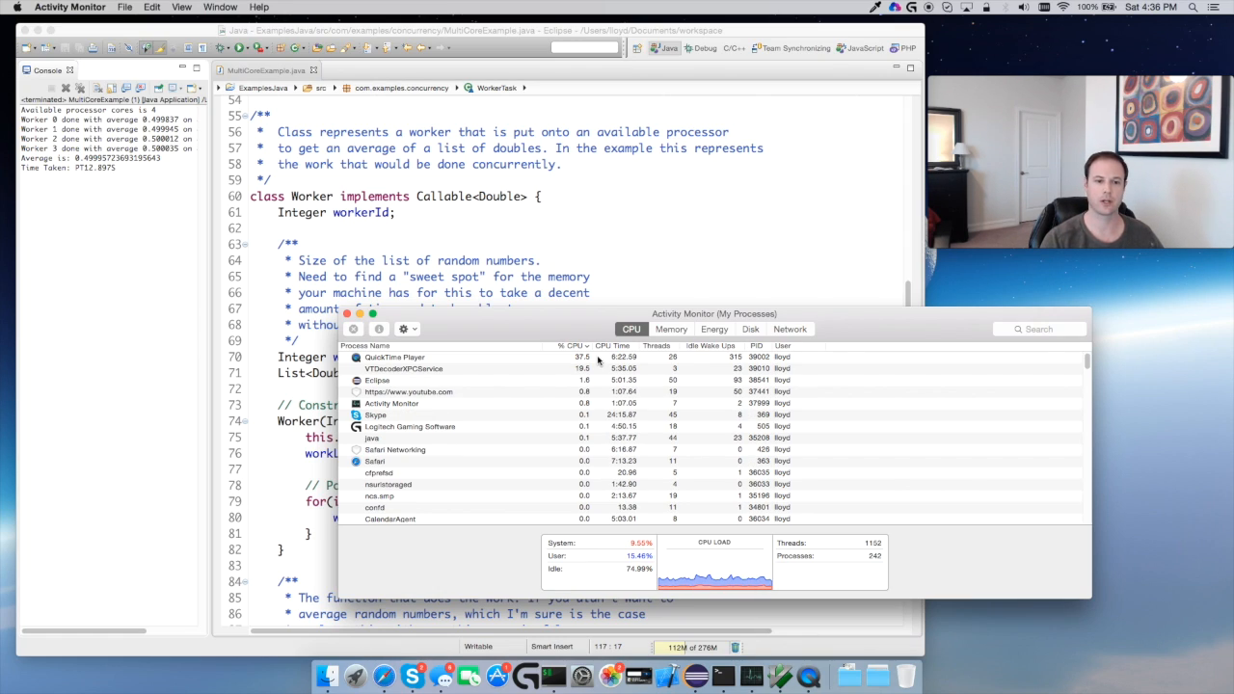
{"action": "mouse_move", "coordinate": [628, 273]}
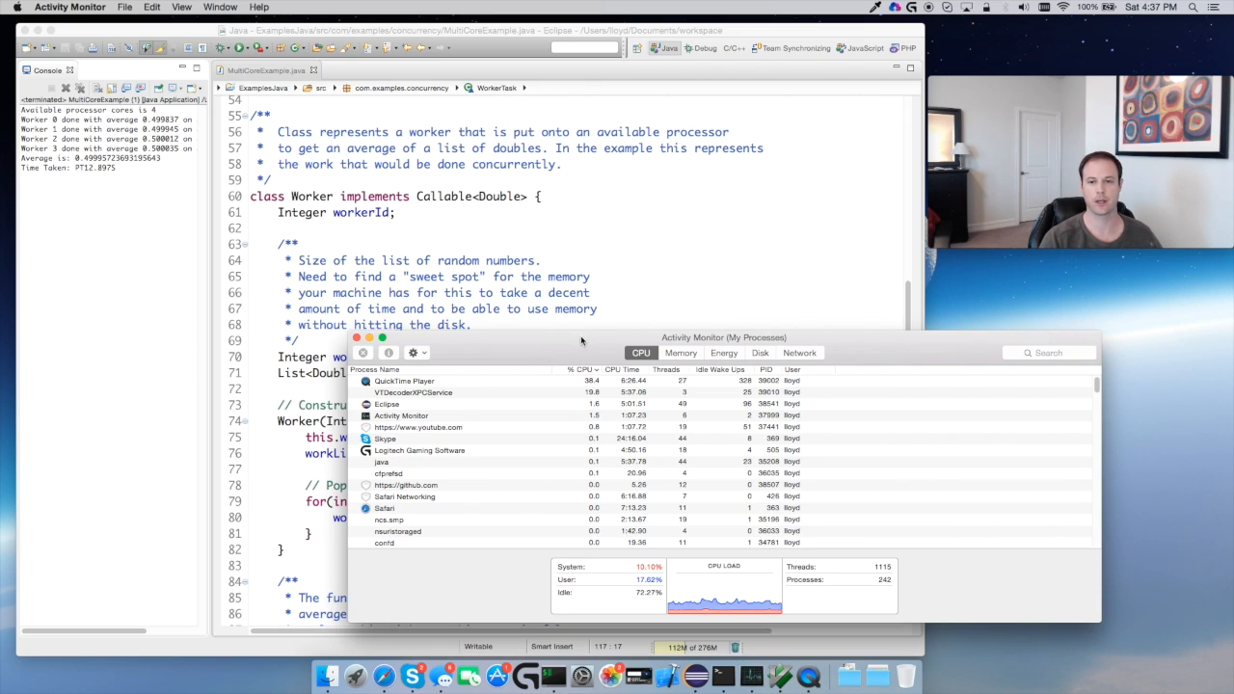
{"action": "mouse_move", "coordinate": [590, 250]}
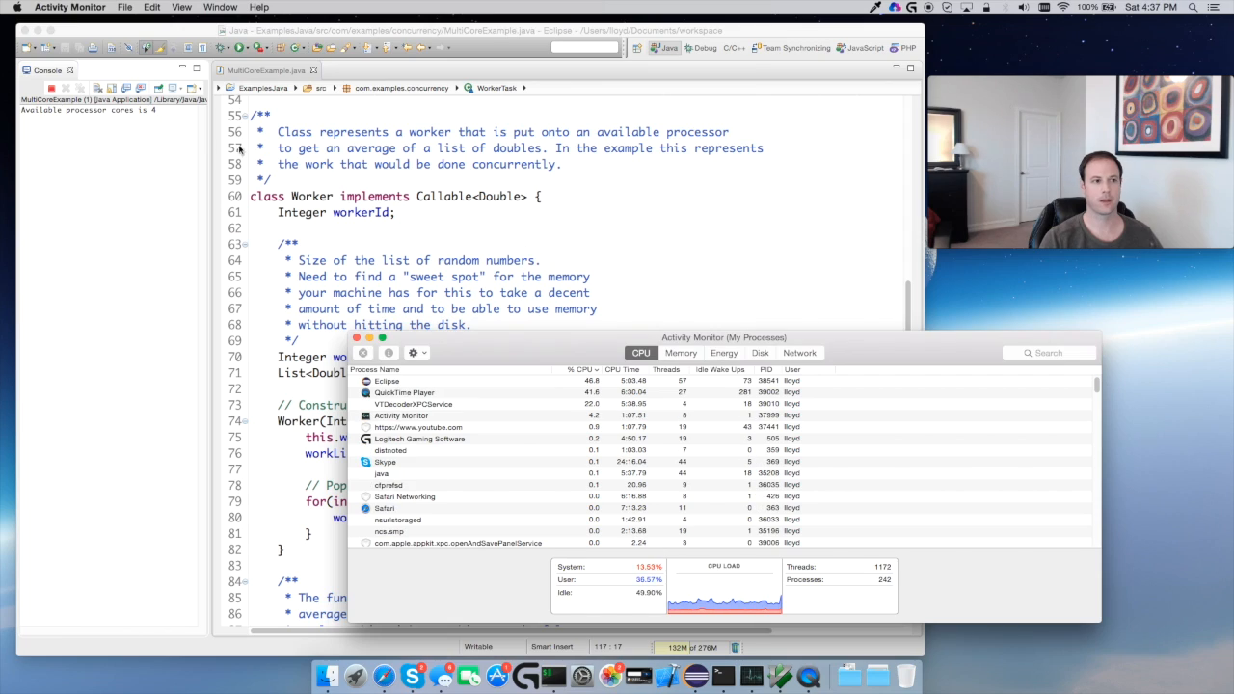
{"action": "mouse_move", "coordinate": [530, 399]}
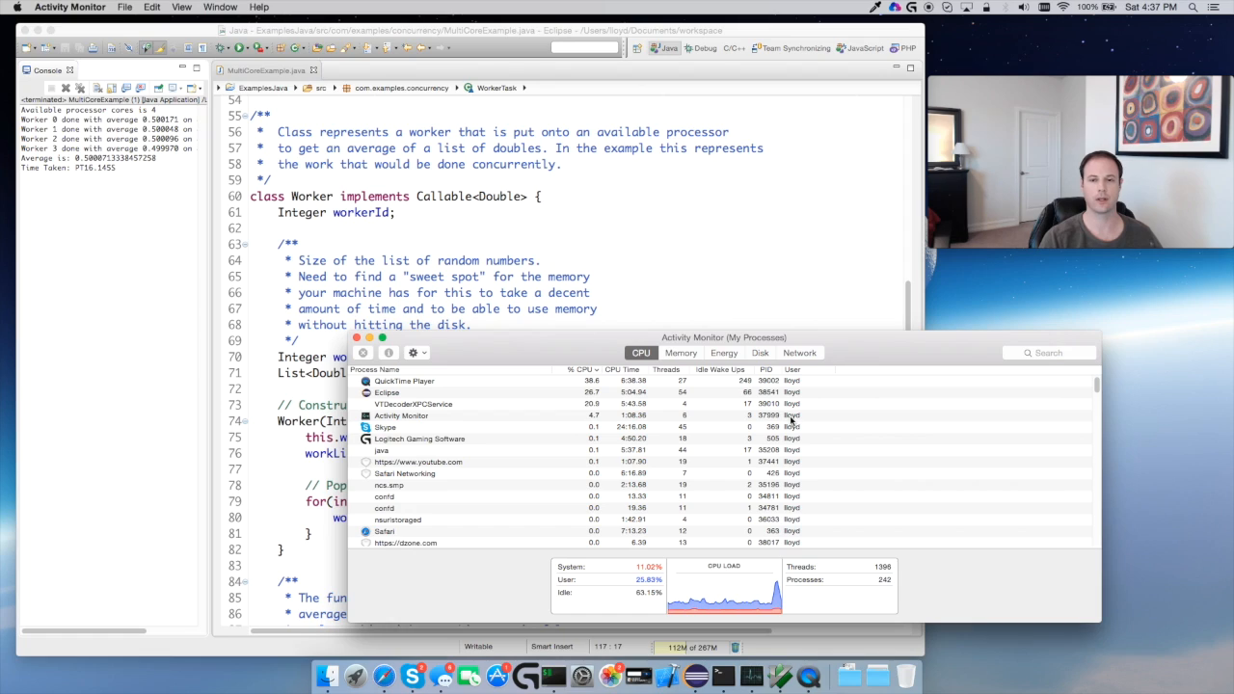
{"action": "mouse_move", "coordinate": [698, 532]}
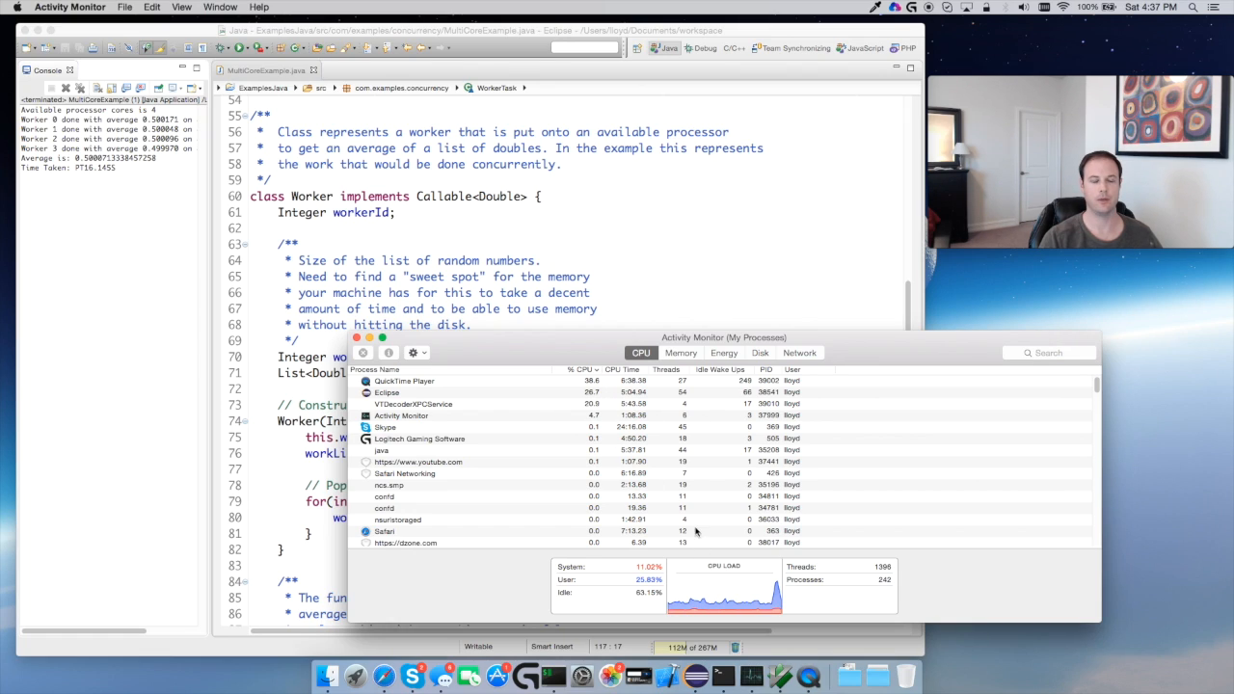
{"action": "mouse_move", "coordinate": [689, 428]}
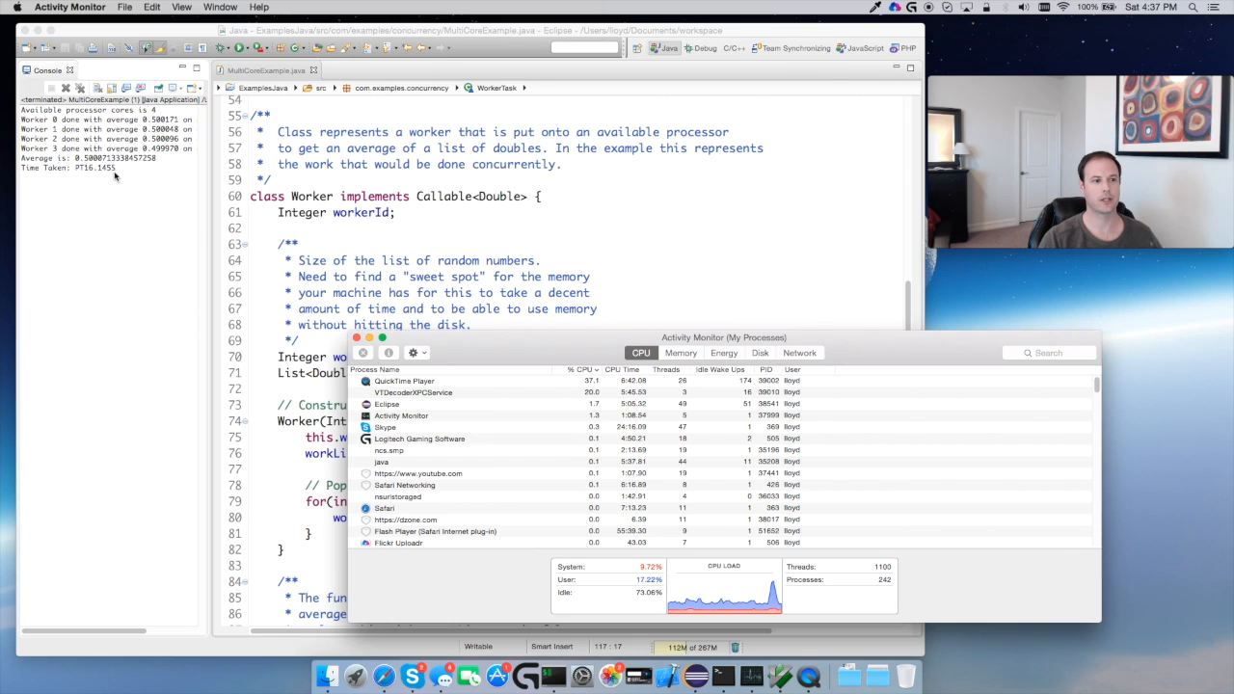
{"action": "mouse_move", "coordinate": [153, 262]}
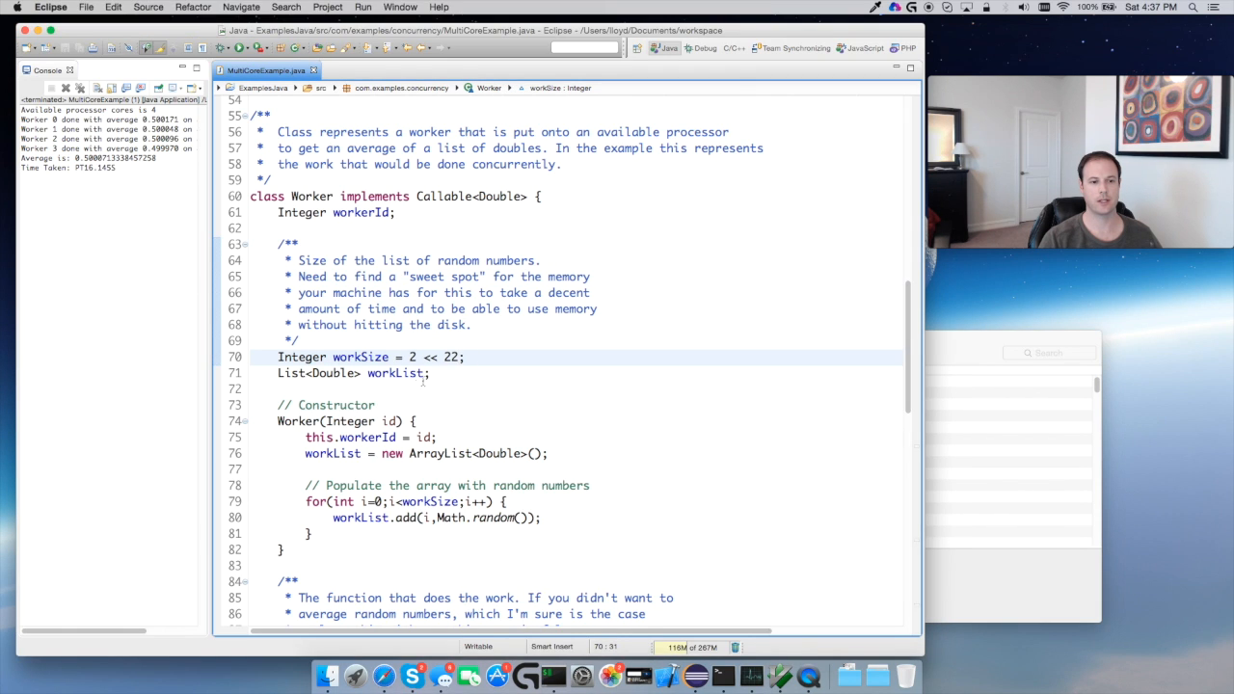
Scroll back to the main method and work-stealing pool declaration at the top of the file.
{"action": "scroll", "scroll_direction": "up", "scroll_amount": 3}
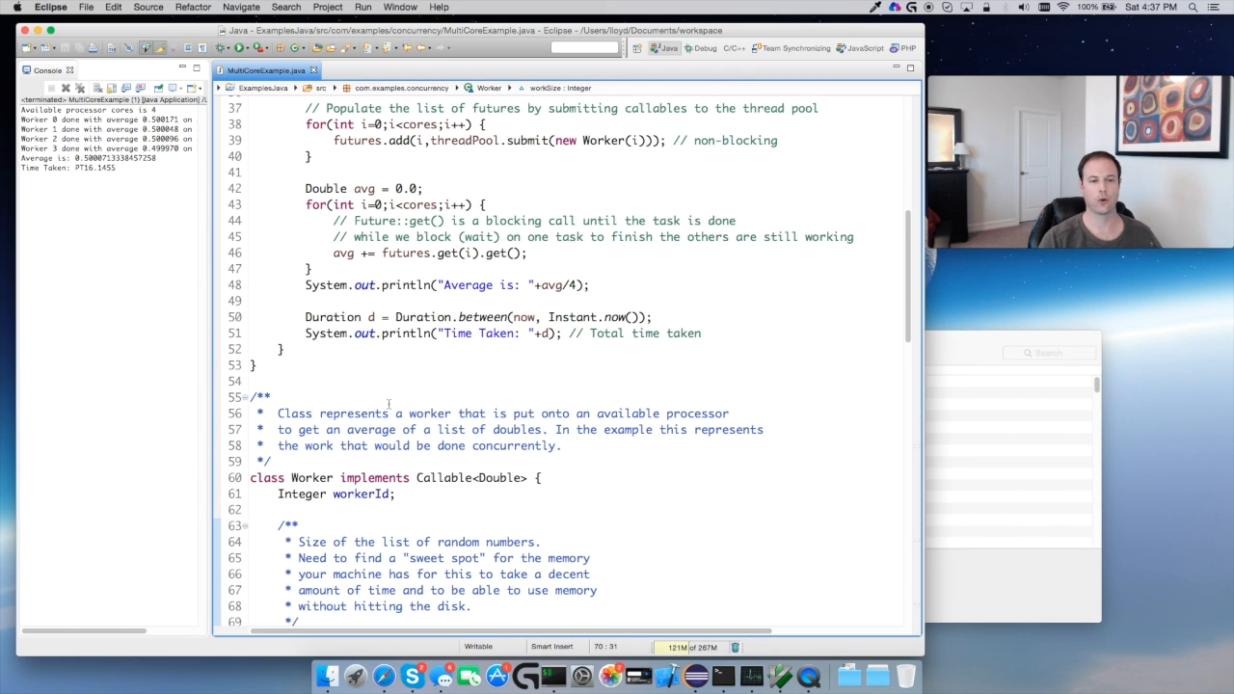
{"action": "scroll", "scroll_direction": "up", "scroll_amount": 3}
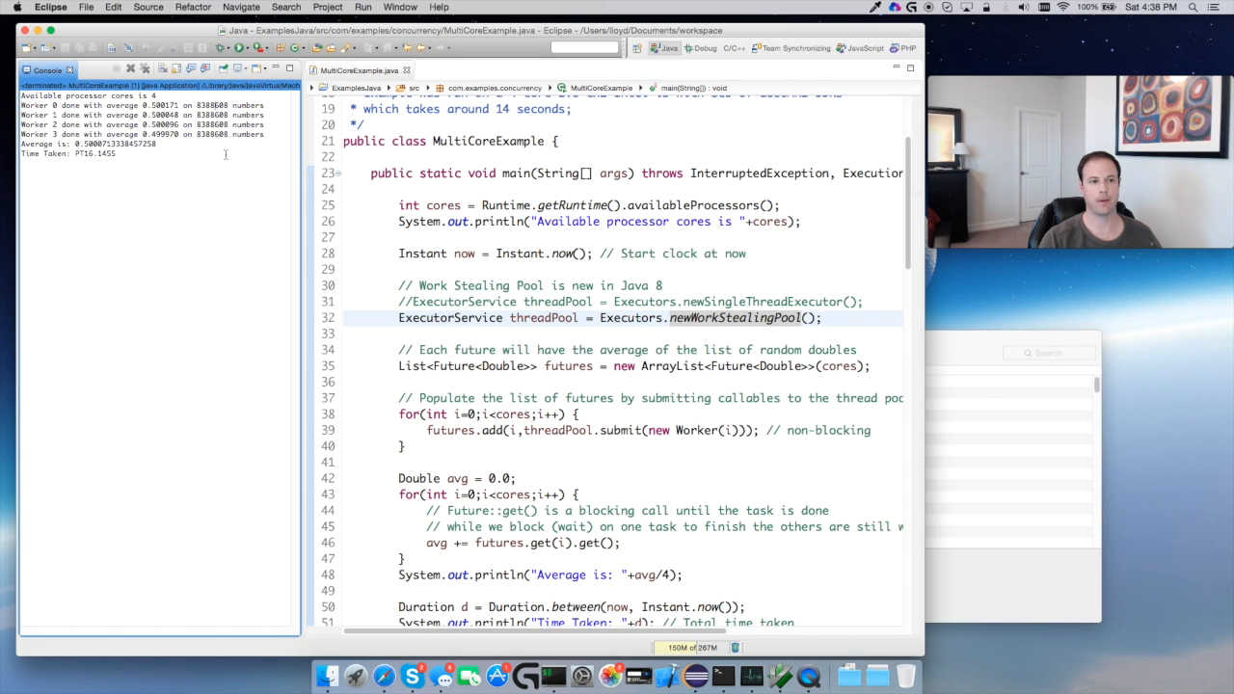
{"action": "scroll", "scroll_direction": "up", "scroll_amount": 3}
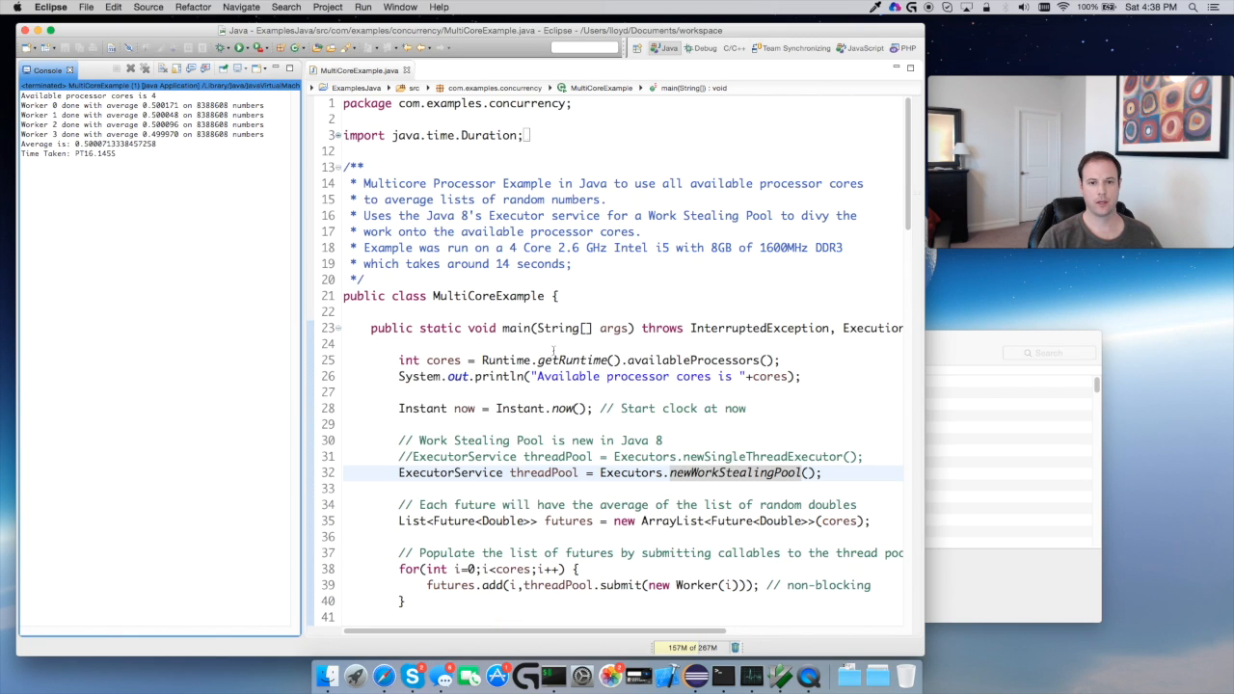